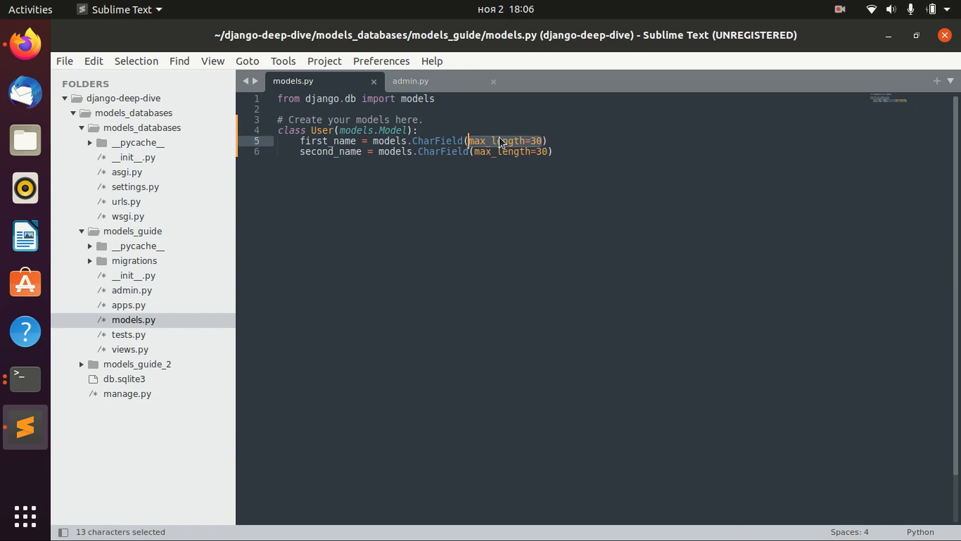
# Step: Scroll the Model field reference down to the 'null' field option and return to the editor
pyautogui.click(537, 141)
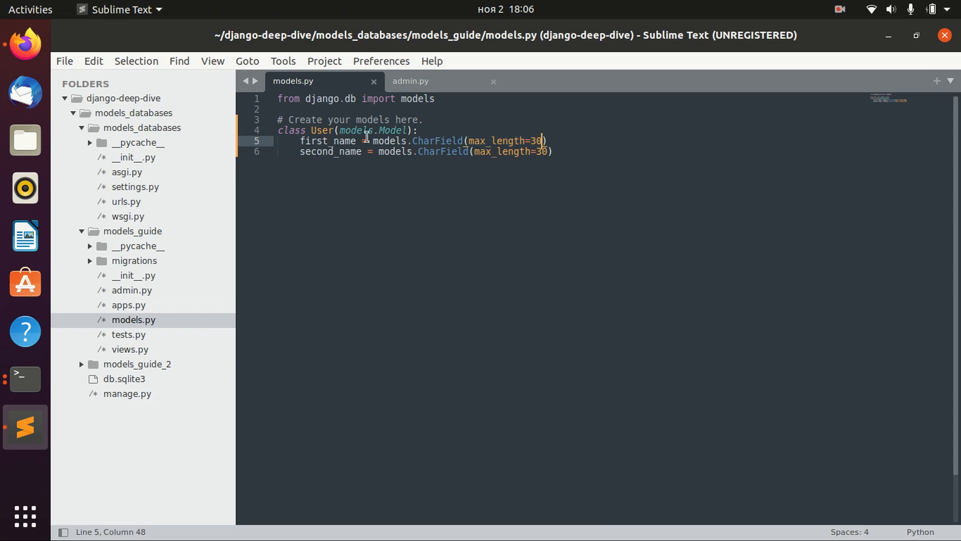
pyautogui.moveTo(562, 165)
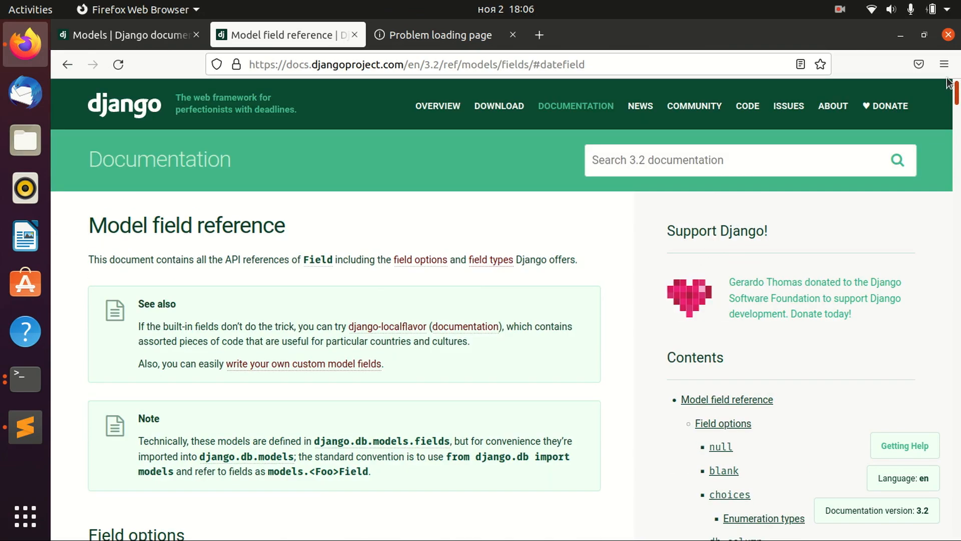
pyautogui.scroll(-3)
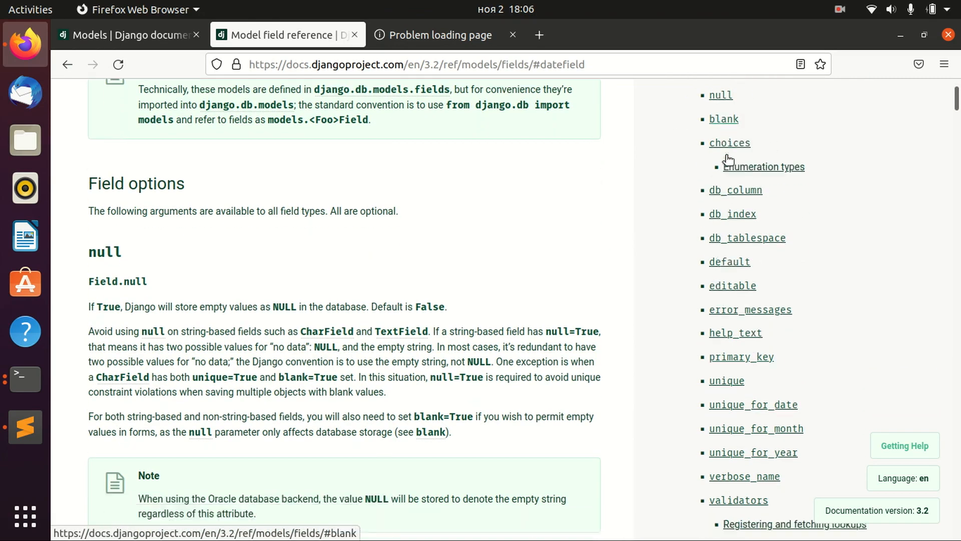
pyautogui.scroll(-3)
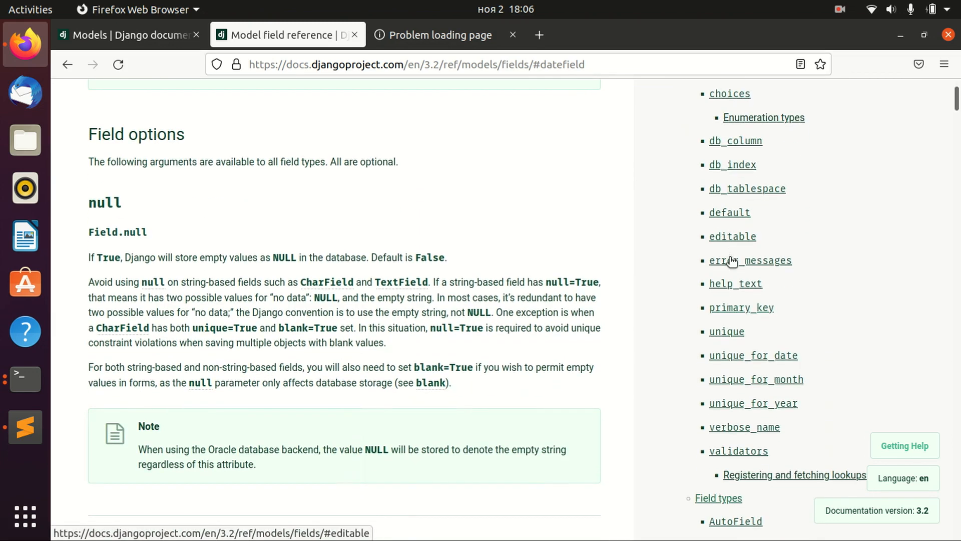
pyautogui.scroll(-3)
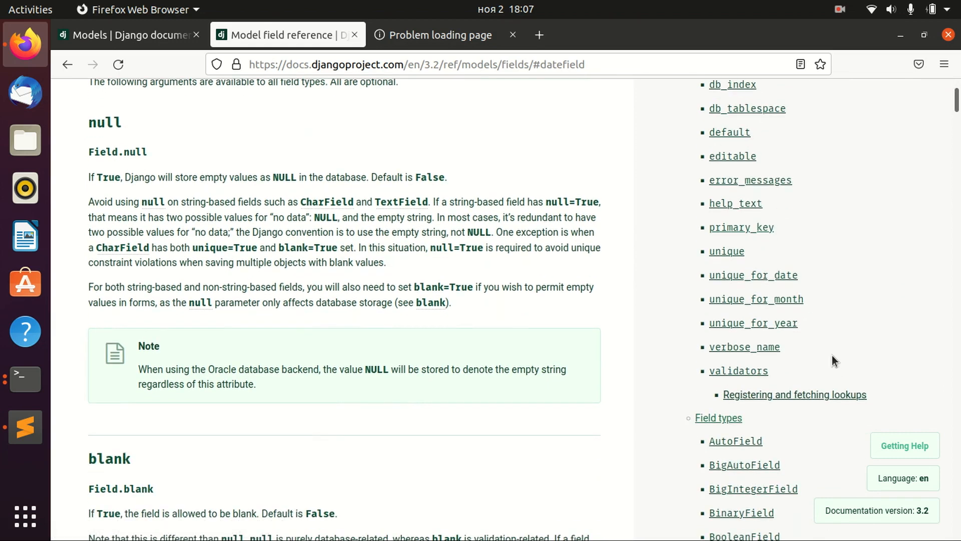
pyautogui.moveTo(770, 241)
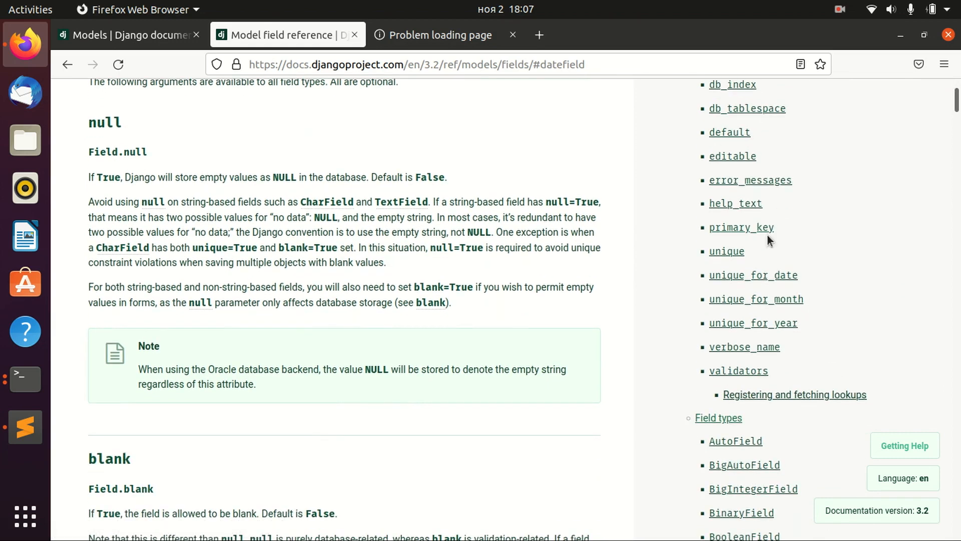
pyautogui.scroll(3)
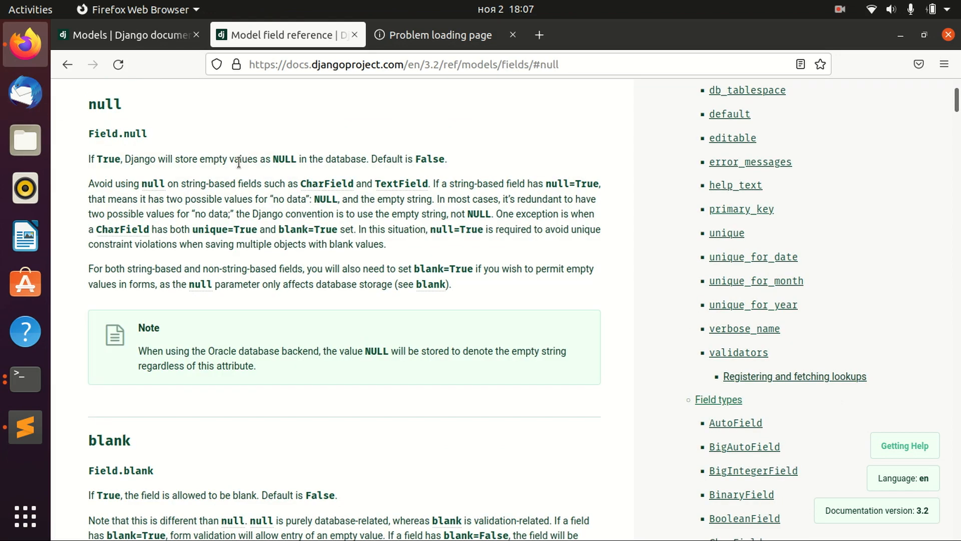
pyautogui.moveTo(100, 135)
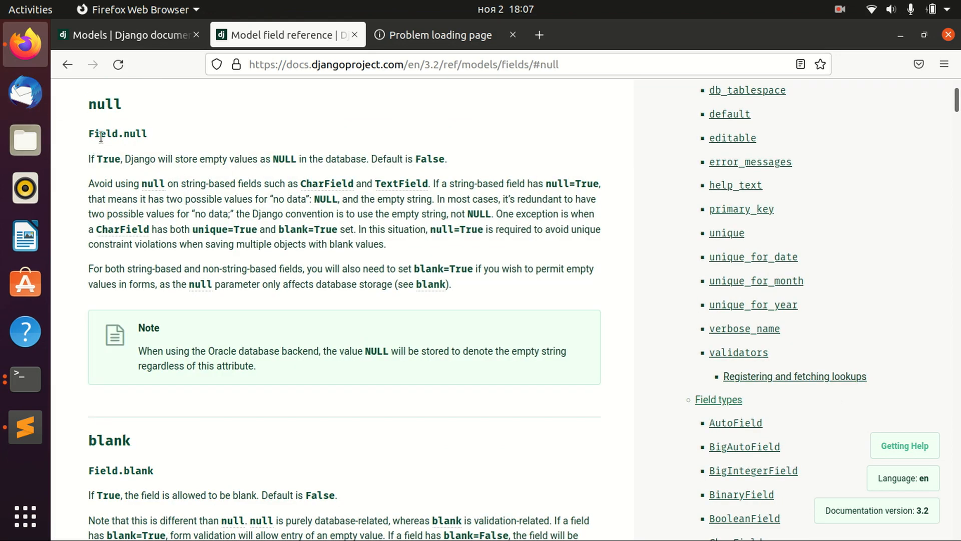
pyautogui.click(25, 378)
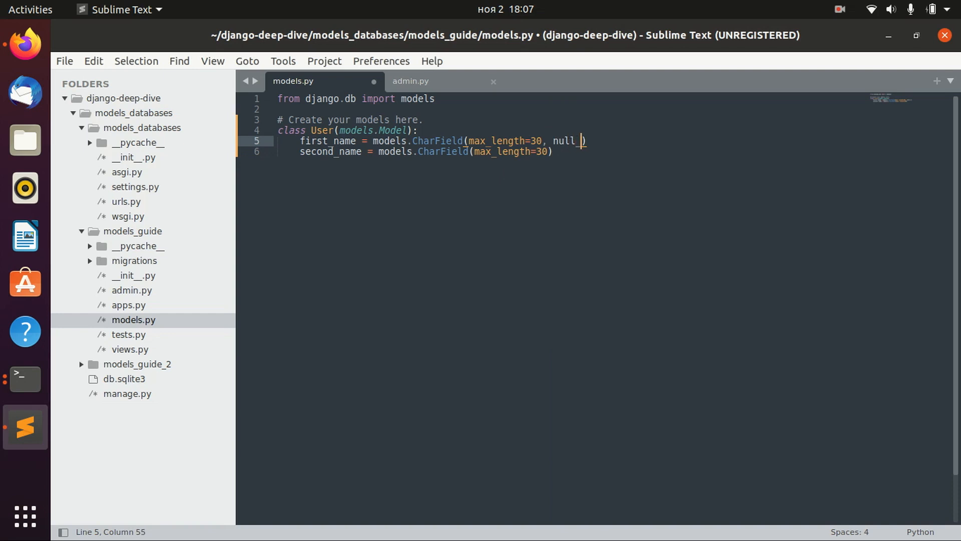
# Step: Give first_name's CharField the arguments null=True and blank=True
pyautogui.write('True')
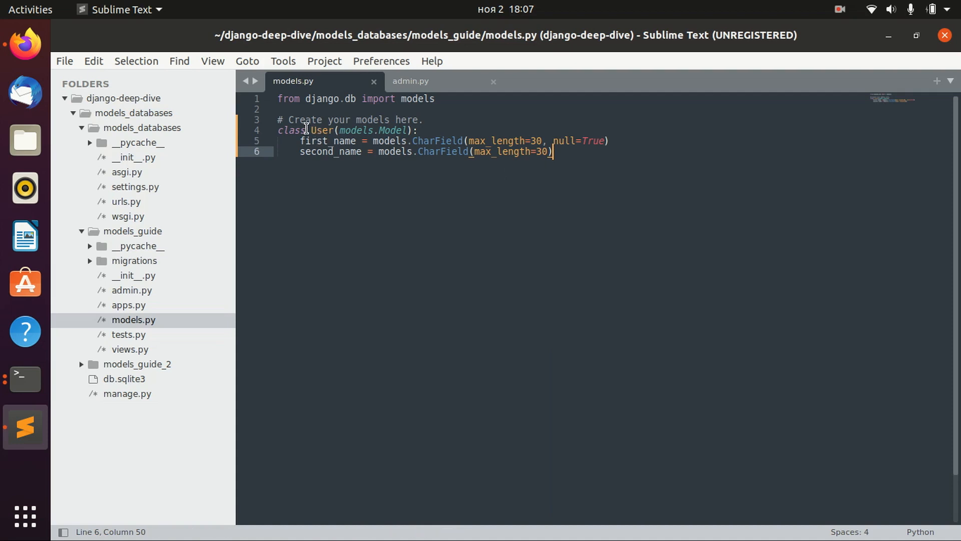
pyautogui.moveTo(318, 141)
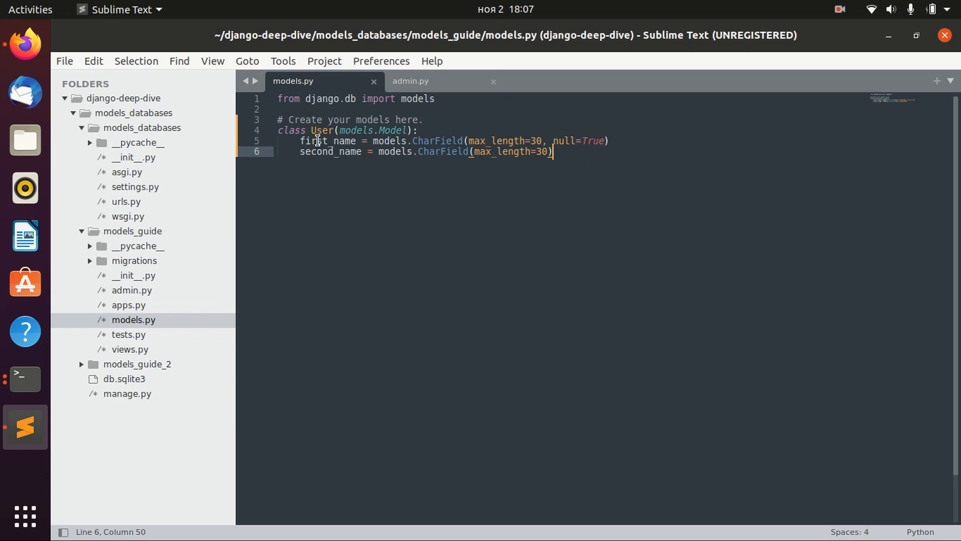
pyautogui.click(605, 140)
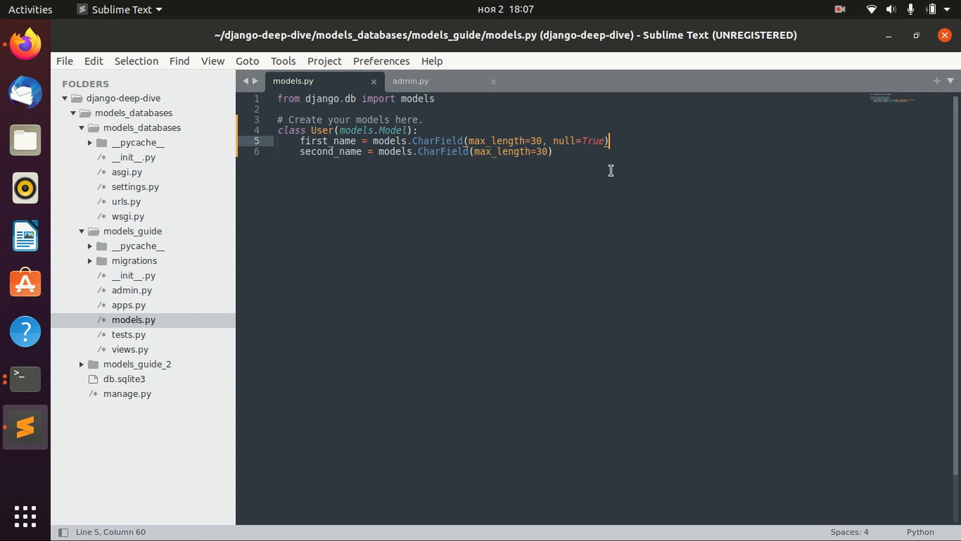
pyautogui.moveTo(24, 44)
pyautogui.write(', ')
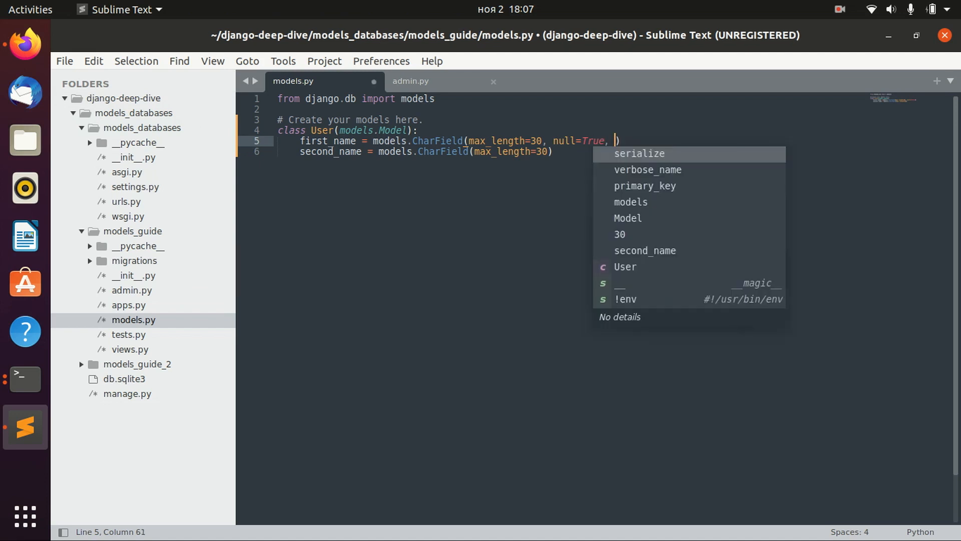
pyautogui.moveTo(617, 173)
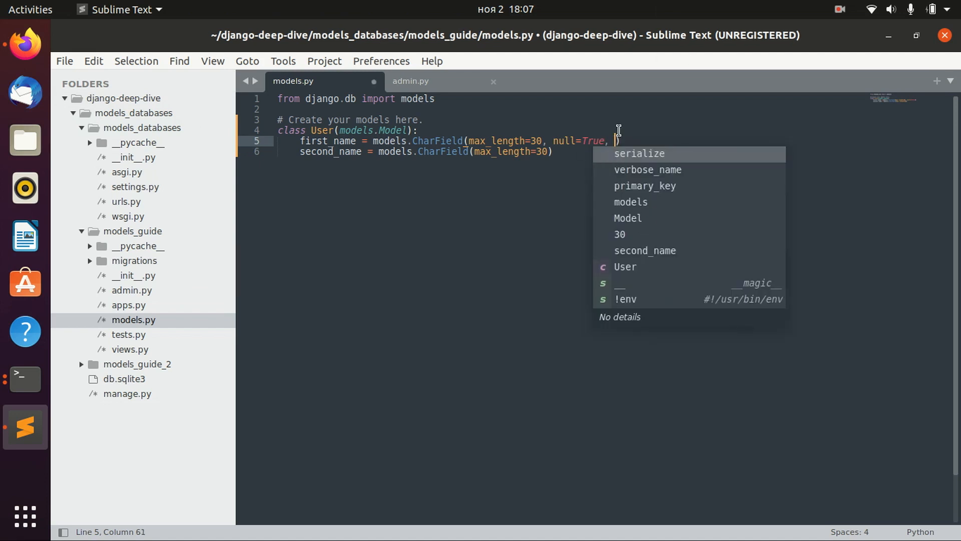
pyautogui.write('blank')
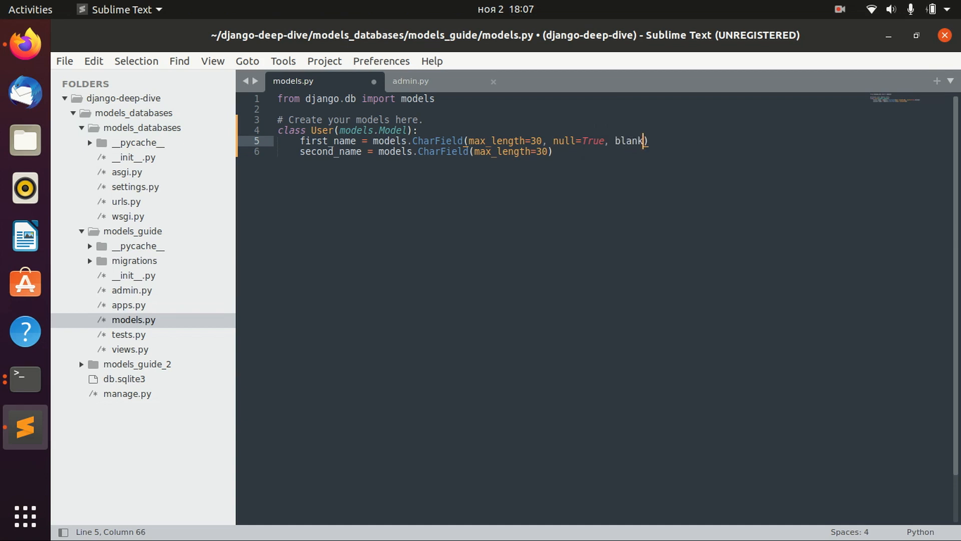
pyautogui.write('=True')
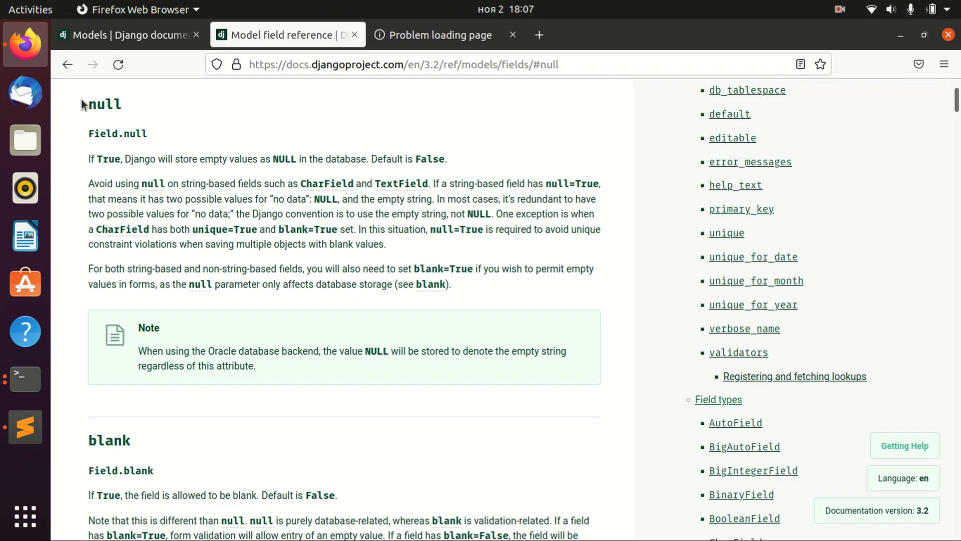
# Step: Scroll the Django docs down to the 'blank' field option and leave the browser
pyautogui.scroll(-3)
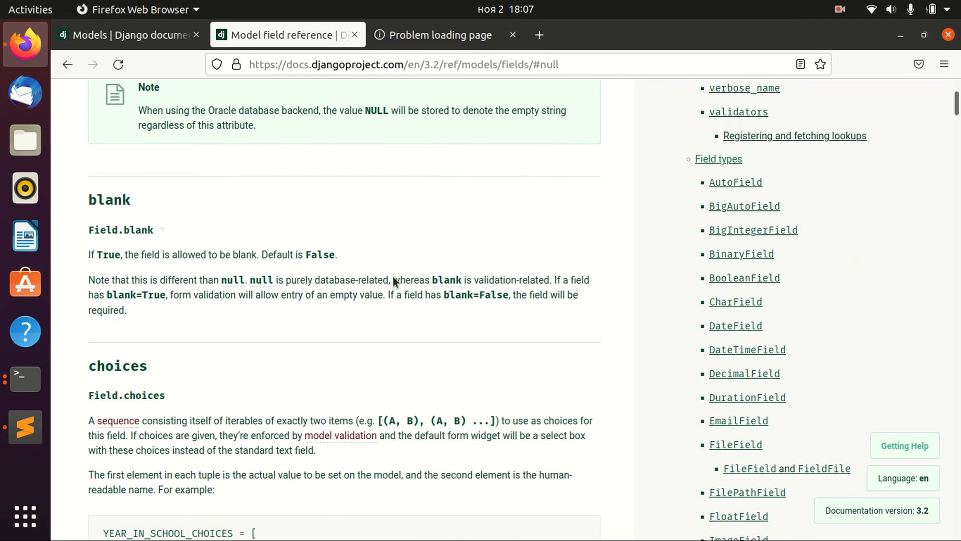
pyautogui.scroll(-3)
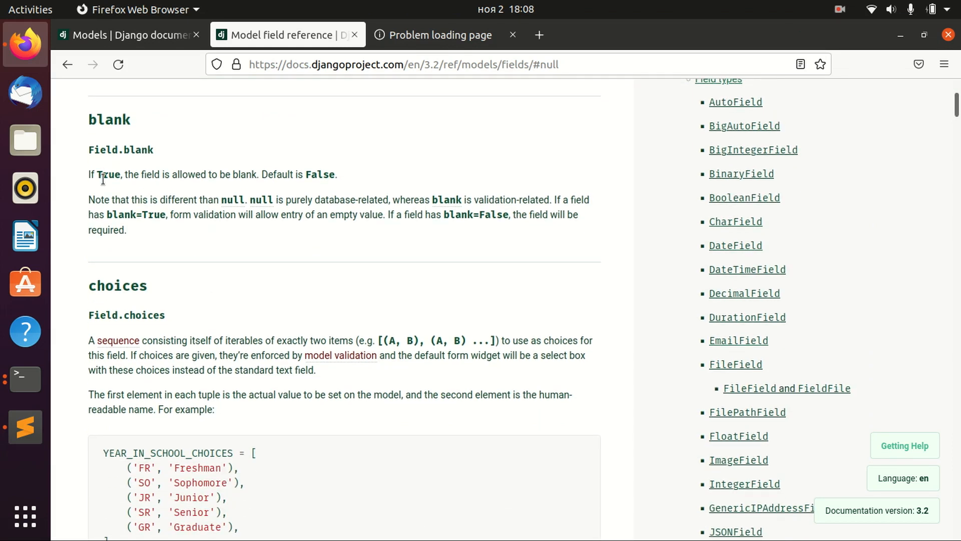
pyautogui.moveTo(275, 170)
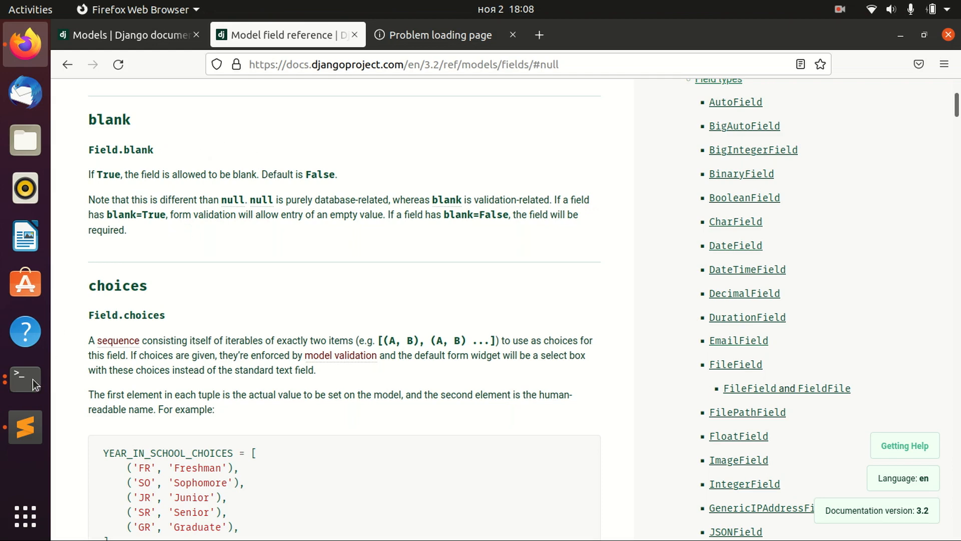
pyautogui.click(24, 427)
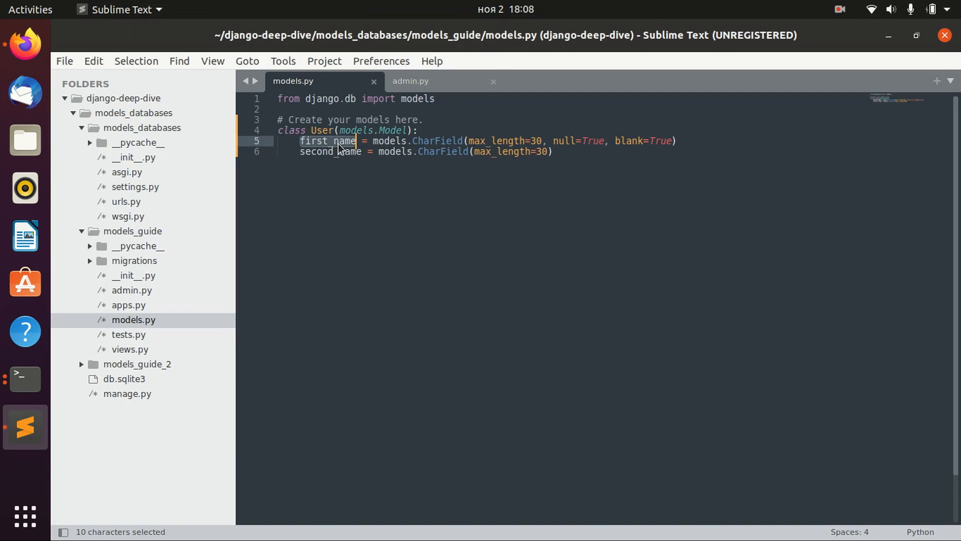
pyautogui.moveTo(307, 144)
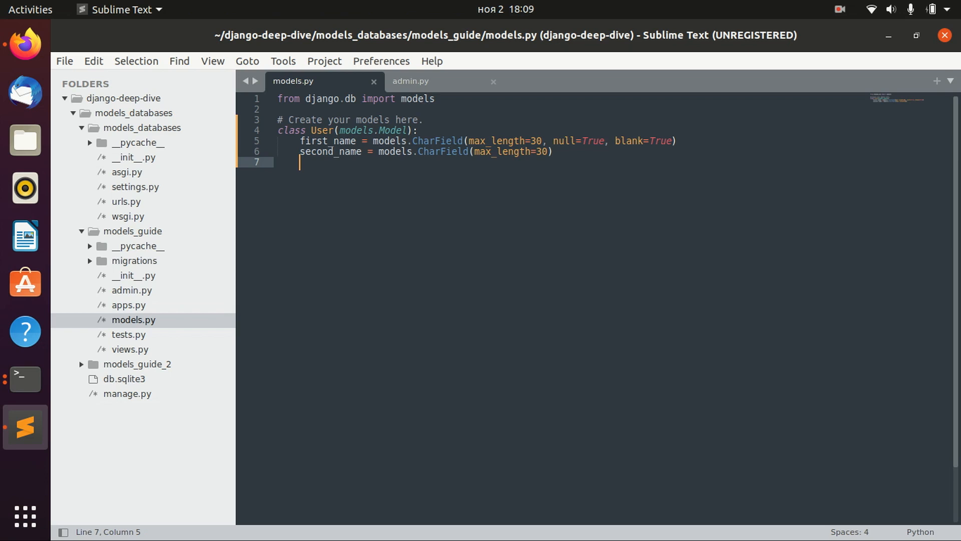
# Step: Add a gender CharField with max_length=1 under second_name
pyautogui.write('gender =')
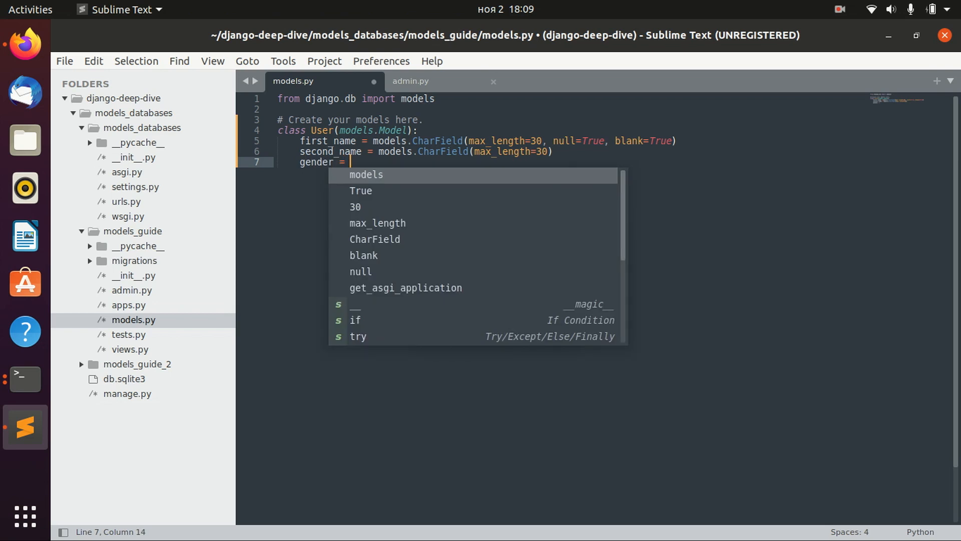
pyautogui.write('model.Cha')
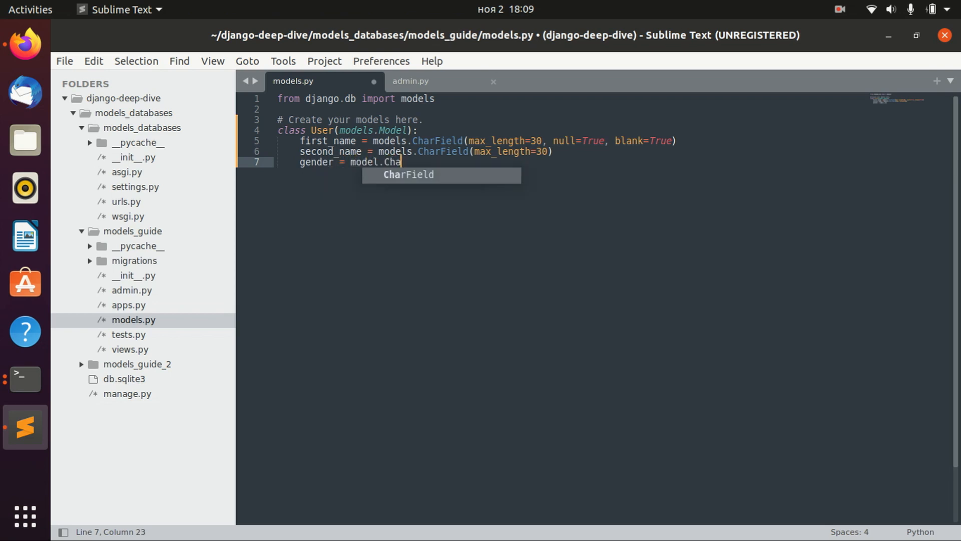
pyautogui.press('Tab')
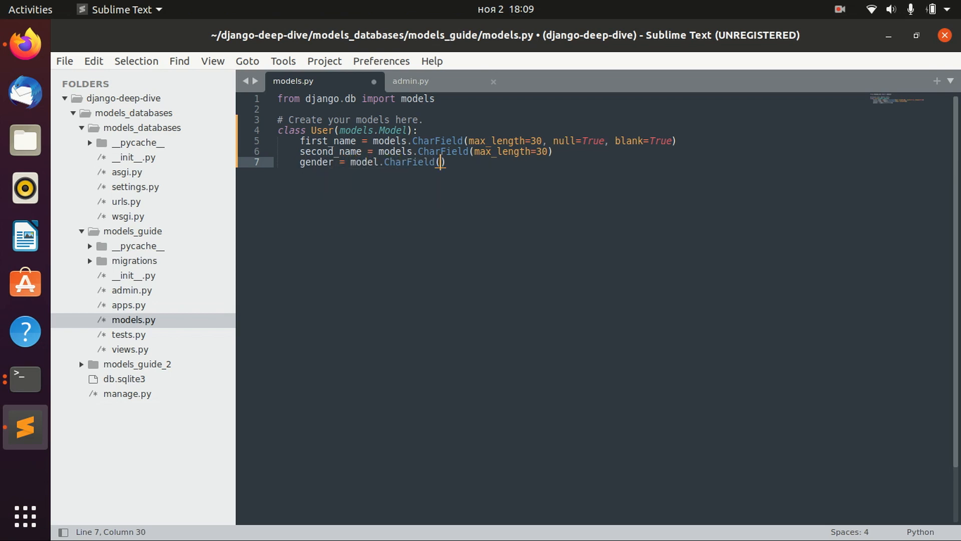
pyautogui.write('max')
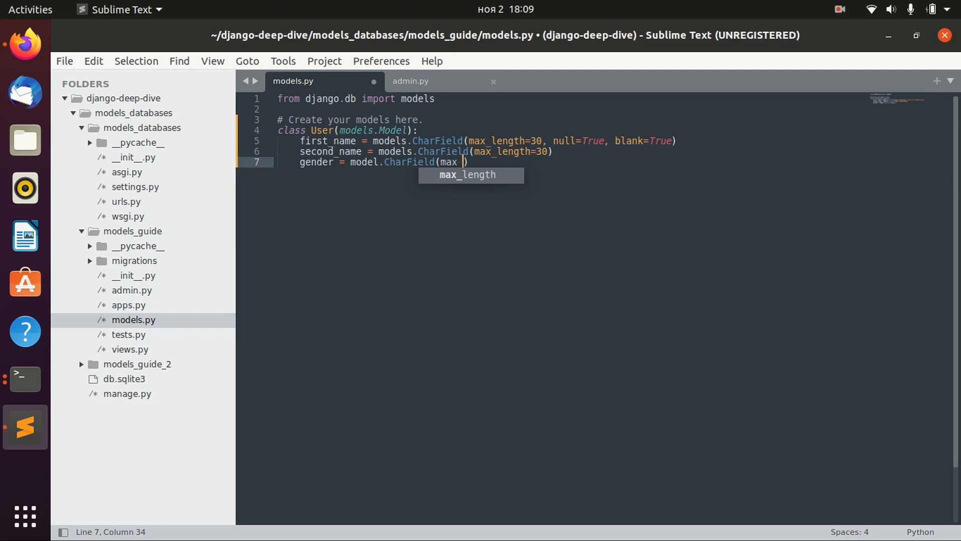
pyautogui.write('_length=1')
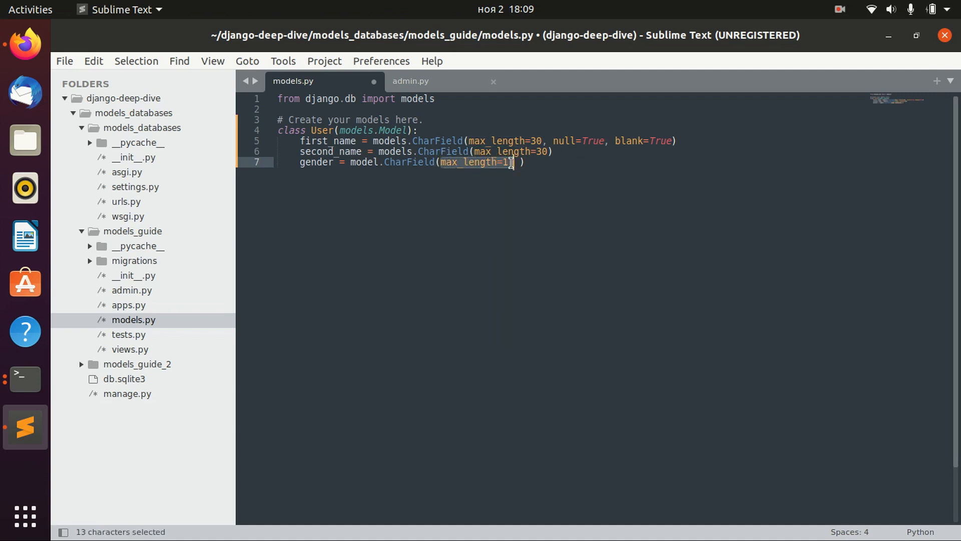
pyautogui.write(',')
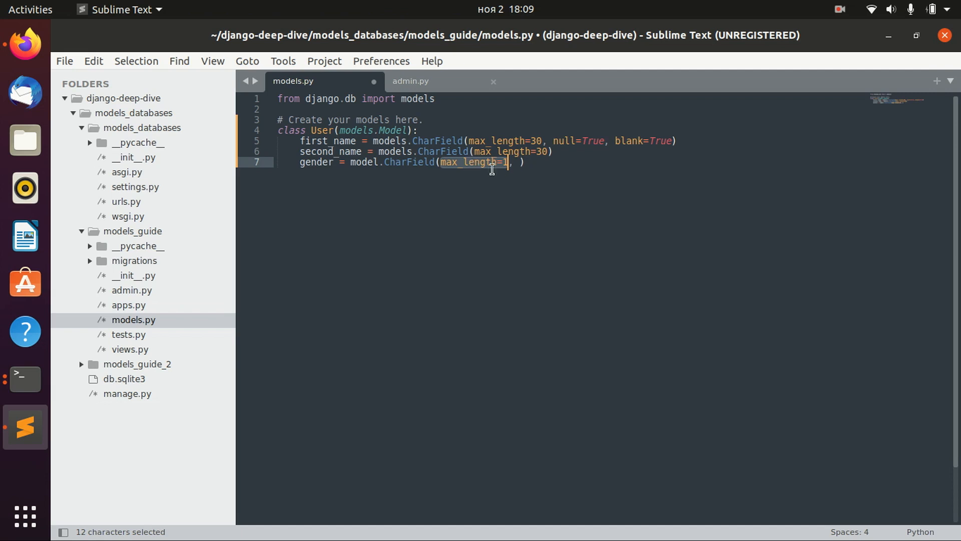
# Step: Give the gender field choices=GENDER_CHOISES and save models.py
pyautogui.click(517, 162)
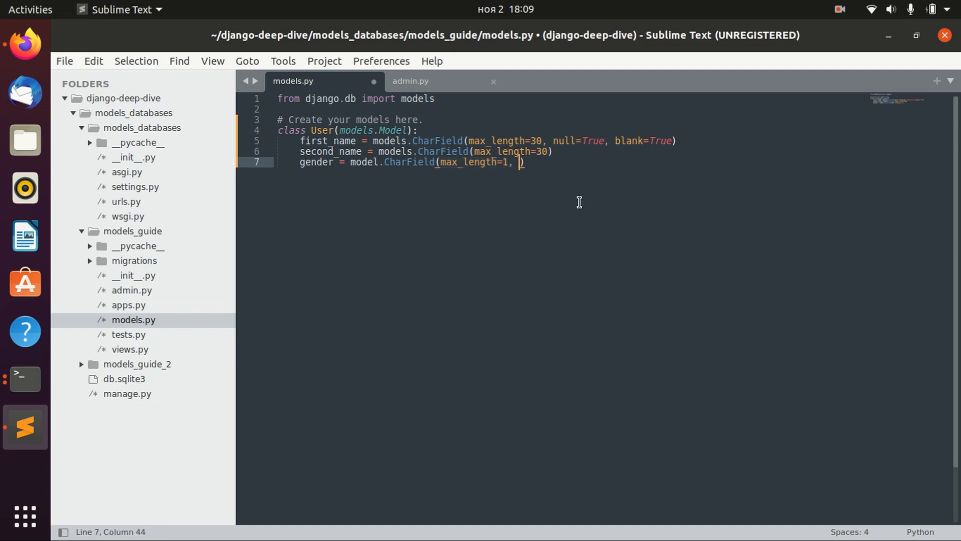
pyautogui.write('choi')
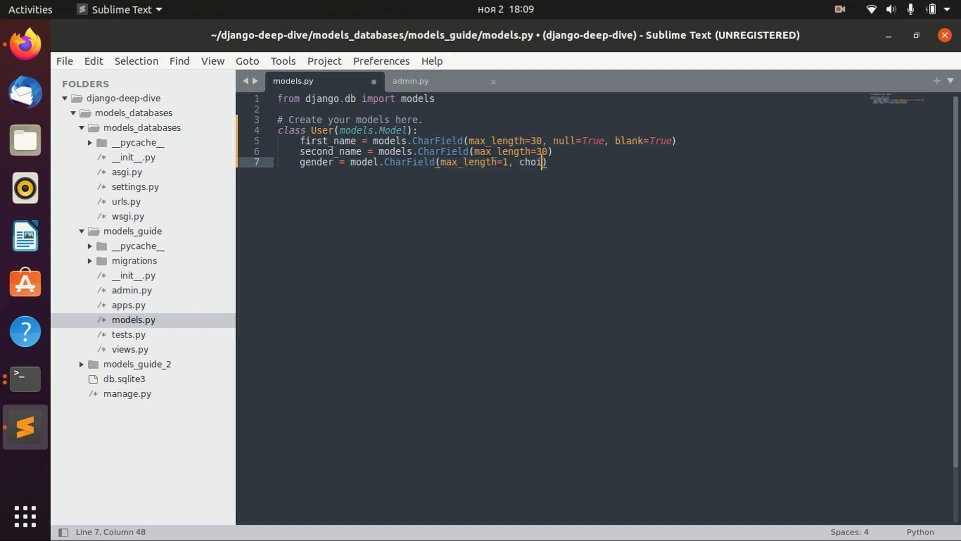
pyautogui.write('ces=')
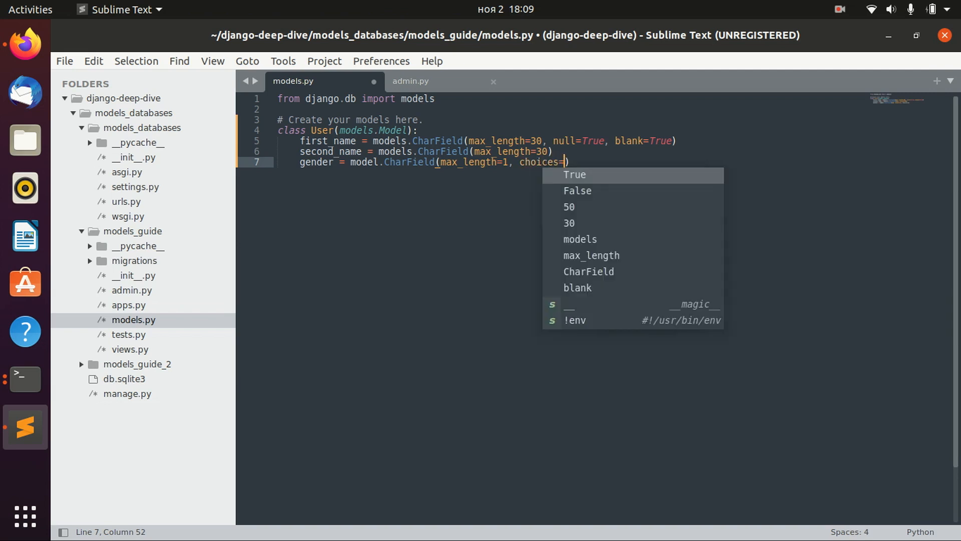
pyautogui.write('Gender')
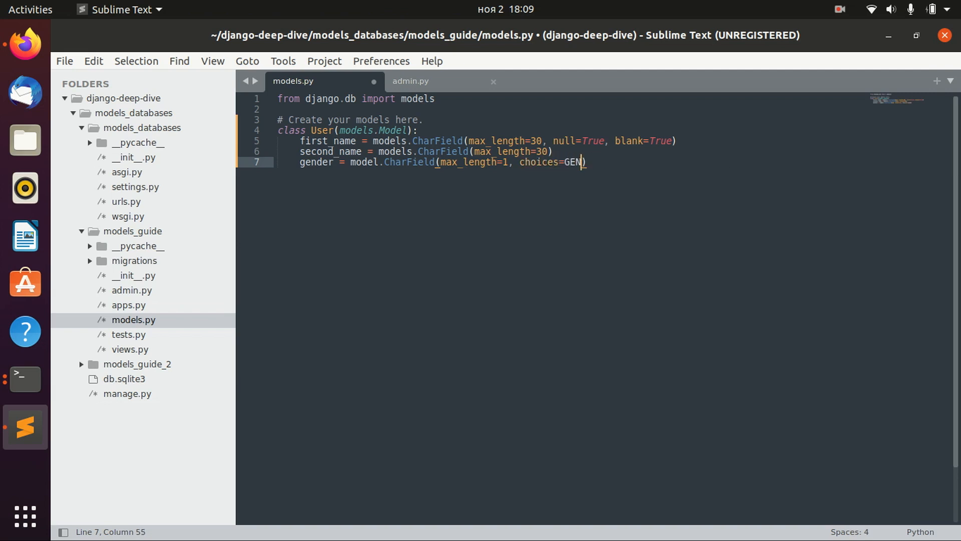
pyautogui.write('DER_CHOISE')
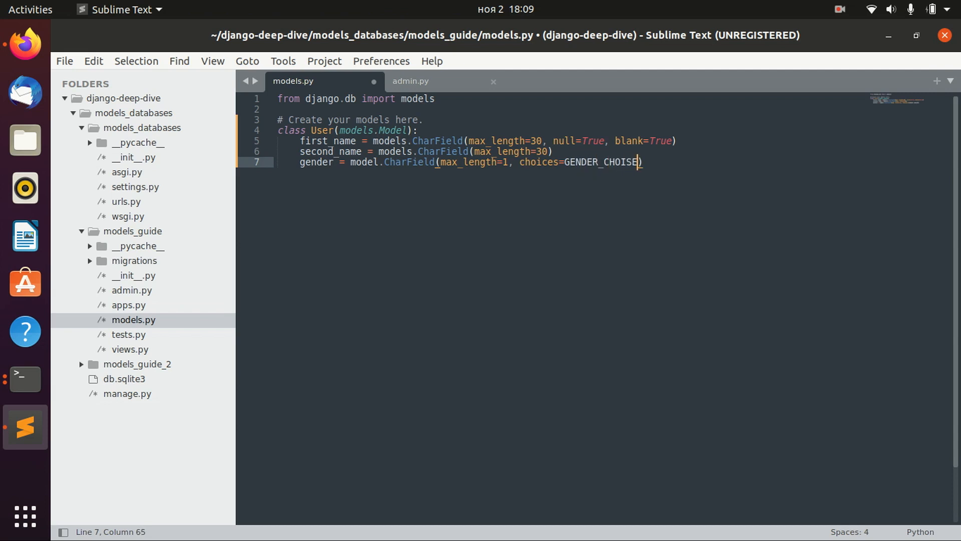
pyautogui.write('S')
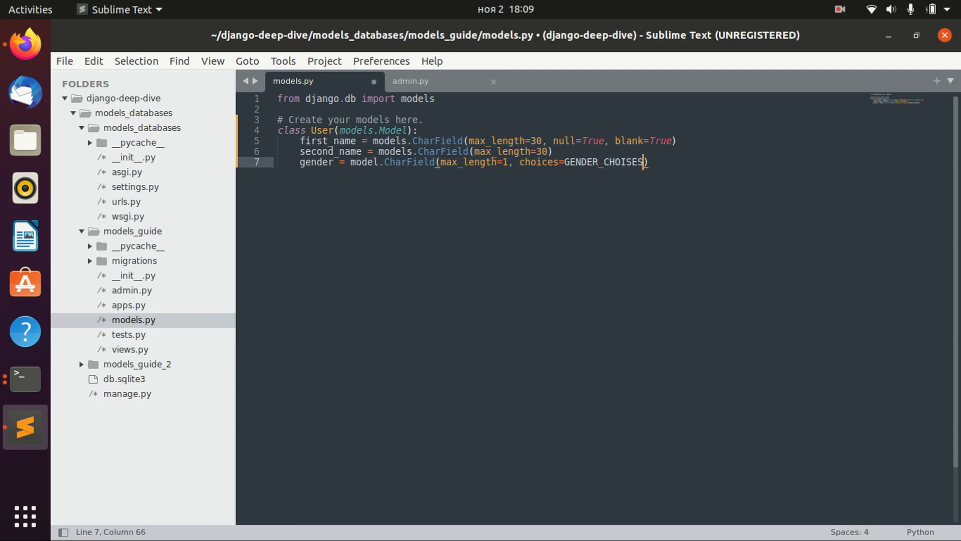
pyautogui.press('ctrl+s')
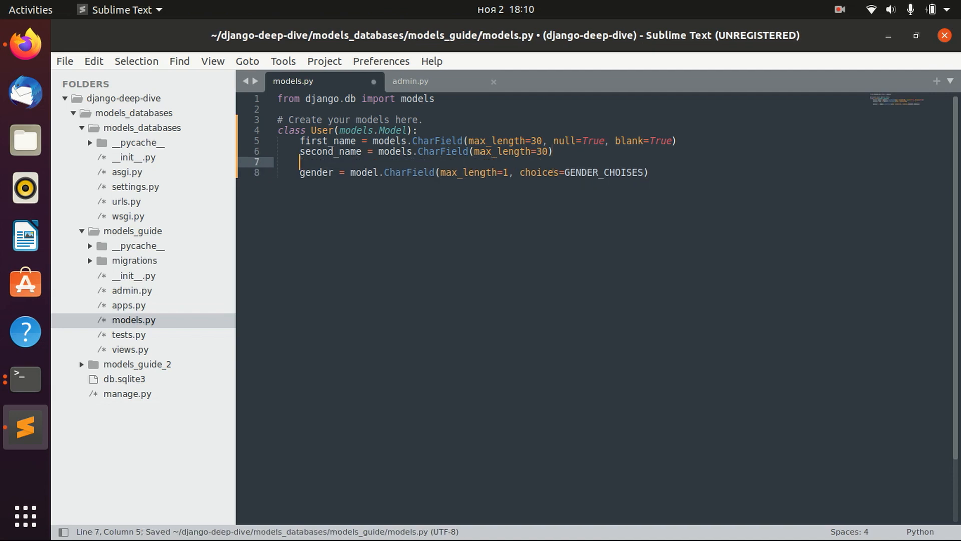
# Step: Write GENDER_CHOISES as tuples ('M', 'Male'), ('F', 'Female'), ('O', 'Other') above the gender field
pyautogui.write('GEN')
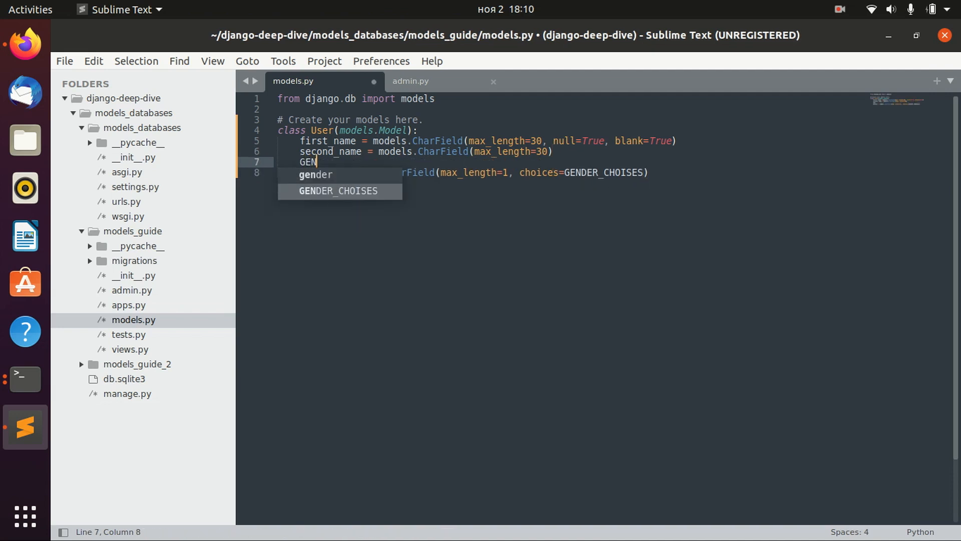
pyautogui.press('Tab')
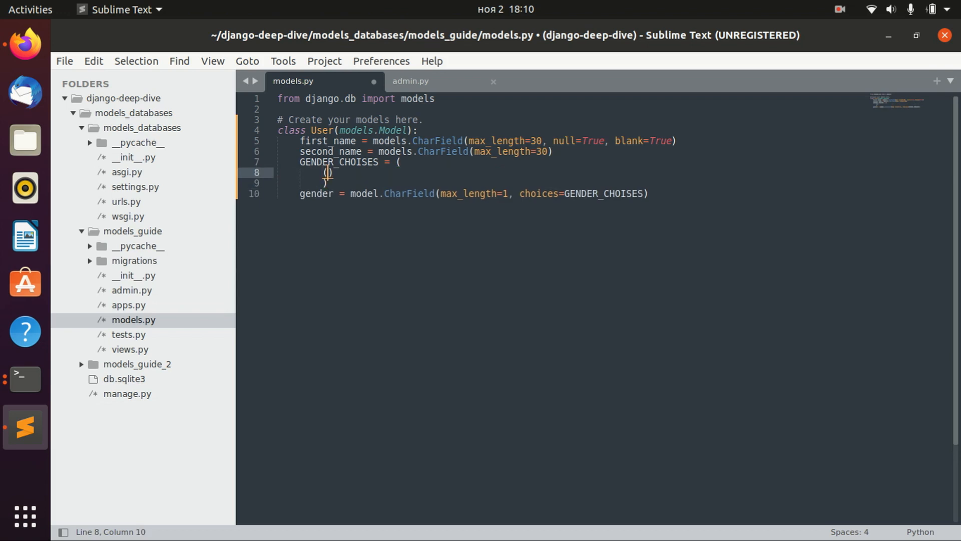
pyautogui.write("'M', '")
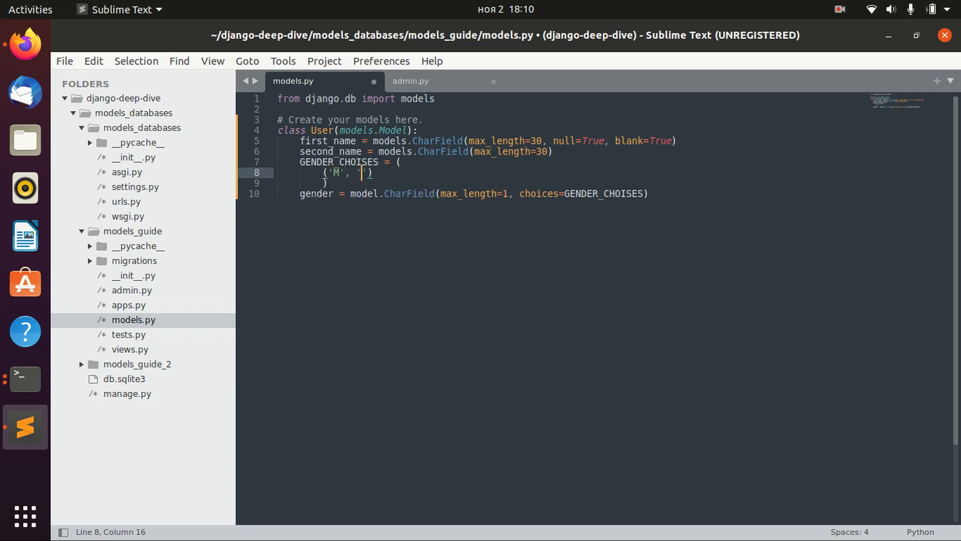
pyautogui.write('Male')
pyautogui.write("('F', '")
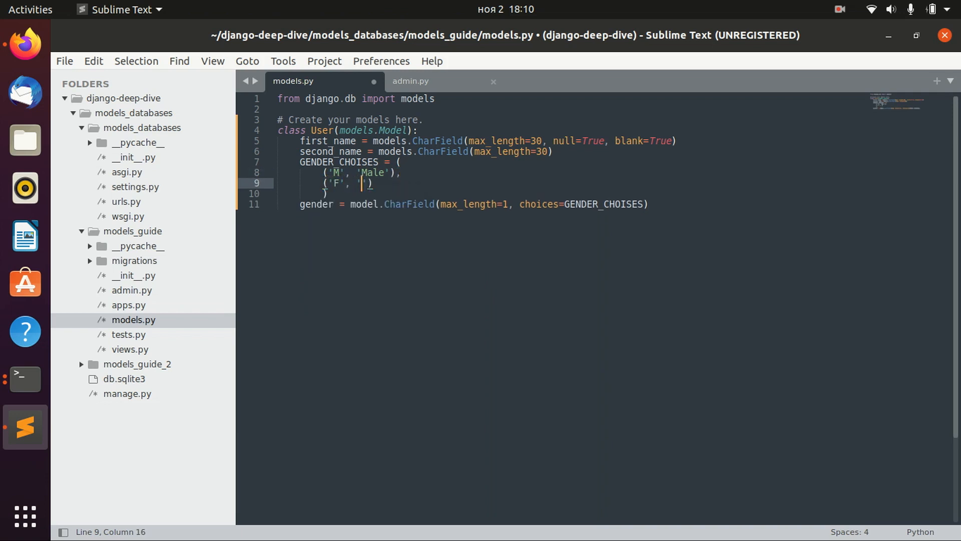
pyautogui.write('Female')
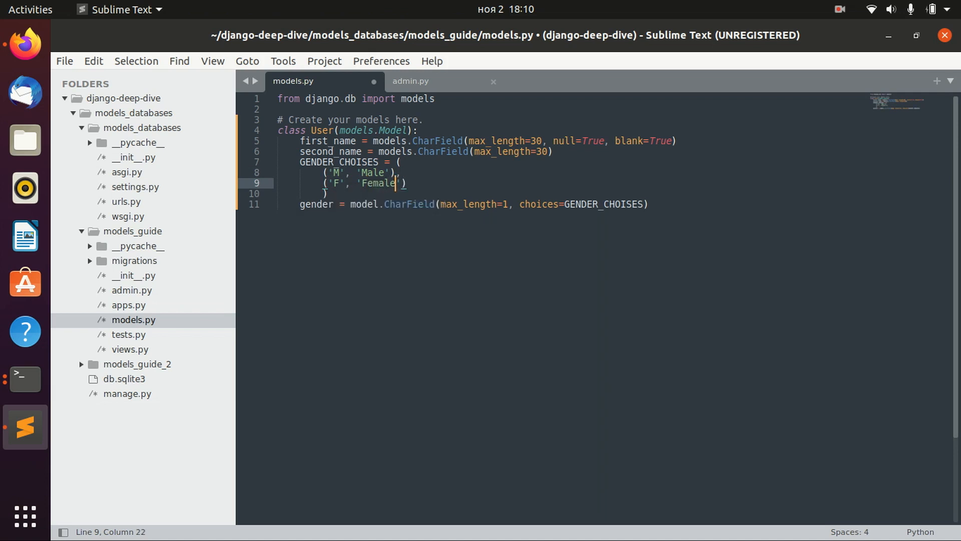
pyautogui.press('Return')
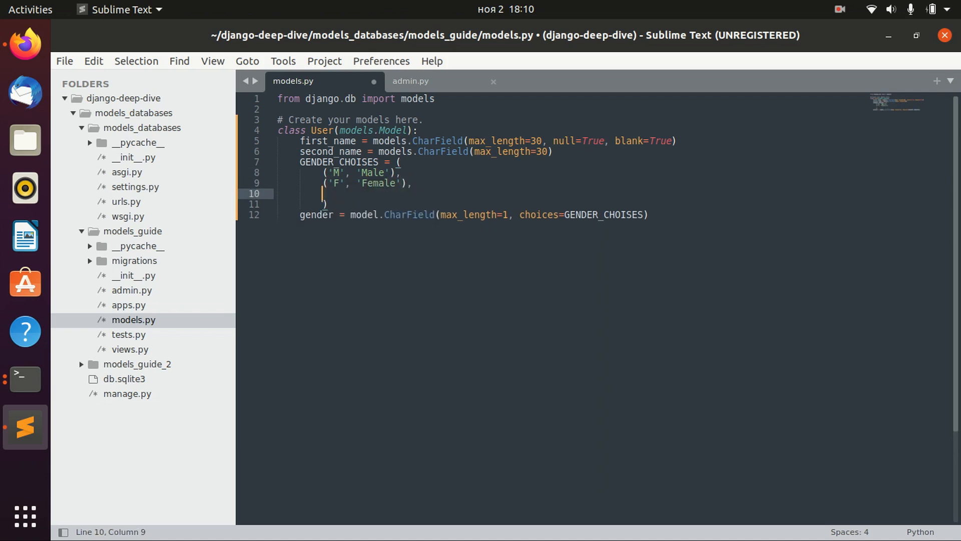
pyautogui.write("('O', 'Other'),")
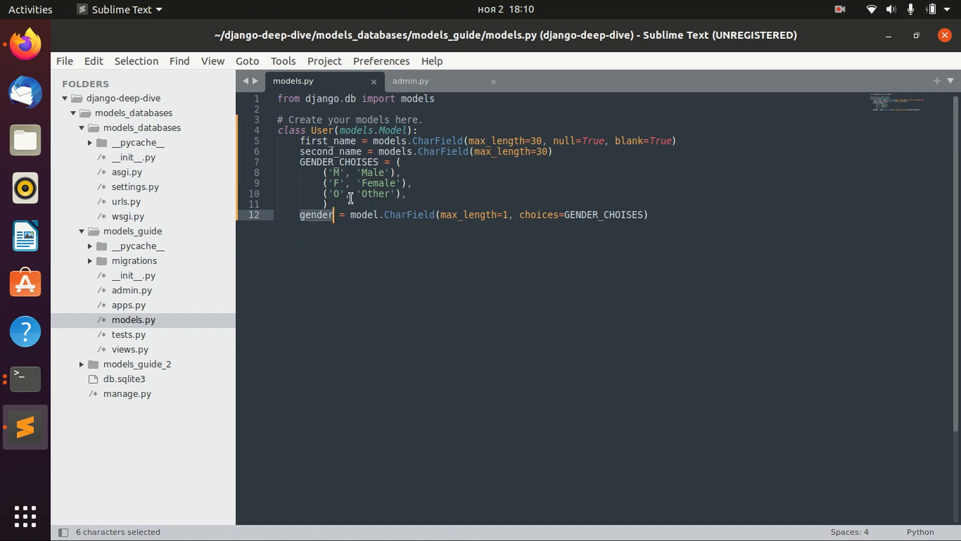
pyautogui.moveTo(332, 162)
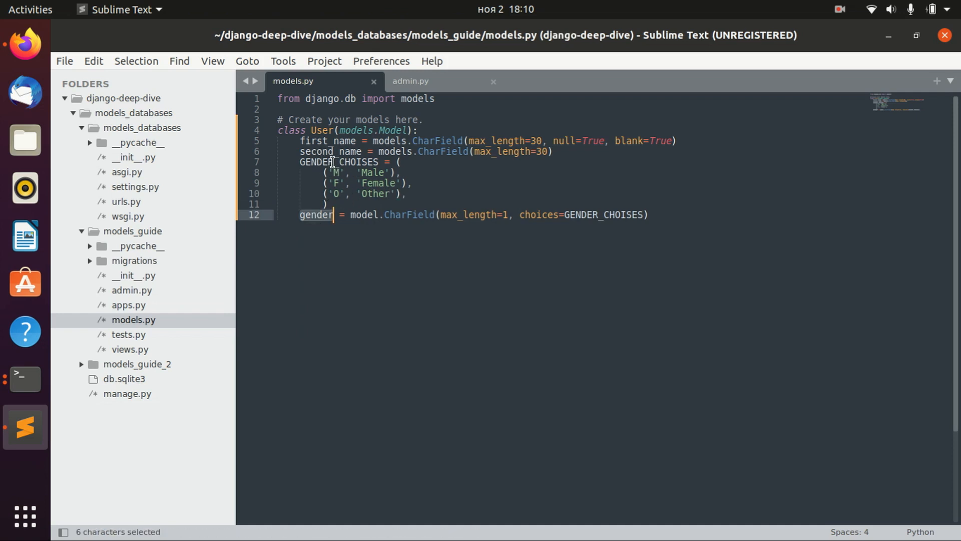
pyautogui.click(334, 172)
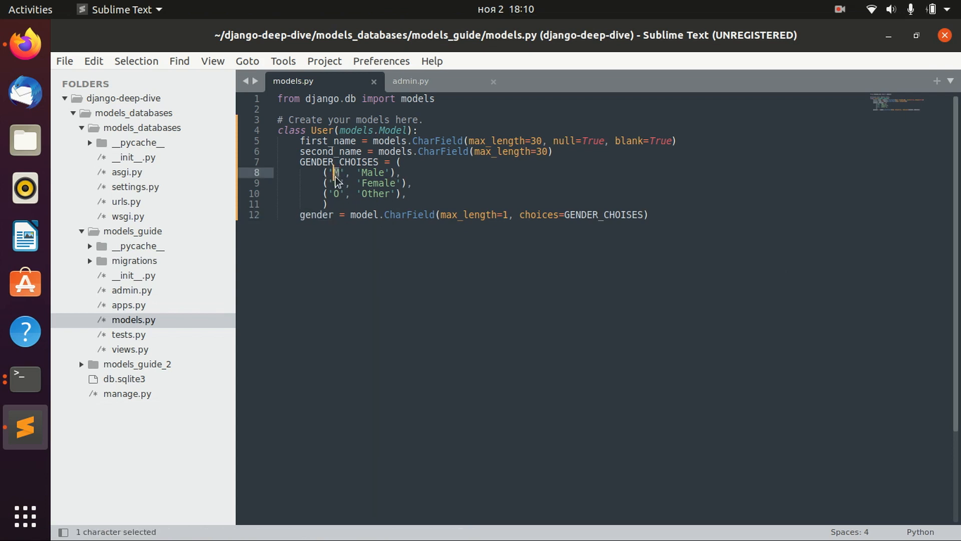
pyautogui.click(333, 183)
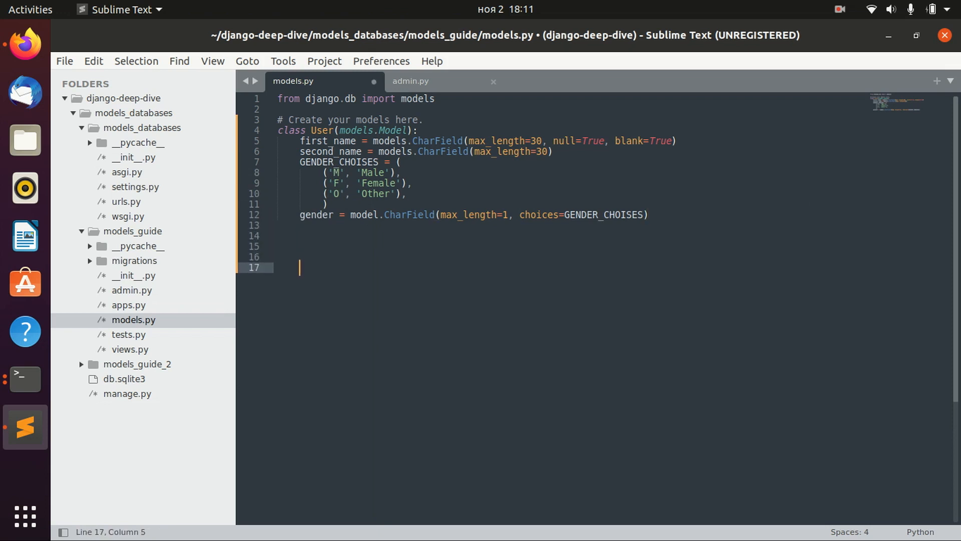
pyautogui.write('u =')
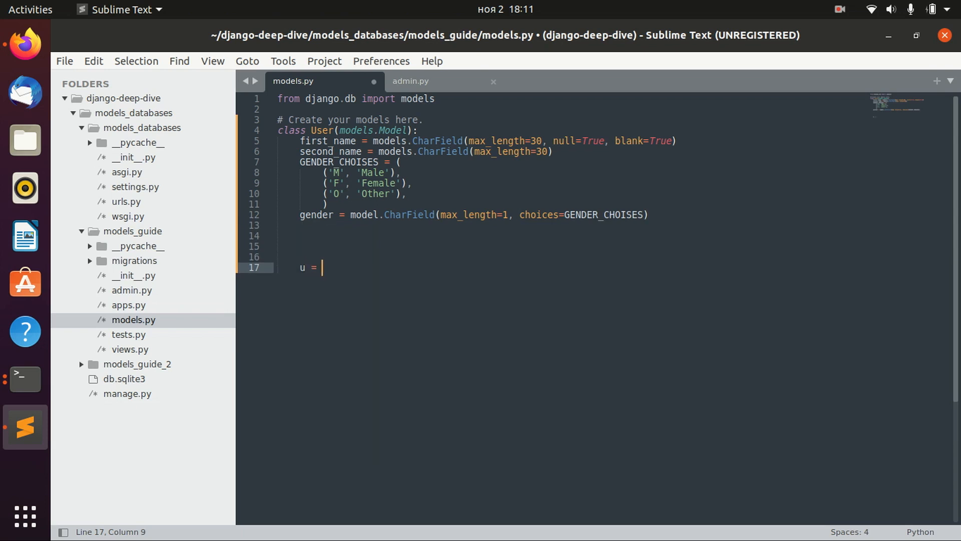
pyautogui.write('User(fir')
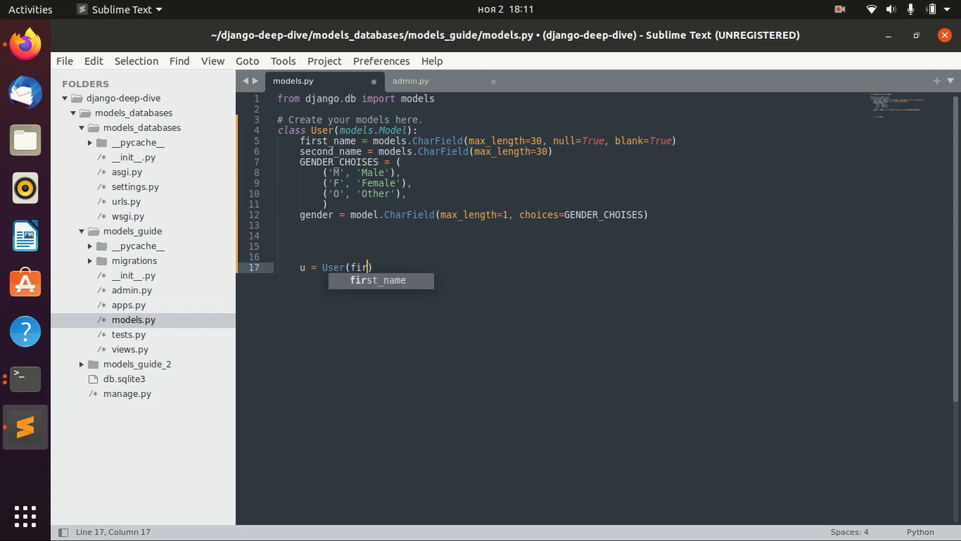
pyautogui.press('Tab')
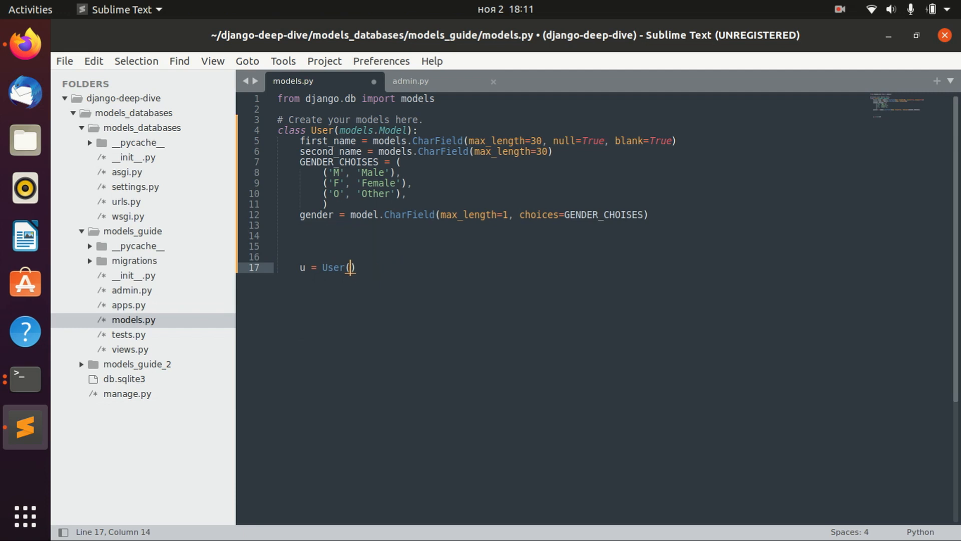
pyautogui.write('second_name=""')
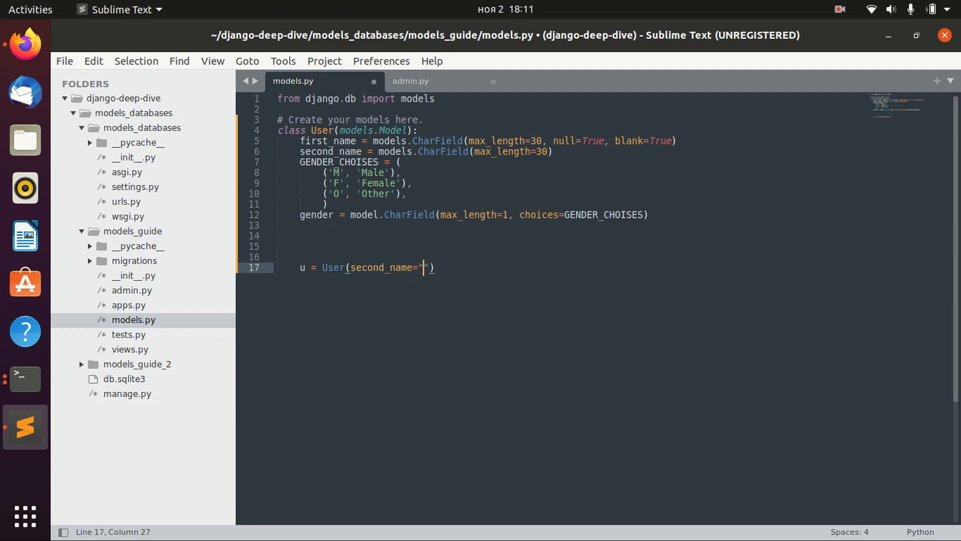
pyautogui.write('Doe')
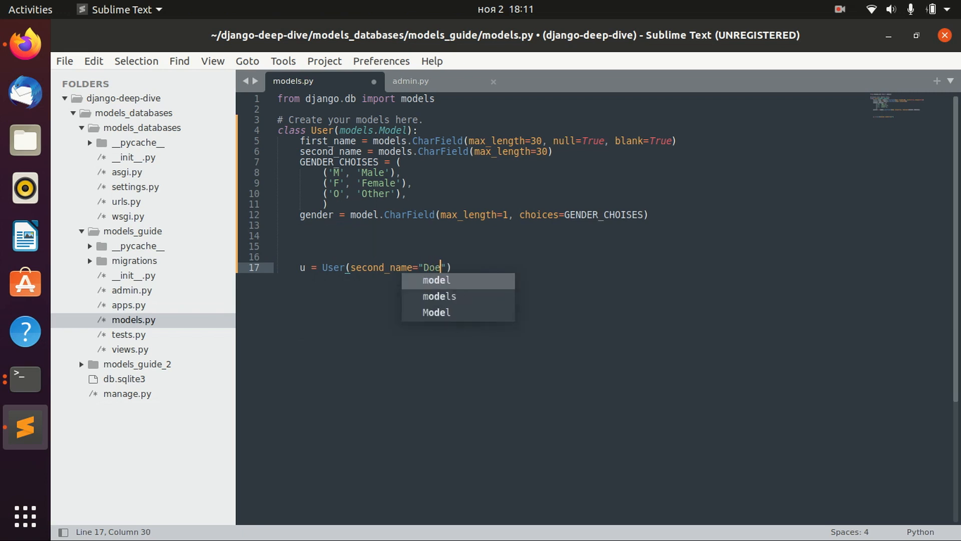
pyautogui.write(', gender')
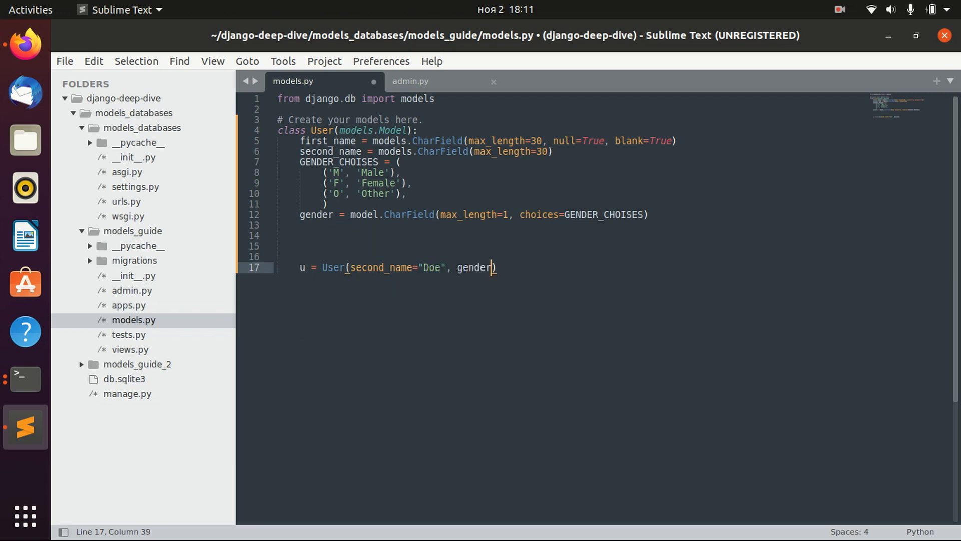
pyautogui.write('="')
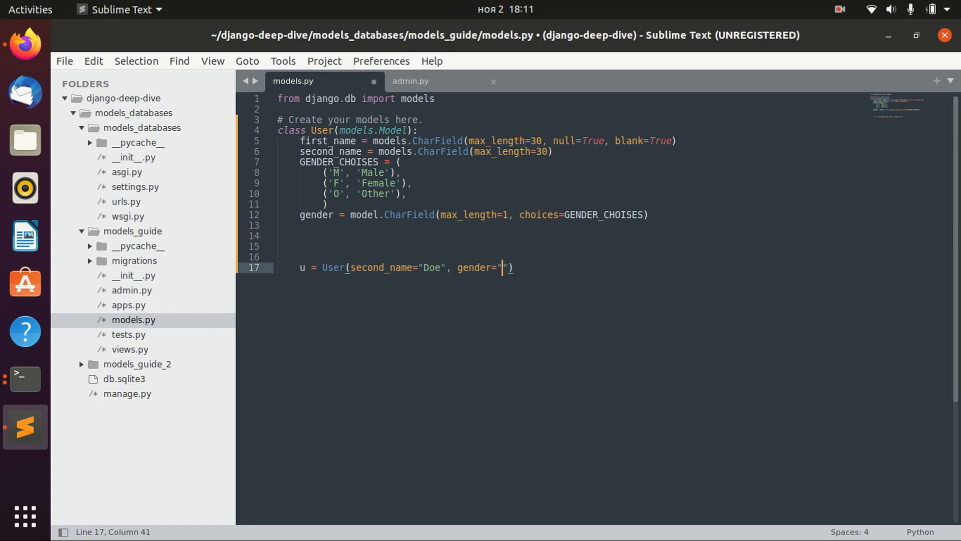
pyautogui.write('M')
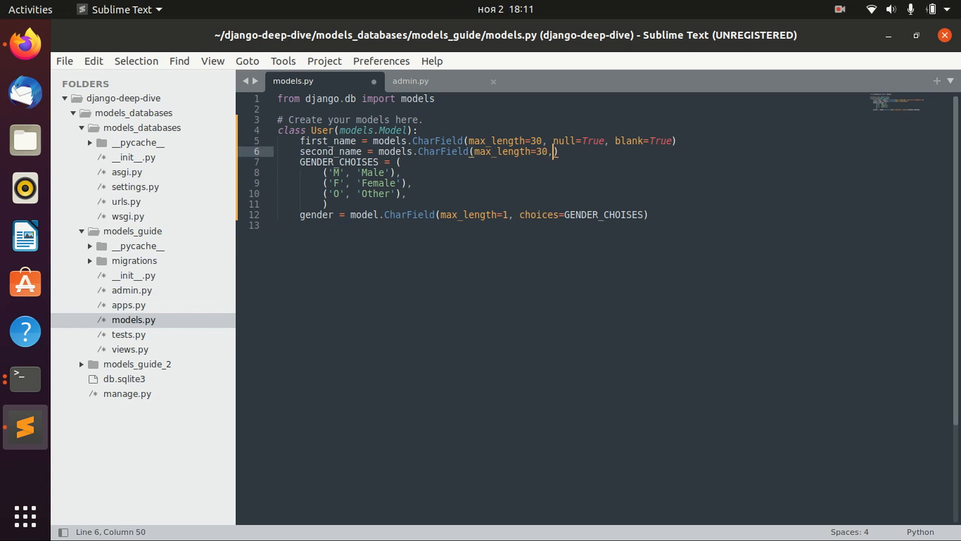
# Step: Append a default="Doe" argument to the second_name field
pyautogui.write('defaul=')
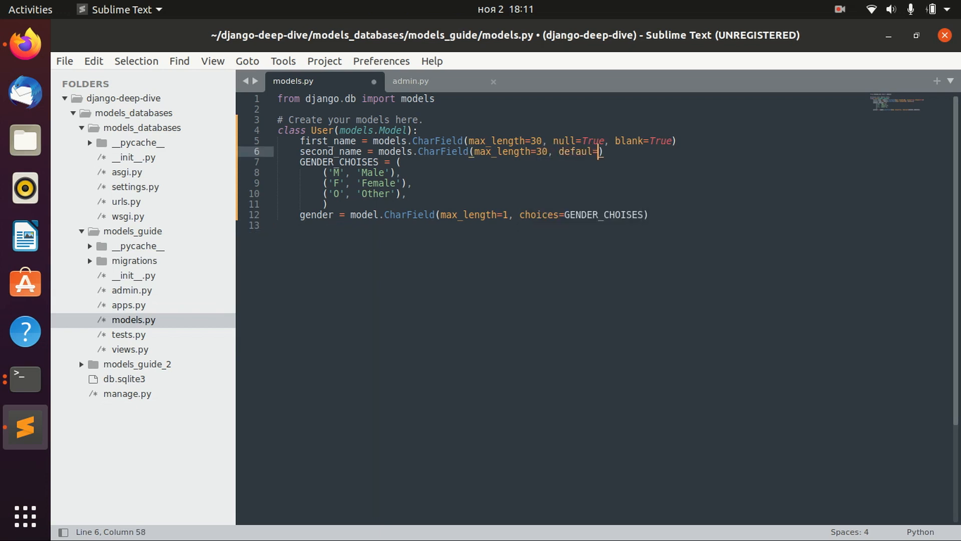
pyautogui.write('"Doe"')
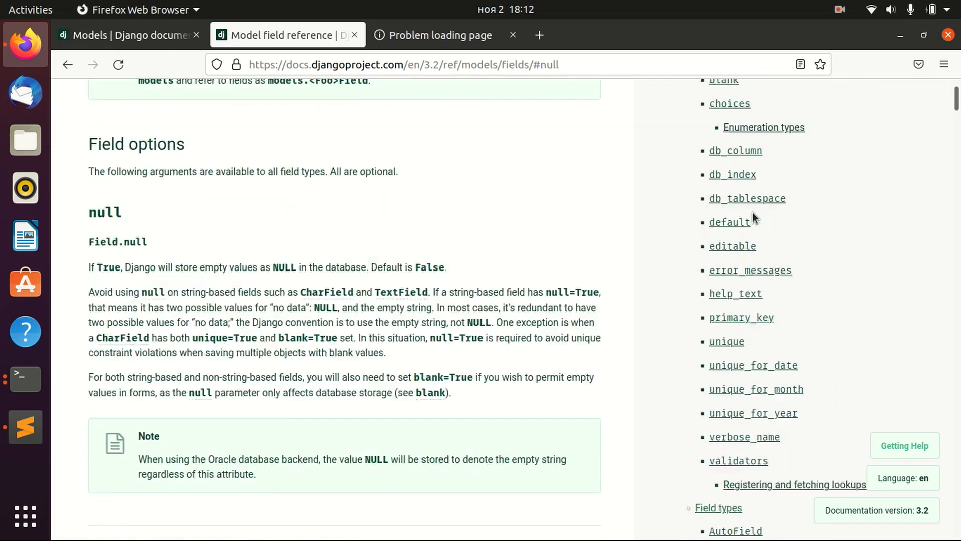
# Step: Scroll through the Field options and choices examples in the Django docs, then return to the editor
pyautogui.scroll(-3)
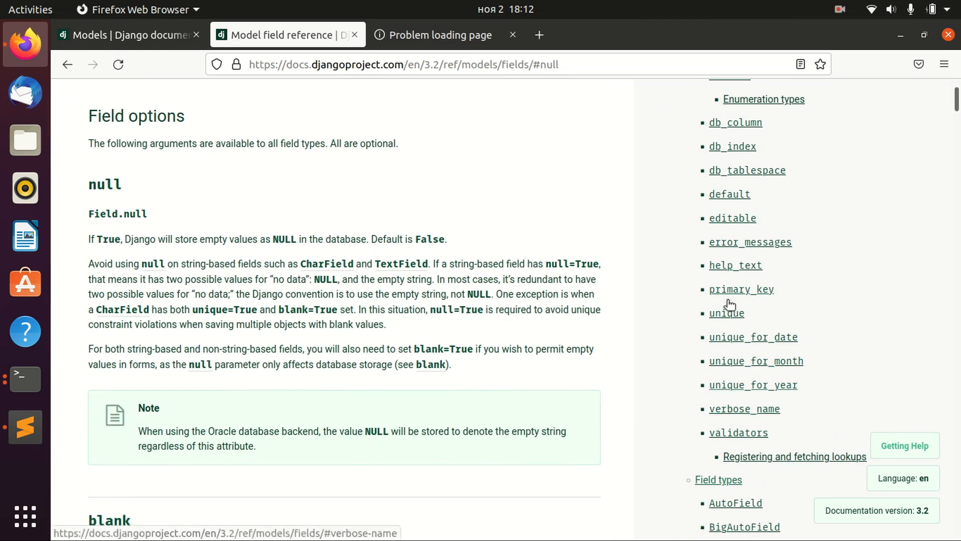
pyautogui.scroll(-3)
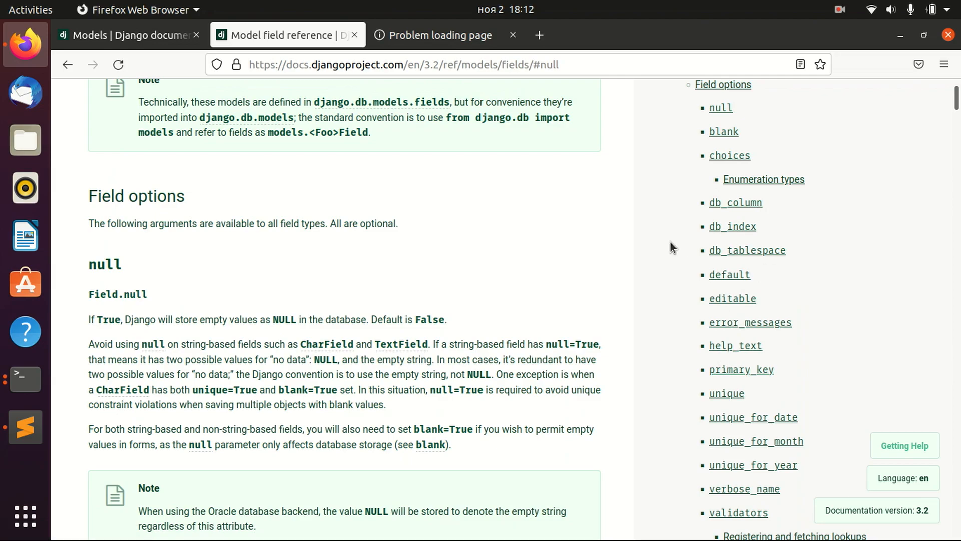
pyautogui.scroll(-3)
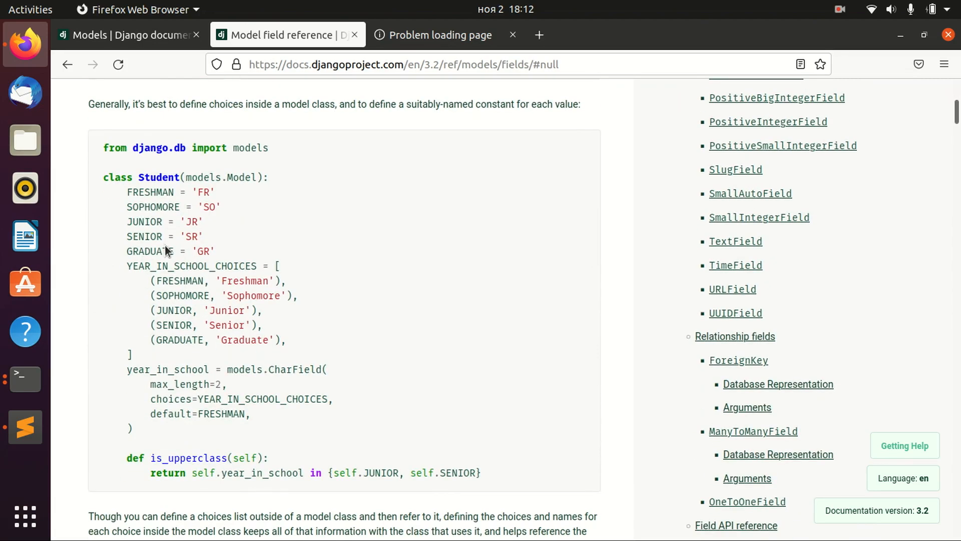
pyautogui.scroll(-3)
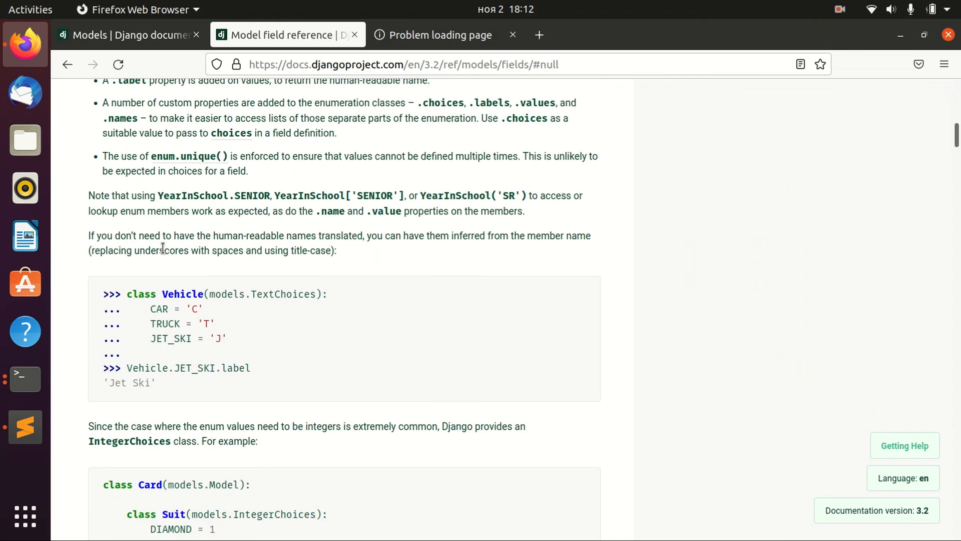
pyautogui.click(24, 428)
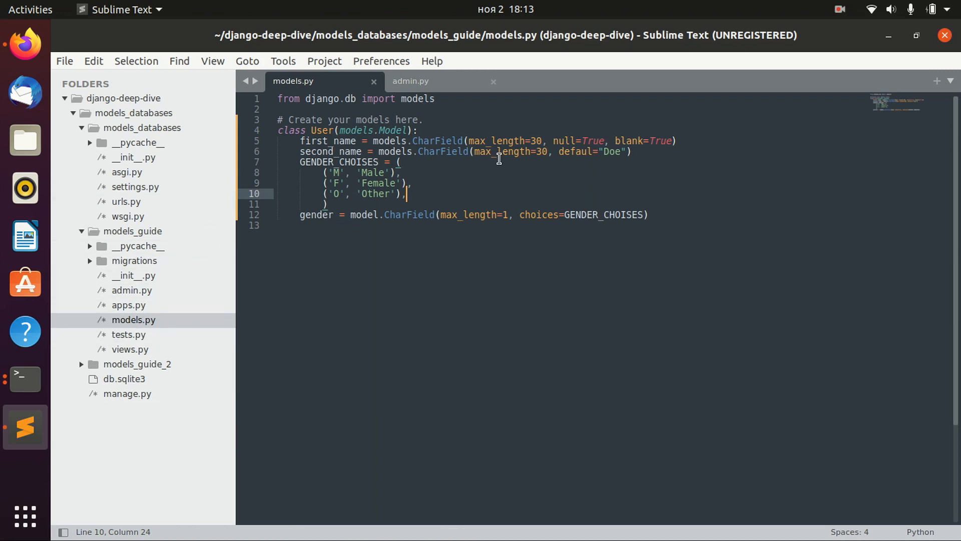
# Step: Start a default= argument on the gender field after choices=GENDER_CHOISES
pyautogui.moveTo(277, 130); pyautogui.dragTo(648, 214)
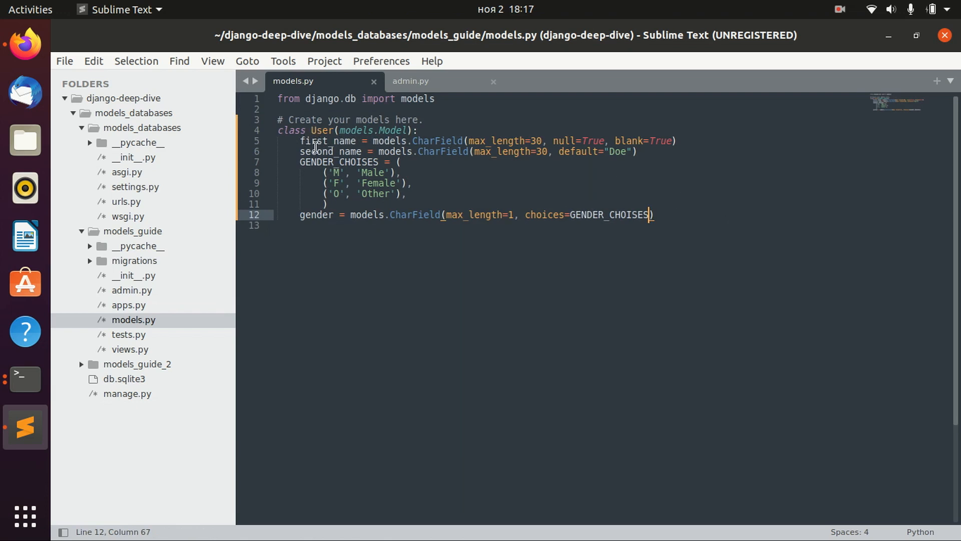
pyautogui.doubleClick(321, 130)
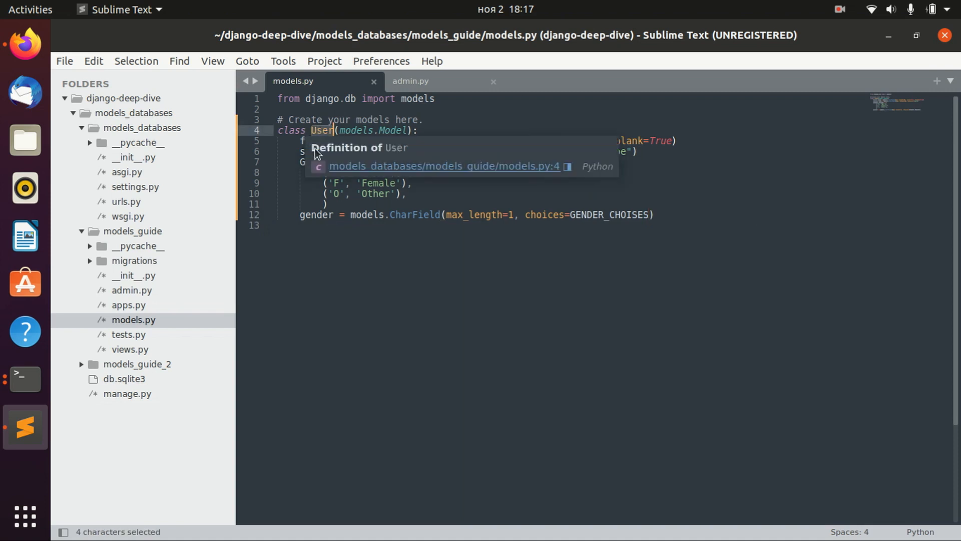
pyautogui.moveTo(308, 136)
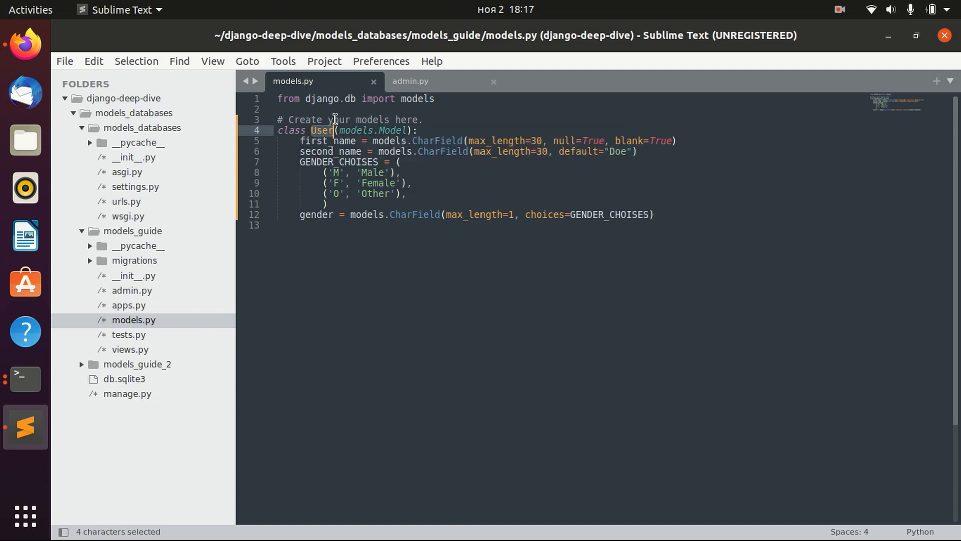
pyautogui.moveTo(640, 215)
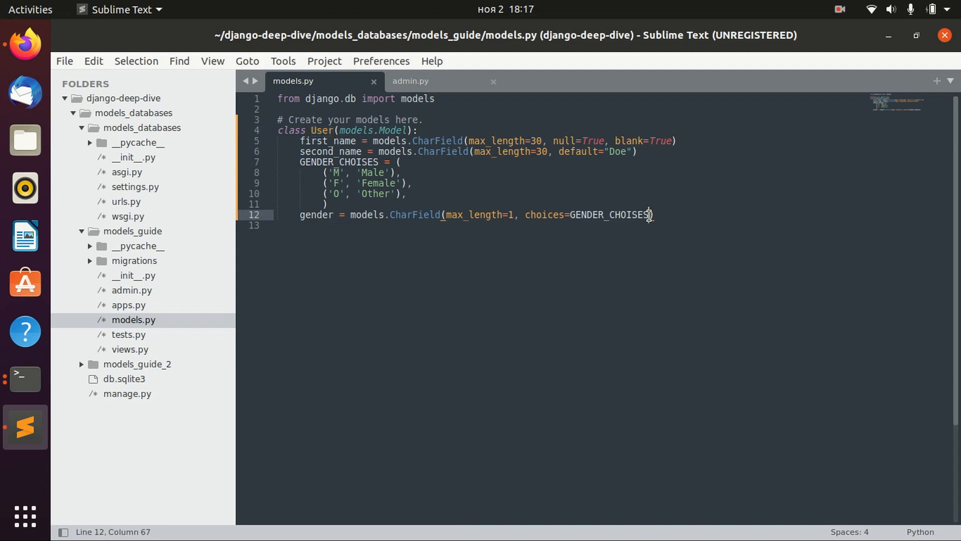
pyautogui.write(', default')
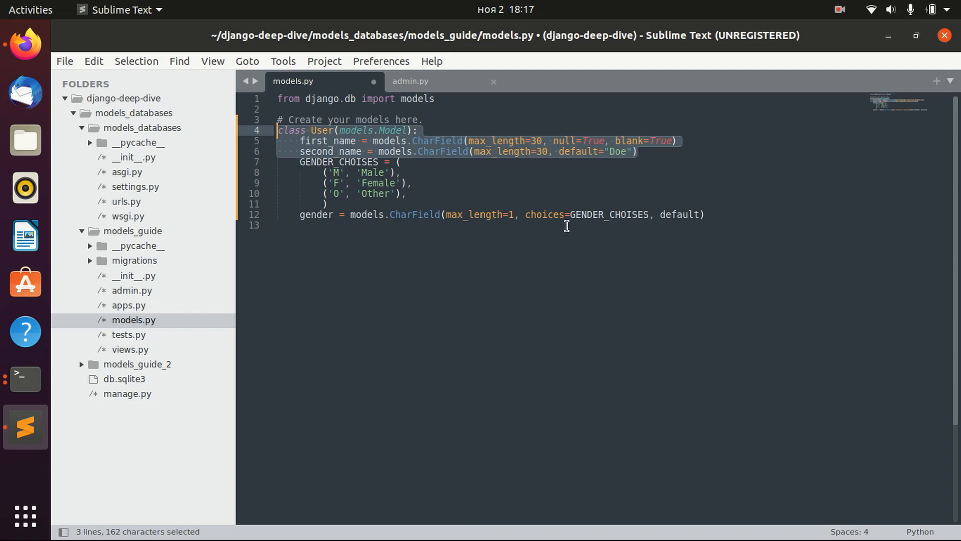
pyautogui.moveTo(704, 210)
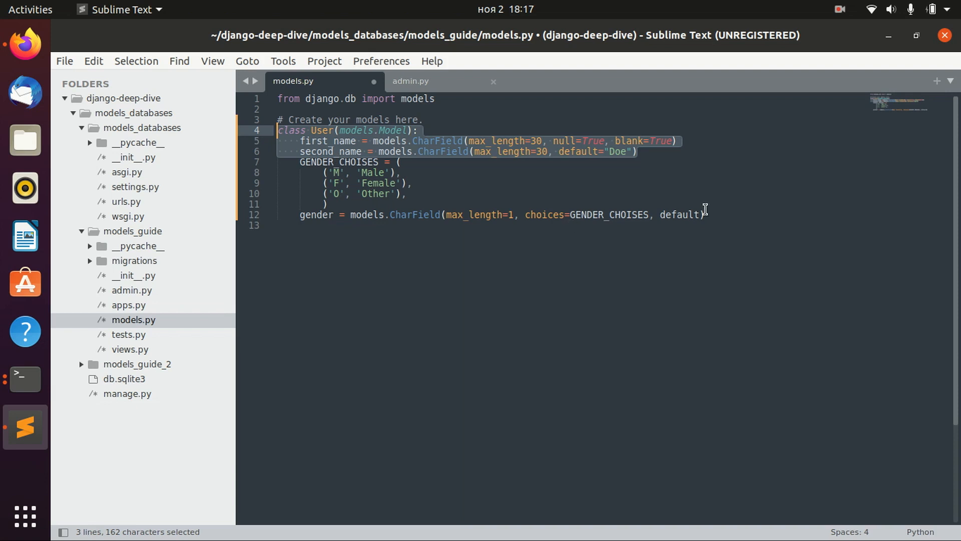
pyautogui.moveTo(337, 229)
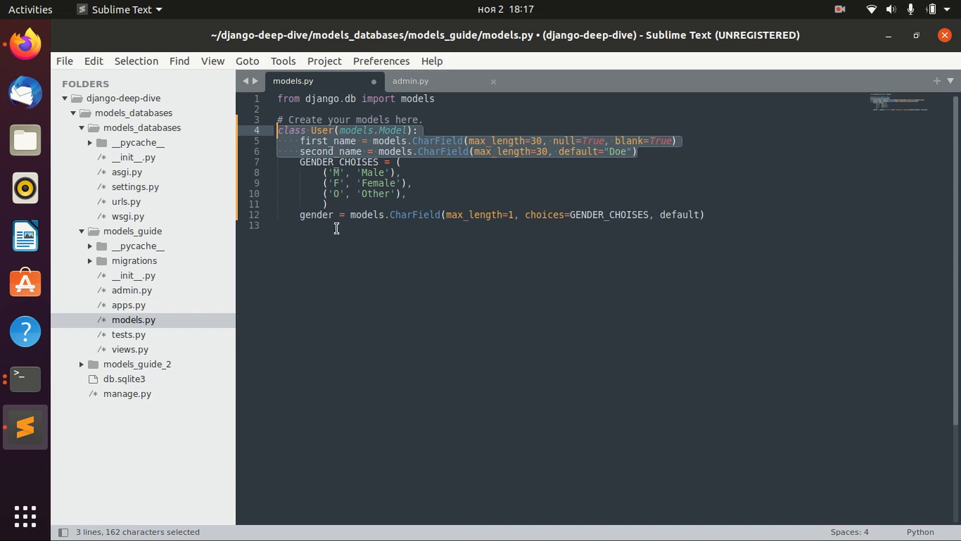
pyautogui.moveTo(309, 214)
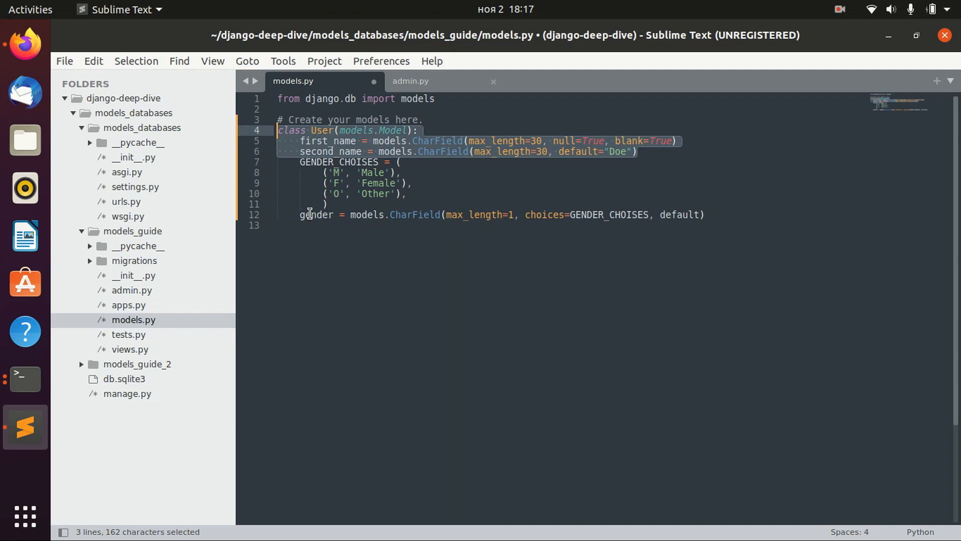
pyautogui.click(702, 214)
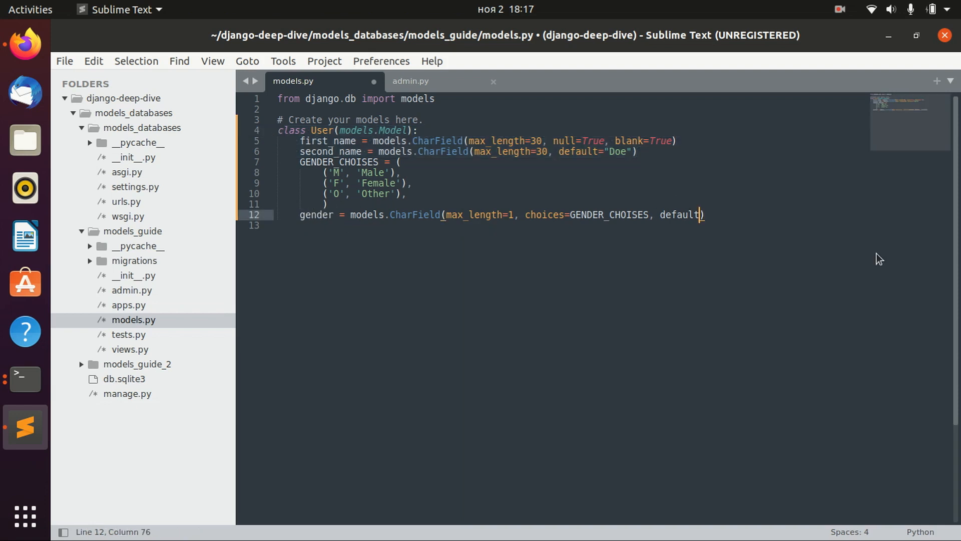
pyautogui.write('=')
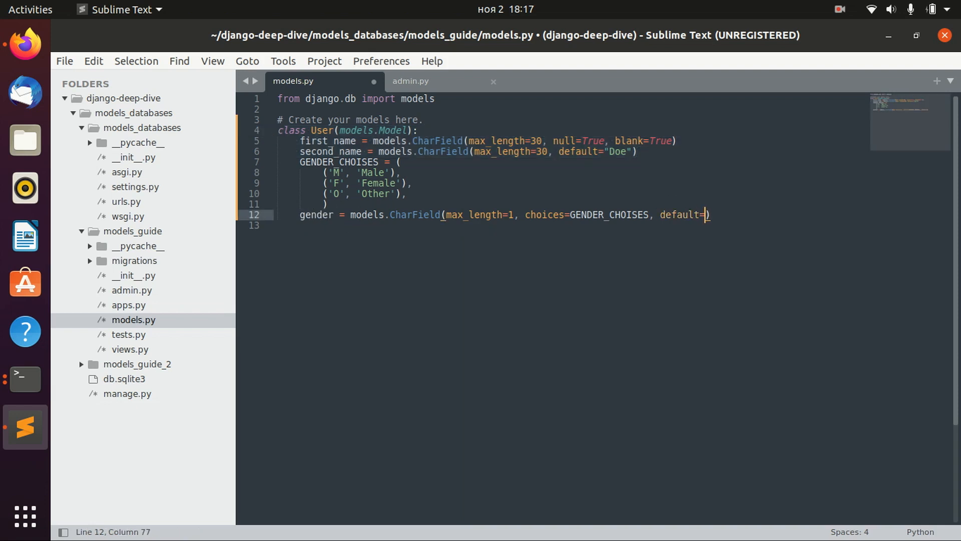
pyautogui.moveTo(600, 140)
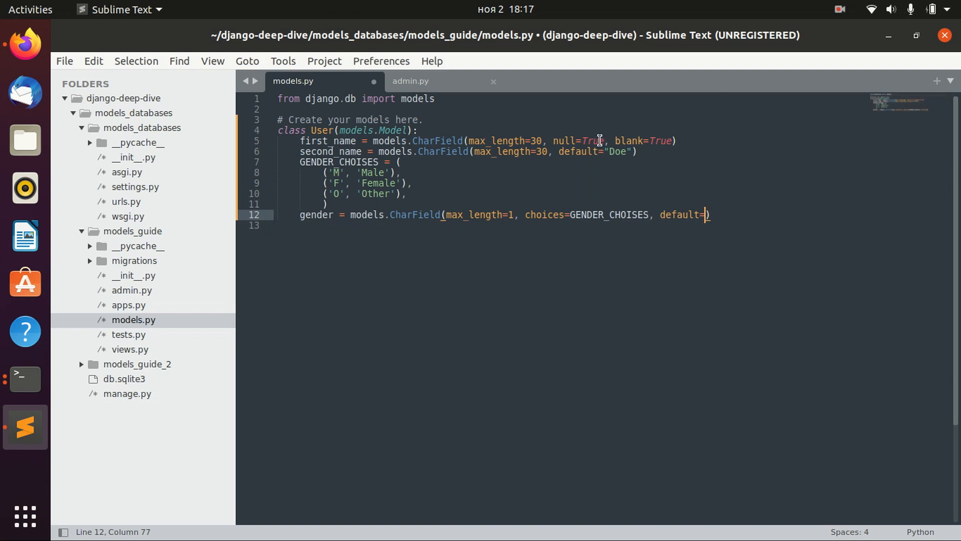
pyautogui.moveTo(655, 196)
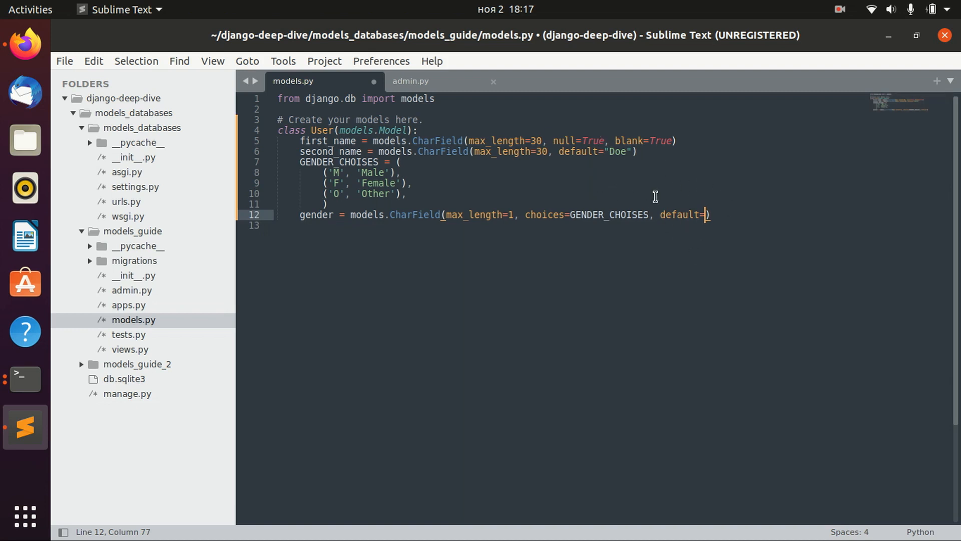
pyautogui.moveTo(560, 136)
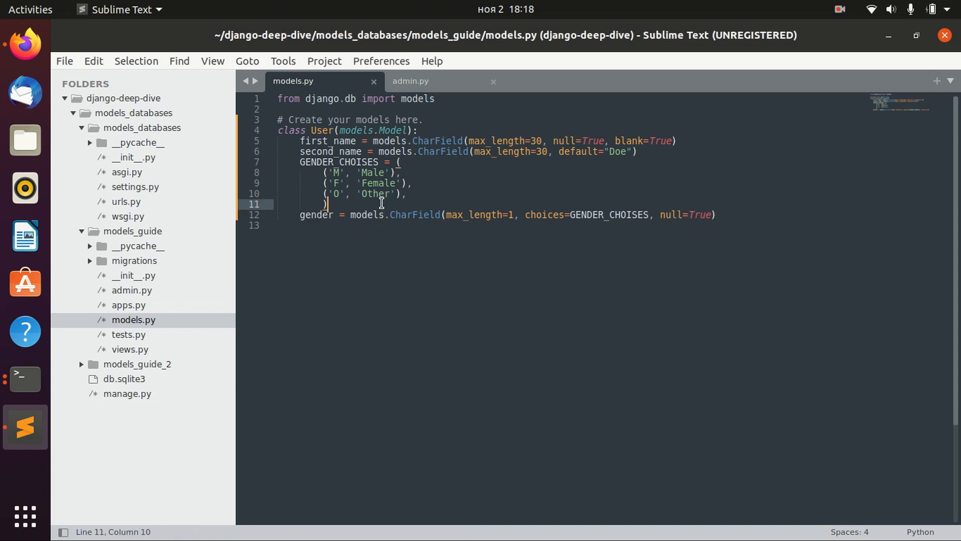
pyautogui.moveTo(317, 219)
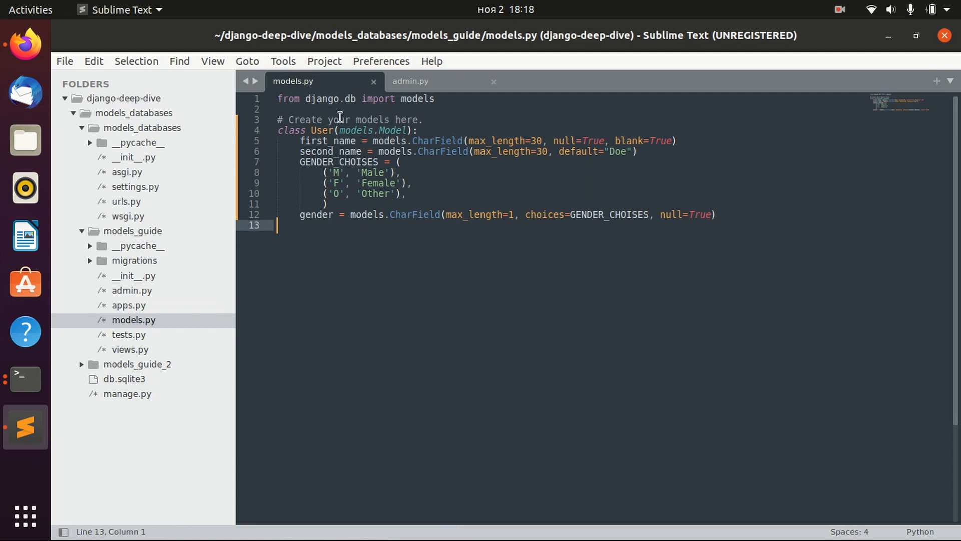
# Step: Run python3 manage.py makemigrations then python3 manage.py migrate in Terminal
pyautogui.click(24, 379)
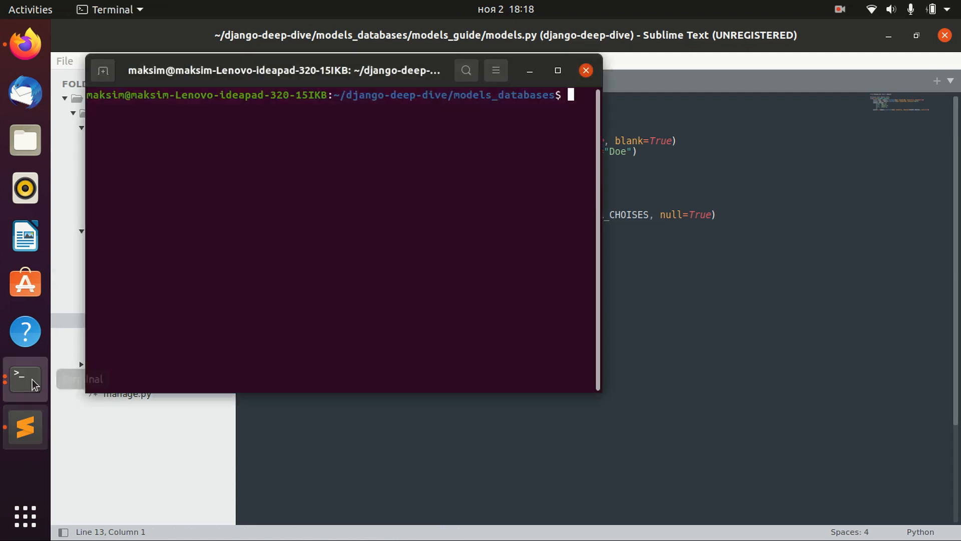
pyautogui.write('clear')
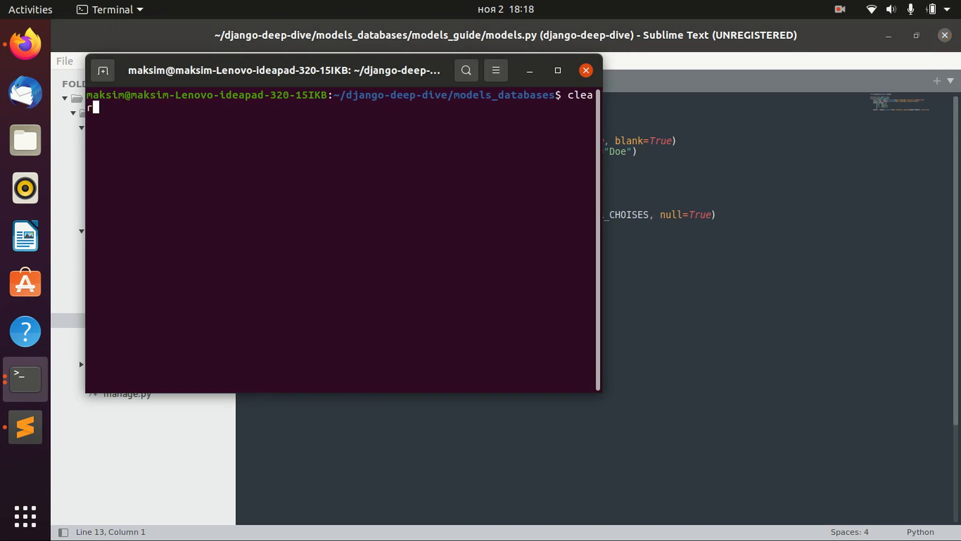
pyautogui.write('python3 manage.py makemigrations')
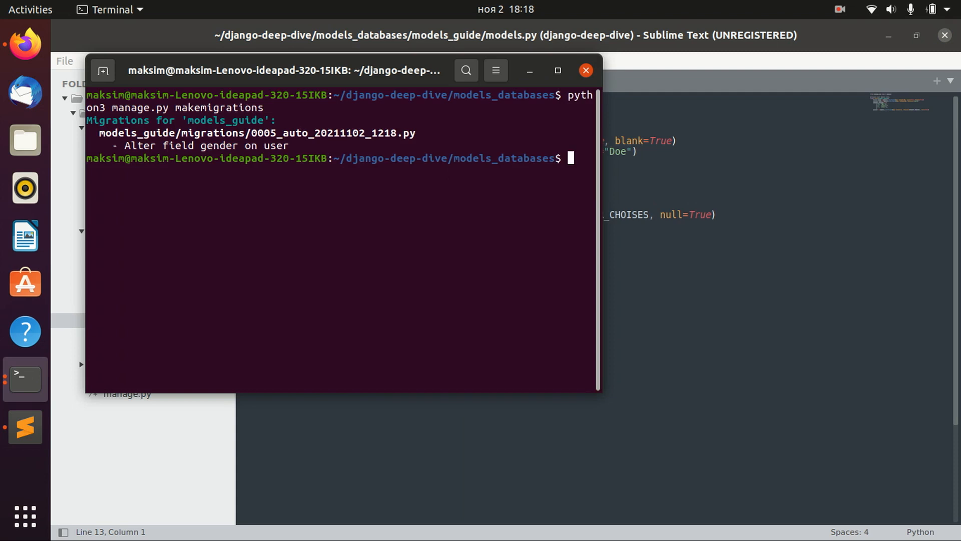
pyautogui.write('w')
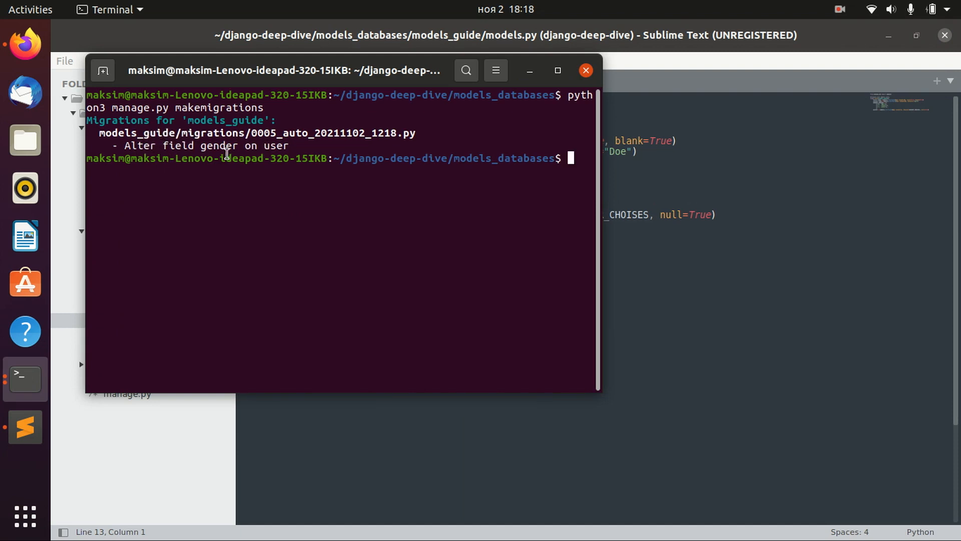
pyautogui.write('clear')
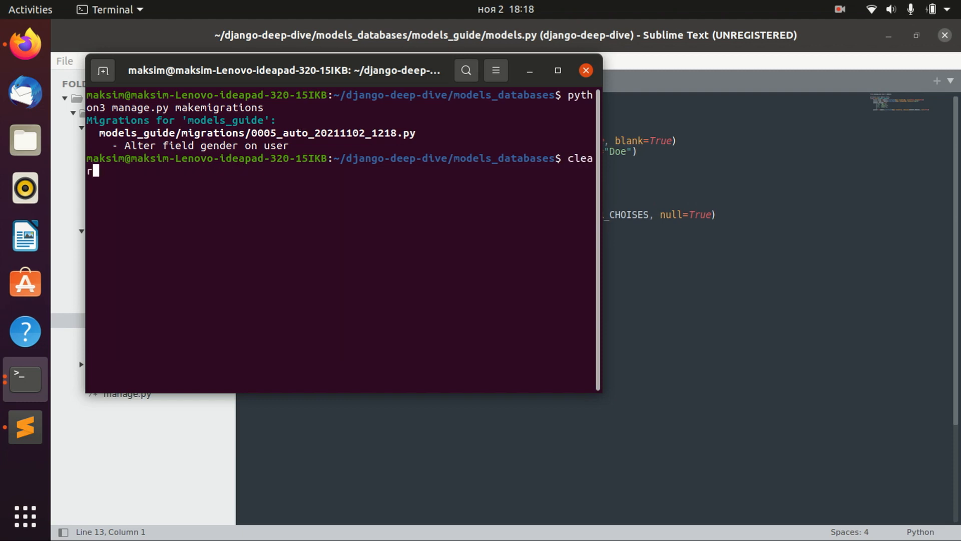
pyautogui.write('python3 manage.py migrate')
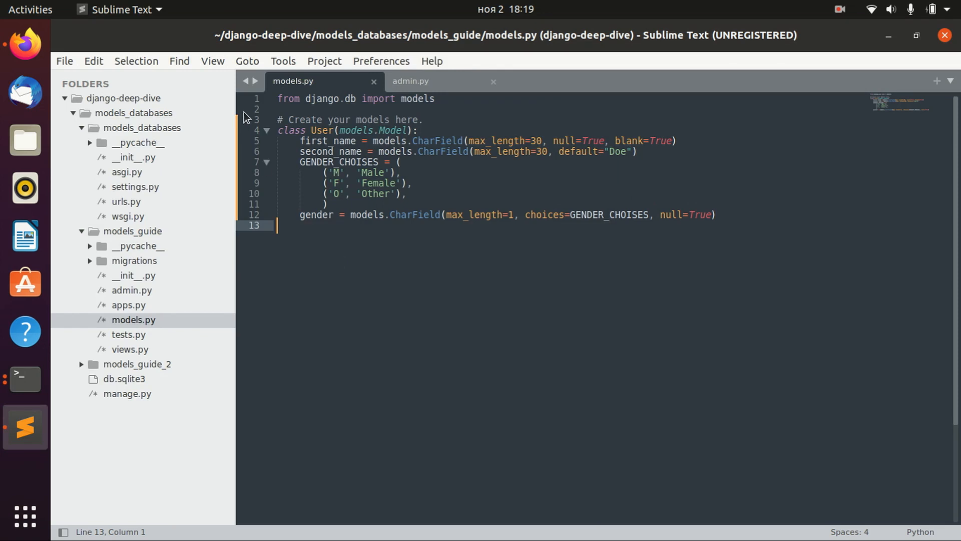
pyautogui.moveTo(350, 170)
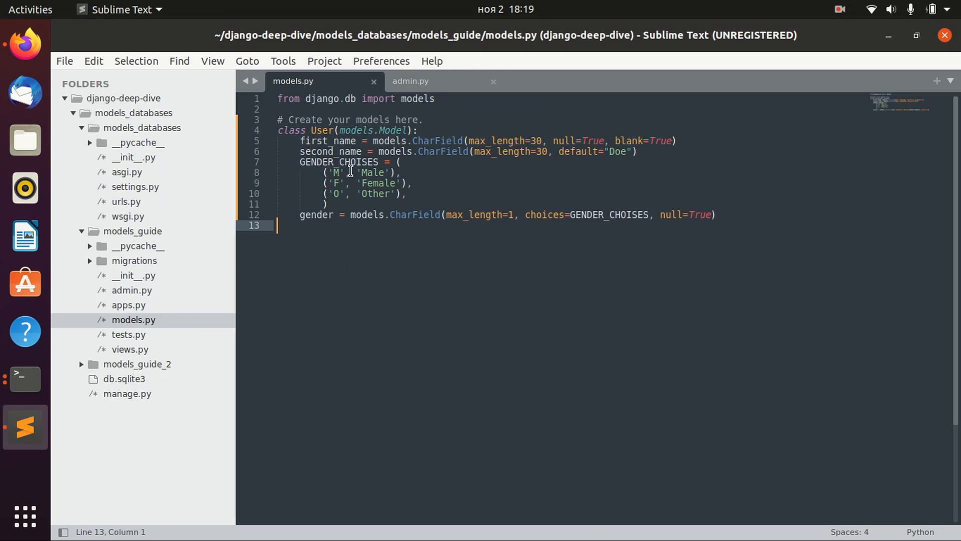
pyautogui.moveTo(633, 284)
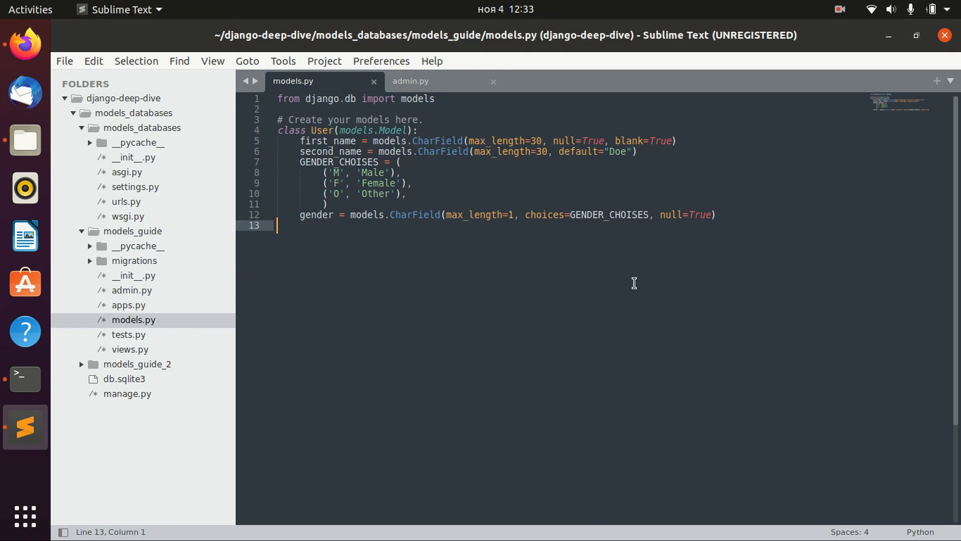
pyautogui.moveTo(499, 163)
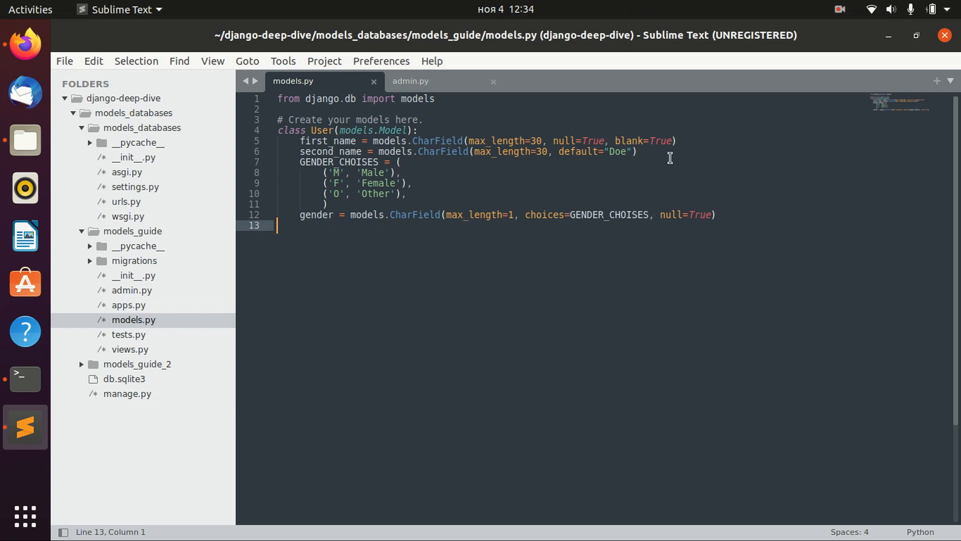
pyautogui.moveTo(460, 144)
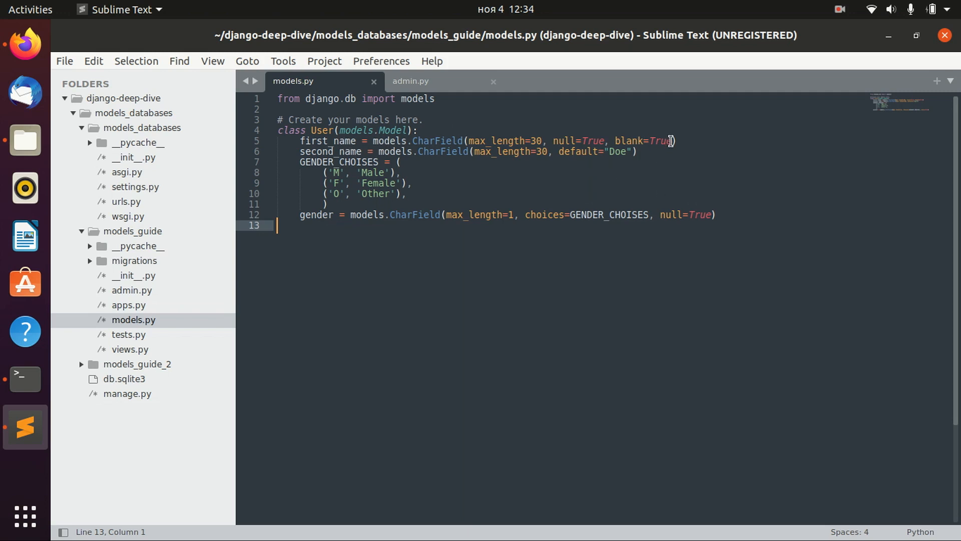
pyautogui.click(673, 140)
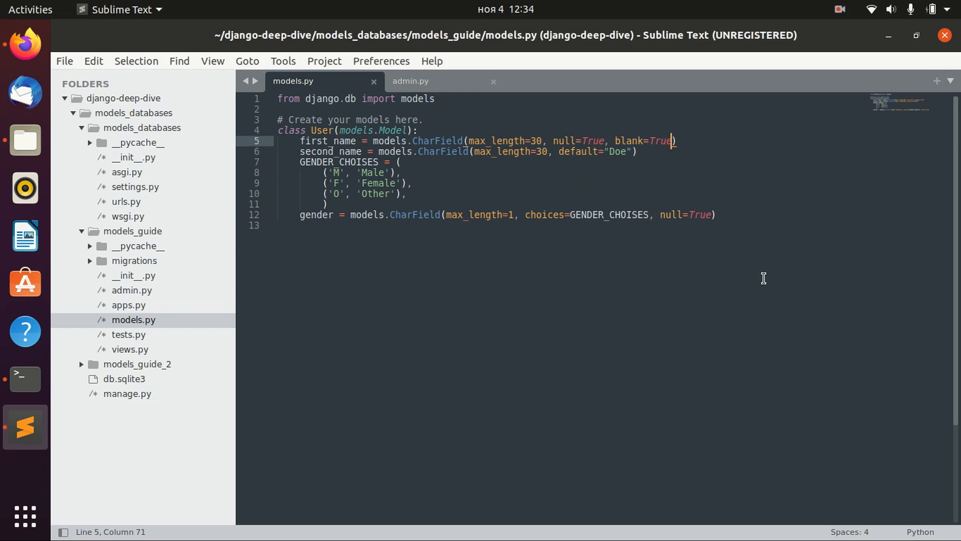
pyautogui.moveTo(468, 141)
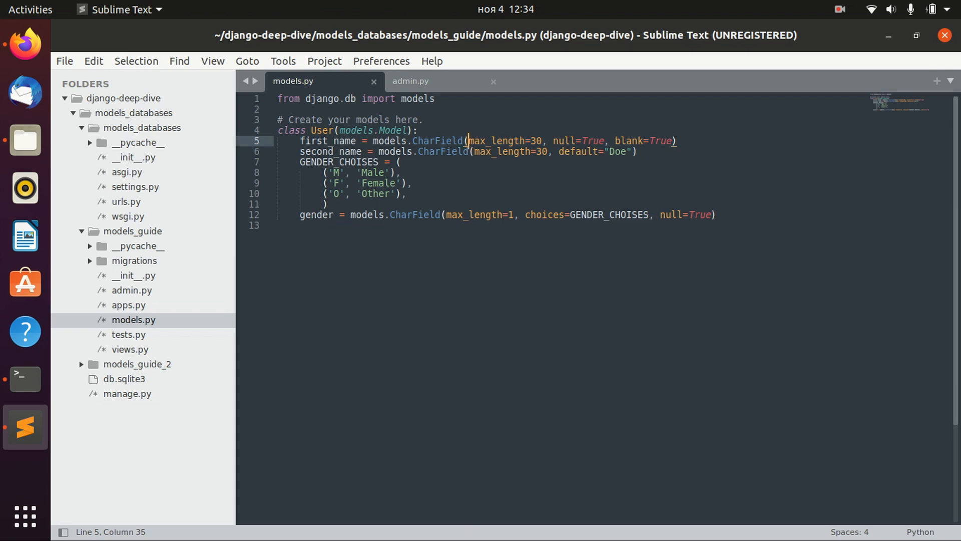
pyautogui.write('"Verbose')
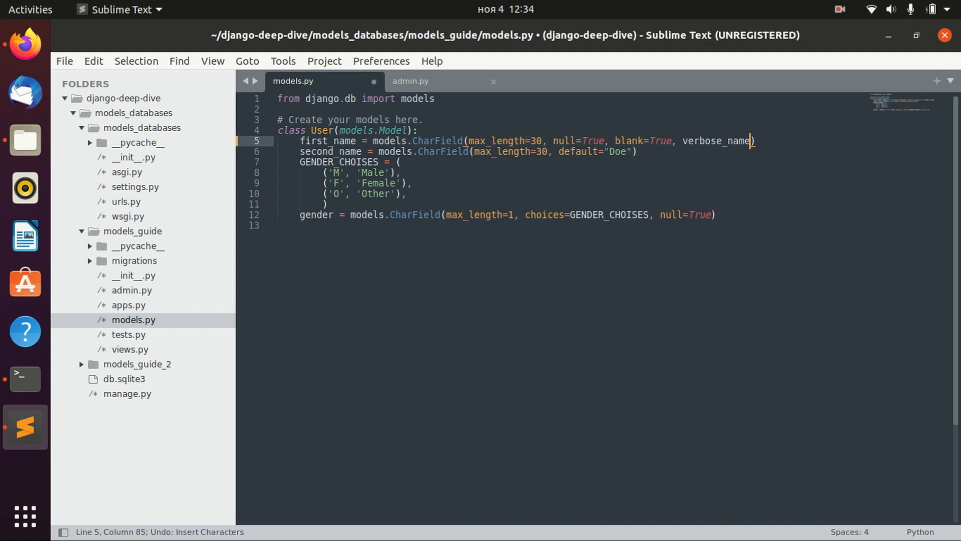
pyautogui.write('="Verbo"')
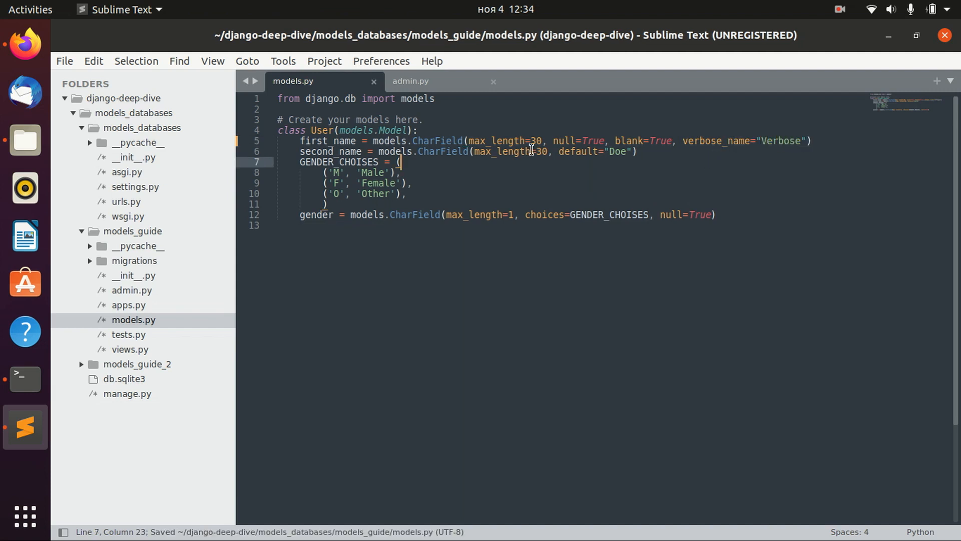
pyautogui.moveTo(810, 140)
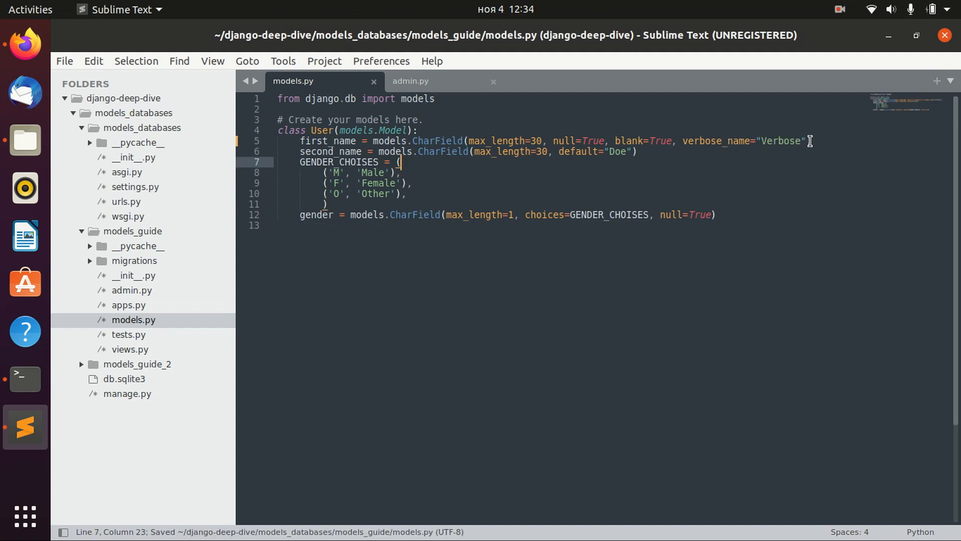
pyautogui.moveTo(676, 140); pyautogui.dragTo(806, 140)
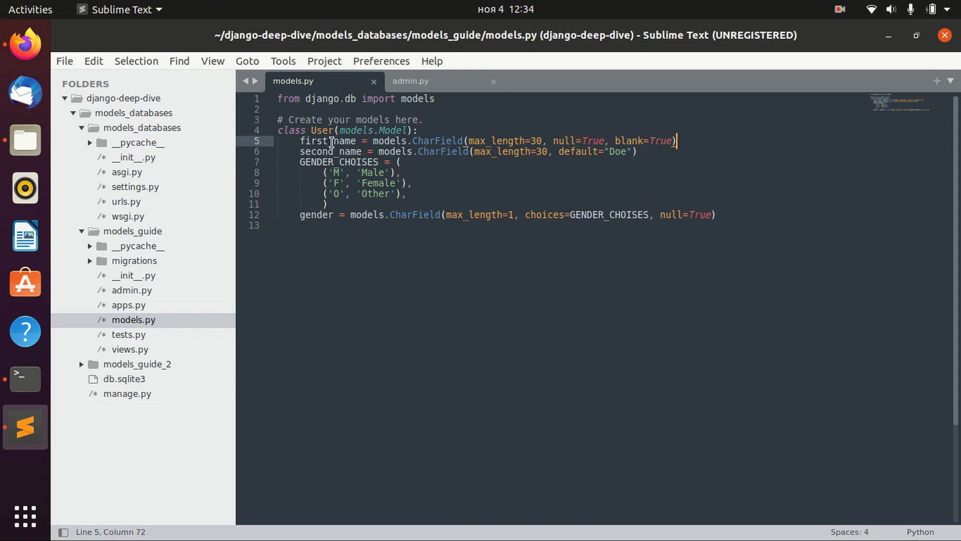
pyautogui.doubleClick(327, 141)
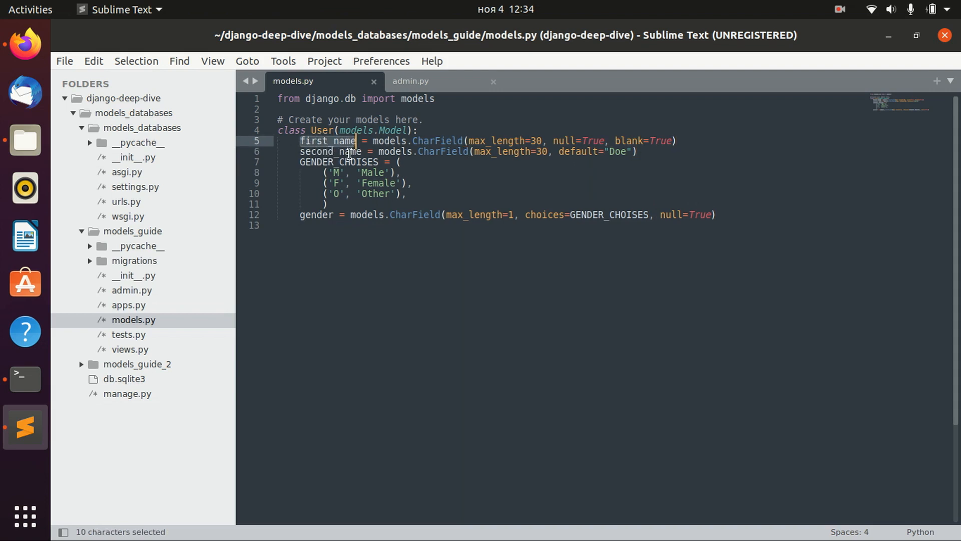
pyautogui.write('F')
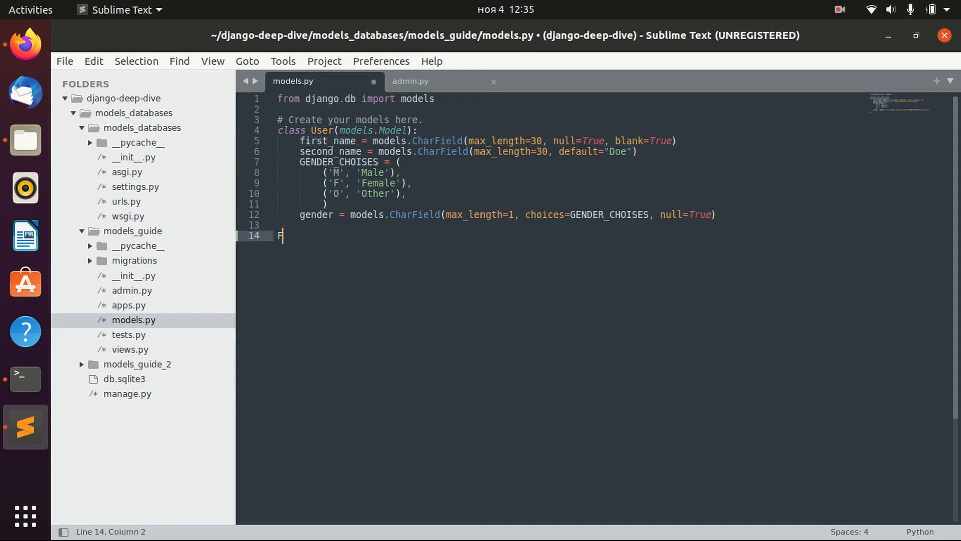
pyautogui.write('irst name')
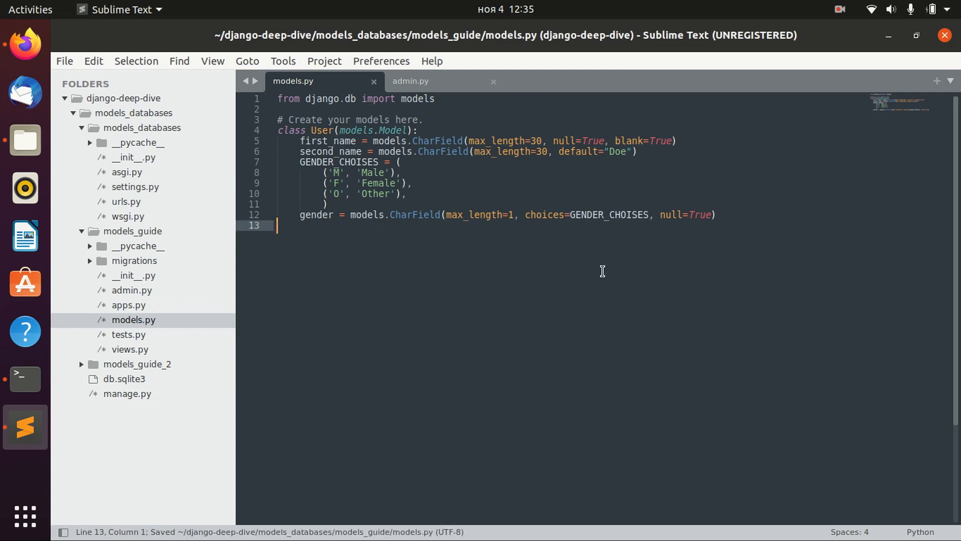
pyautogui.moveTo(193, 128)
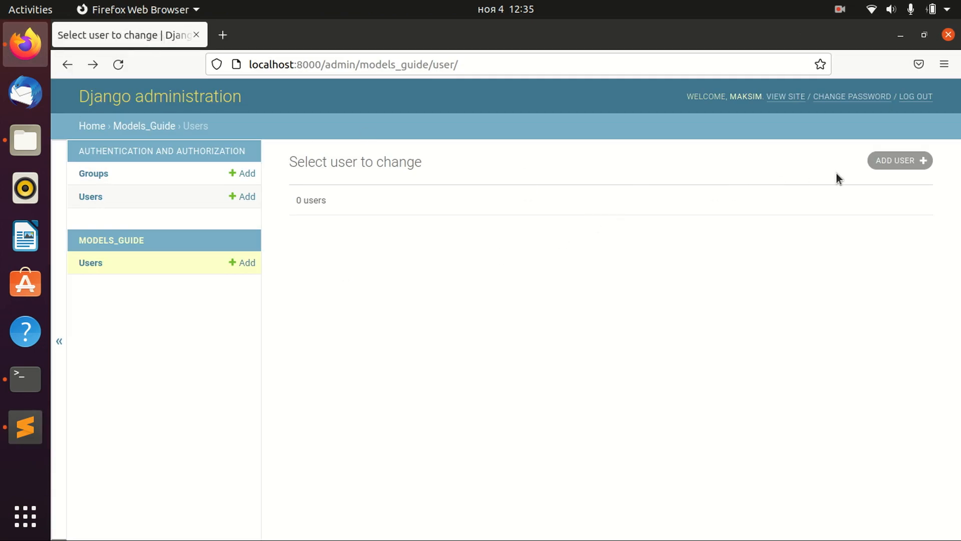
# Step: Open the Add user form from the Users list, then return to models.py
pyautogui.click(900, 161)
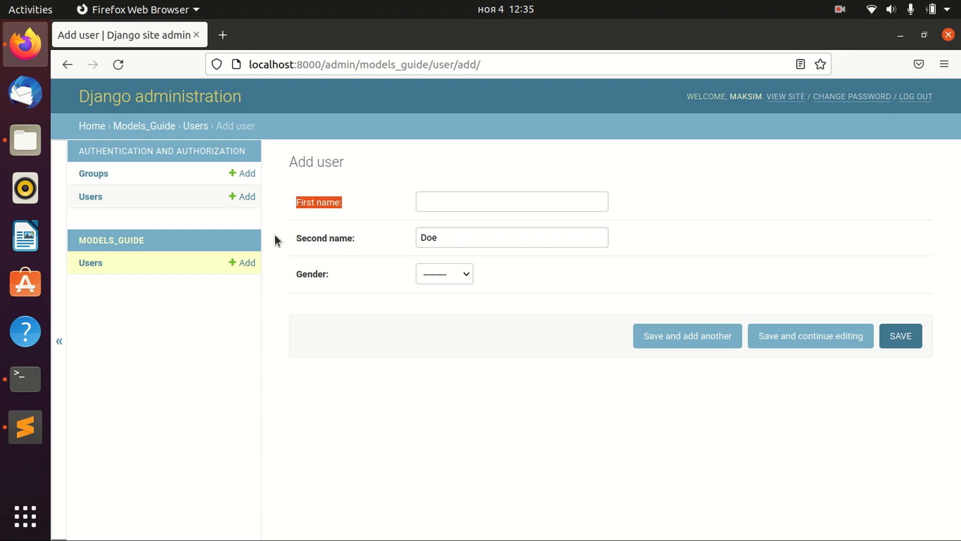
pyautogui.click(25, 428)
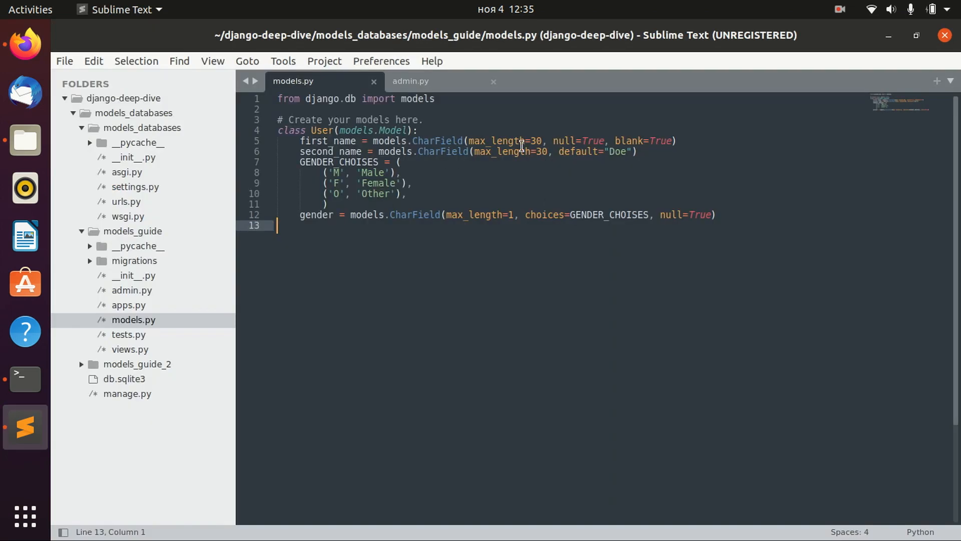
# Step: Add "First" as the first CharField argument of first_name and save models.py
pyautogui.click(467, 141)
pyautogui.write('"')
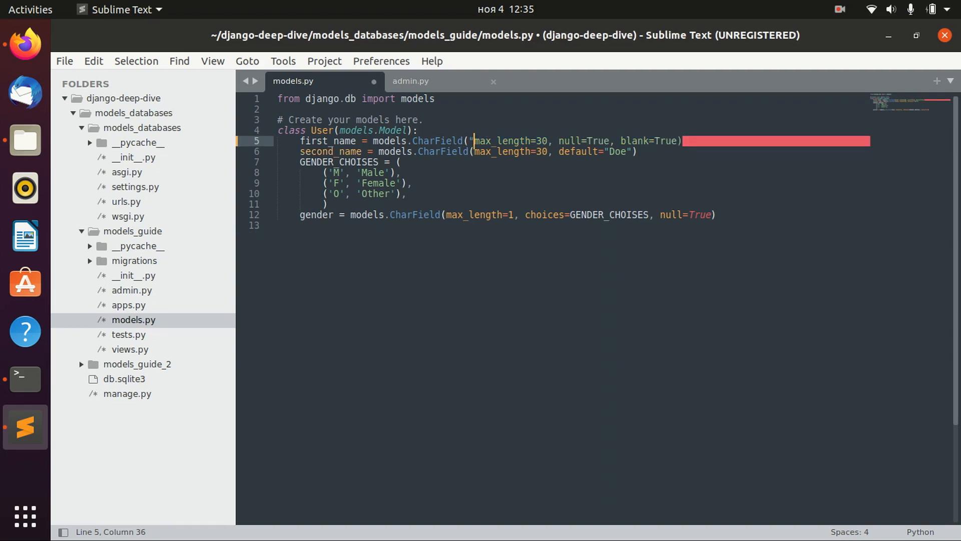
pyautogui.write('First')
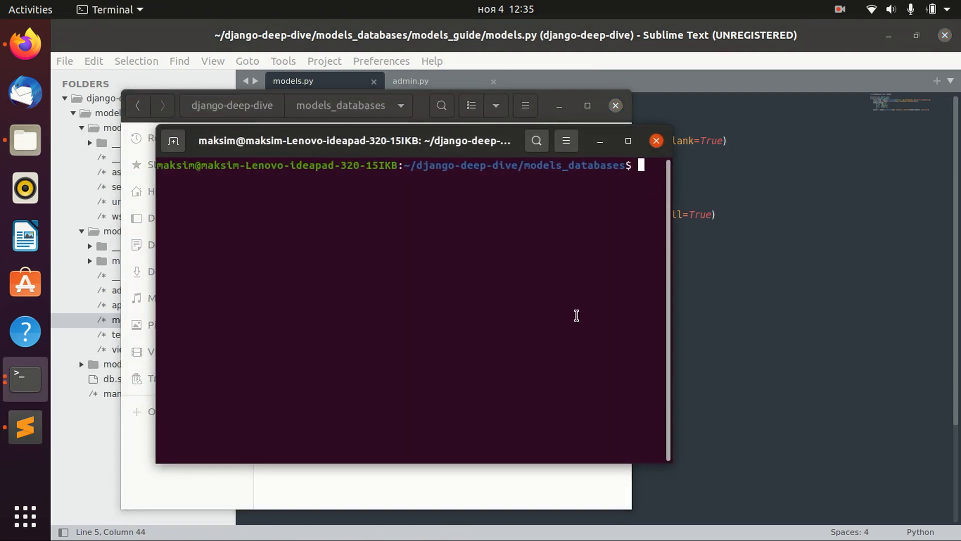
# Step: Run makemigrations to produce migration 0006 altering the first_name field
pyautogui.write('python3 manage.py startapp models_guide_2')
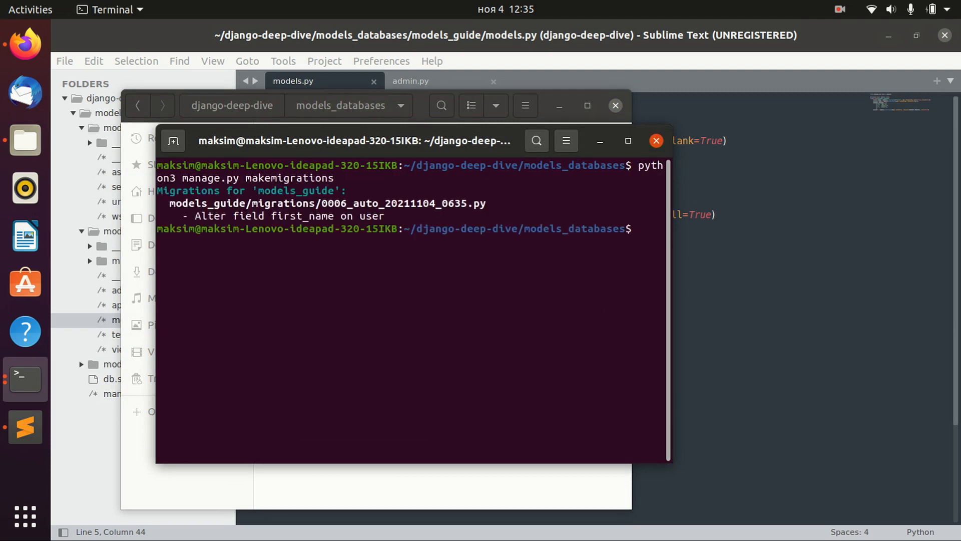
pyautogui.write('python3 manage.py startapp models_guide_2')
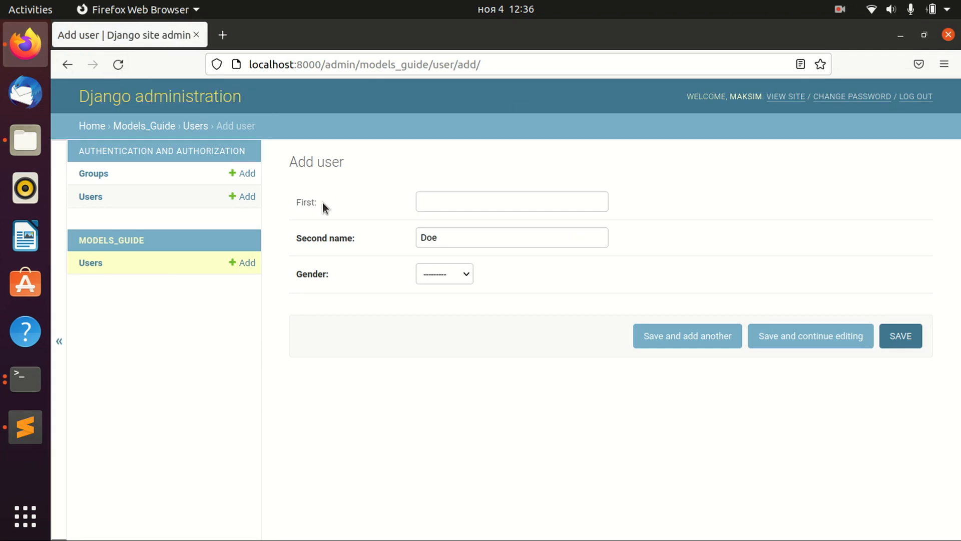
# Step: Inspect the First label on the Add user form, then return to models.py
pyautogui.doubleClick(306, 202)
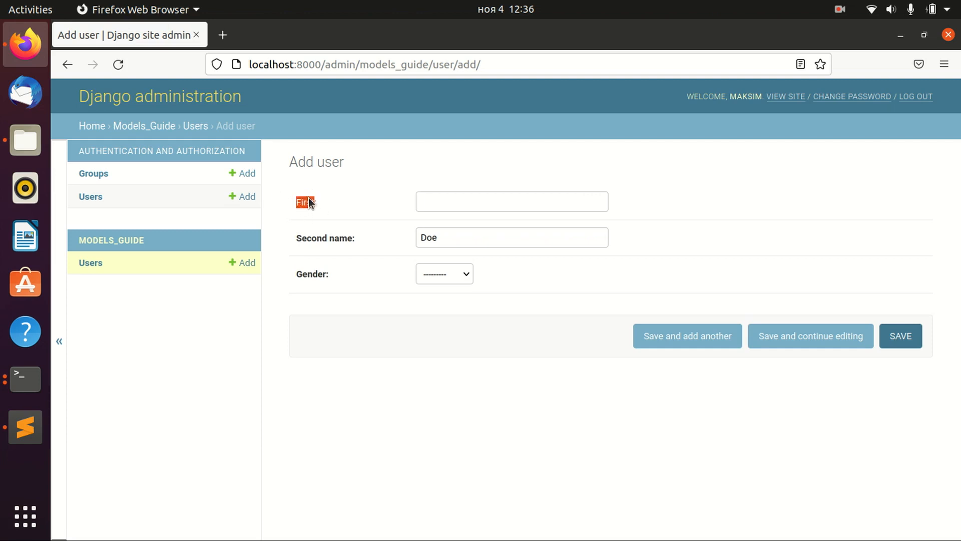
pyautogui.moveTo(329, 241)
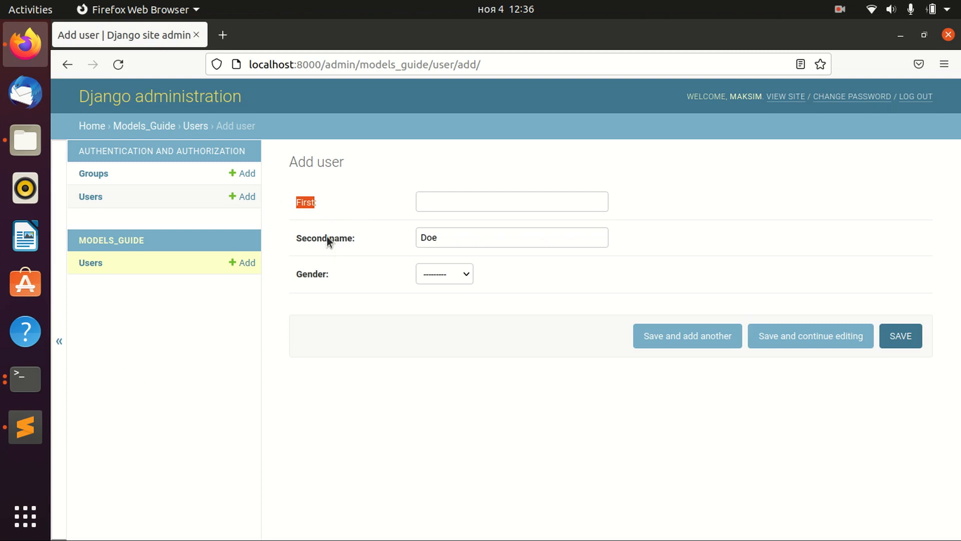
pyautogui.click(24, 428)
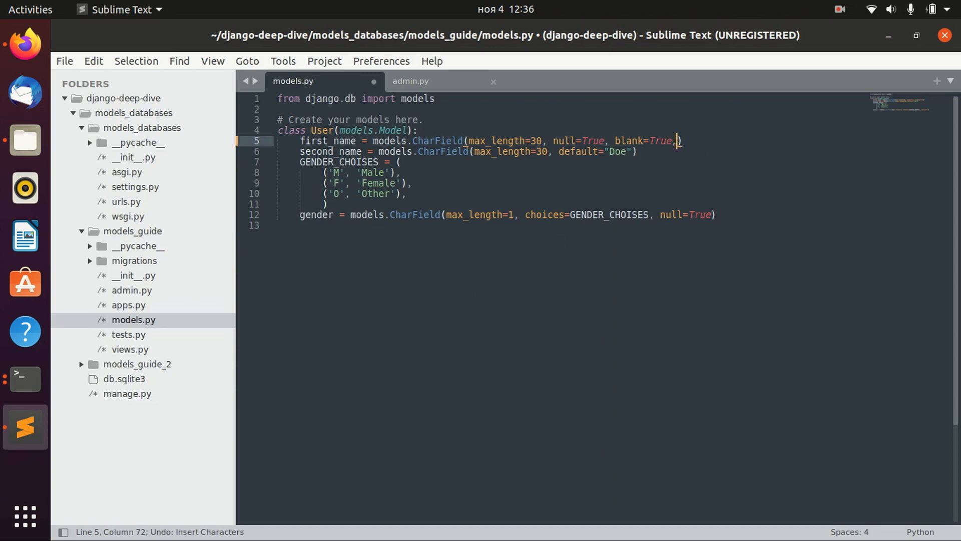
# Step: Append verbose_name="Name" after blank=True on first_name and save
pyautogui.write('verbose_name=')
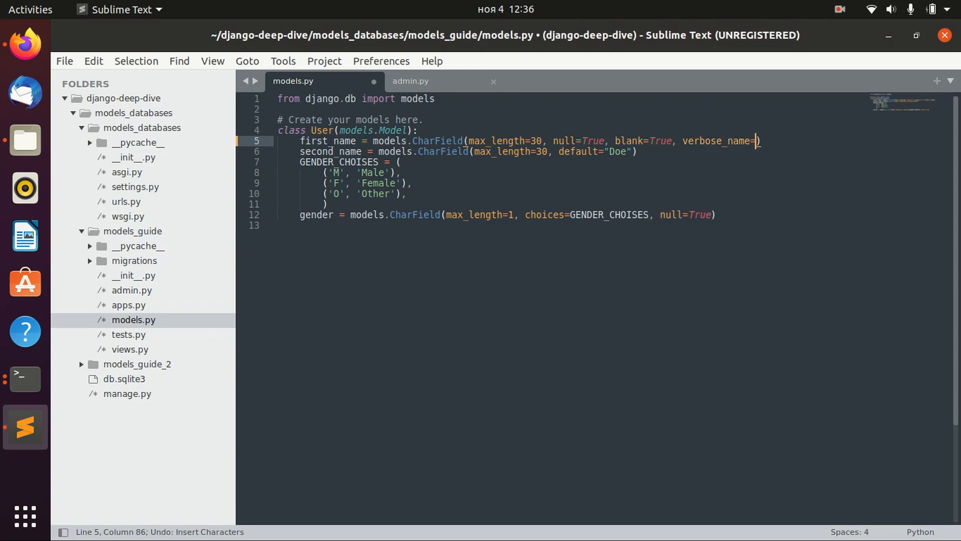
pyautogui.write('"Name"')
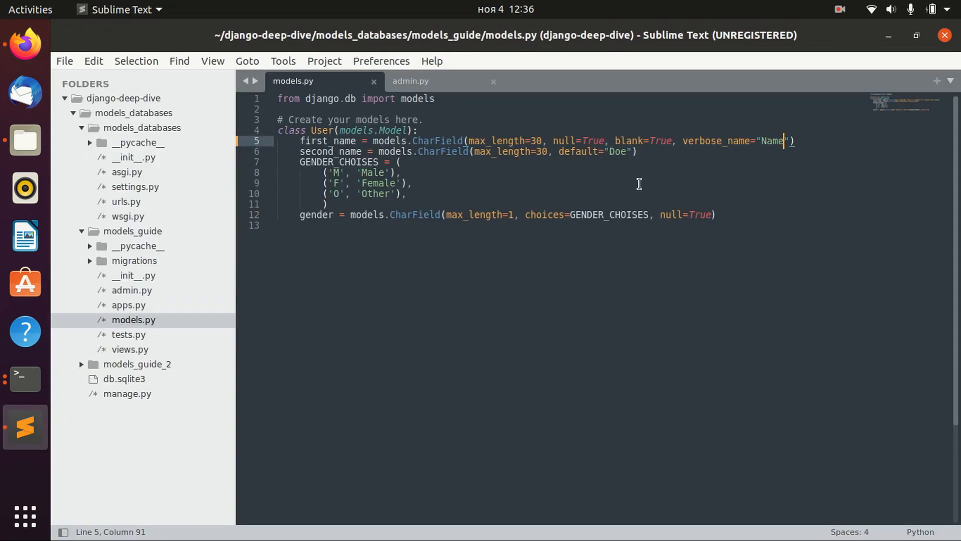
pyautogui.moveTo(441, 157)
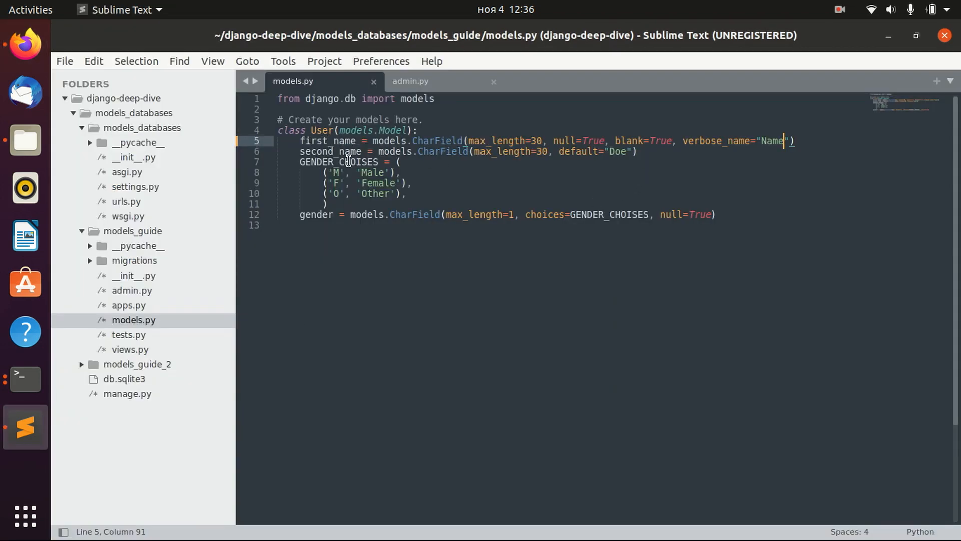
pyautogui.moveTo(378, 244)
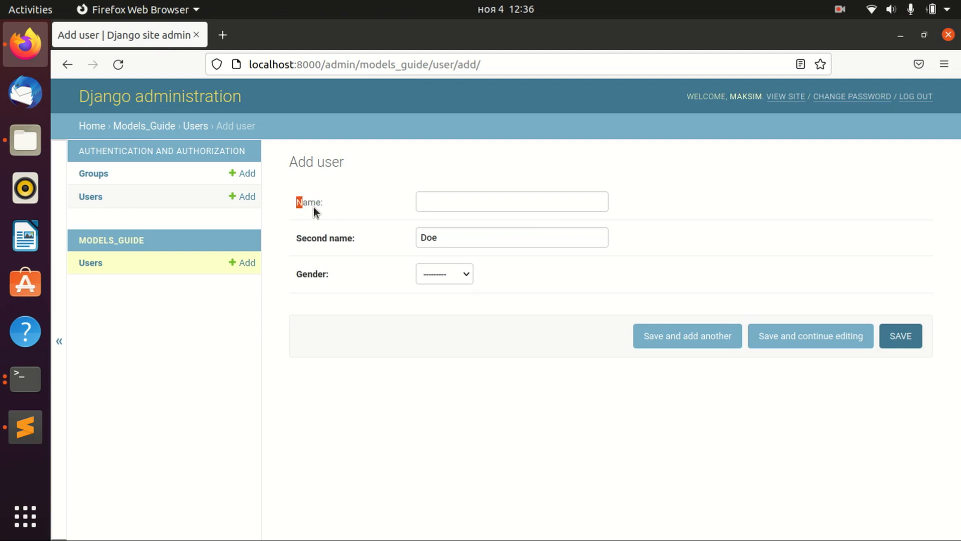
pyautogui.moveTo(329, 273)
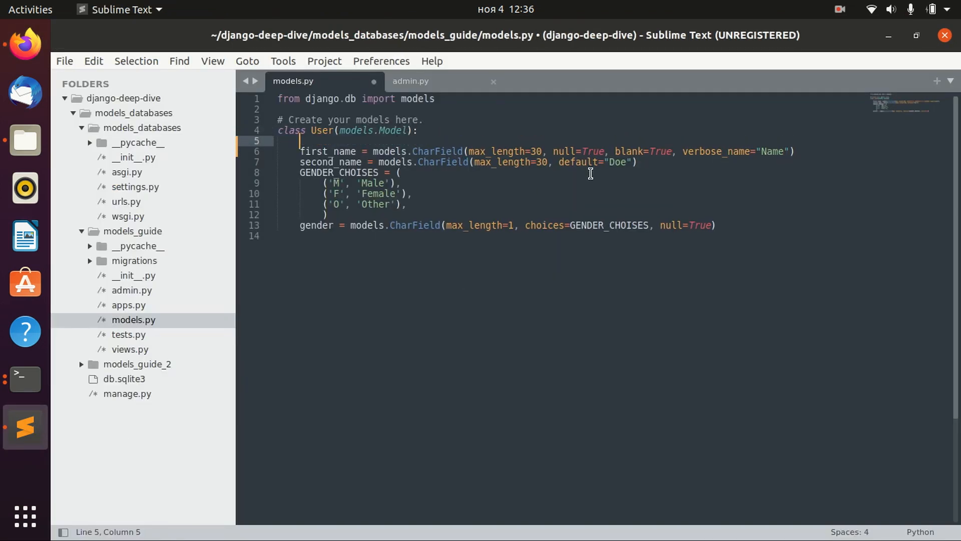
pyautogui.moveTo(603, 211)
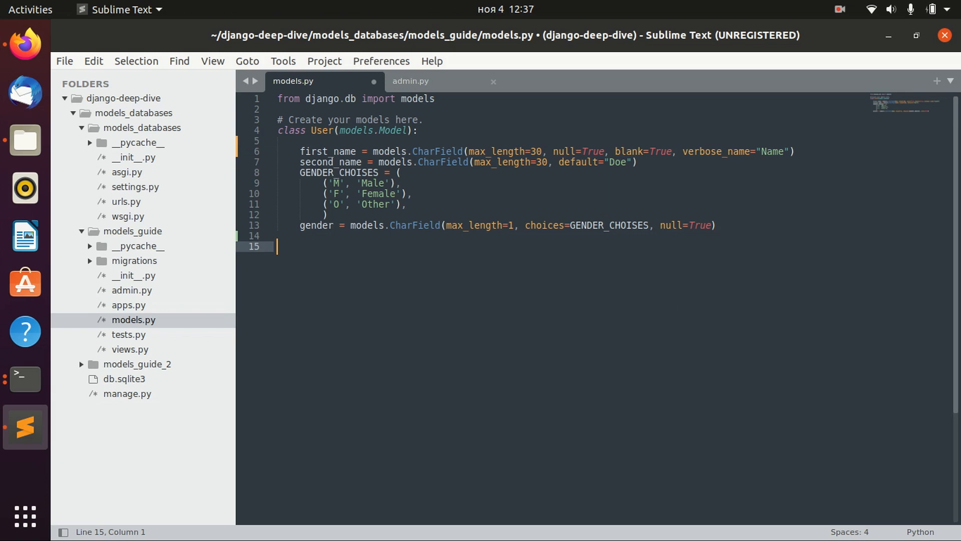
# Step: Write a models_guide_user: note listing id and ... below the User class and save
pyautogui.write('models')
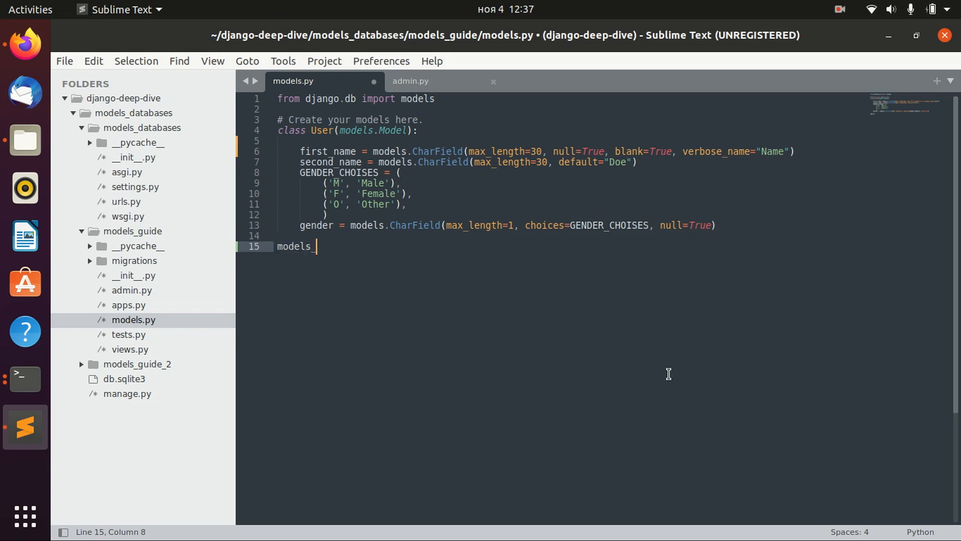
pyautogui.write('_guide_user:')
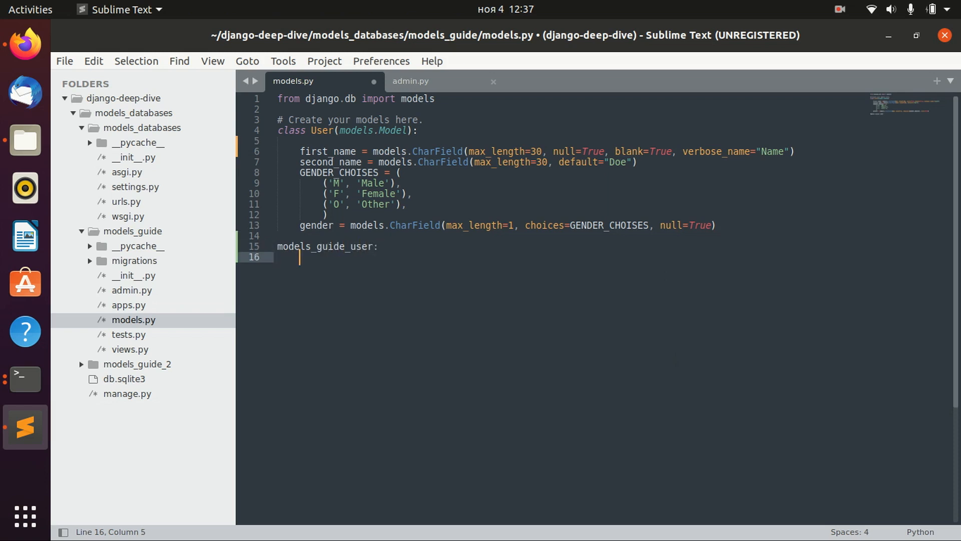
pyautogui.write('id')
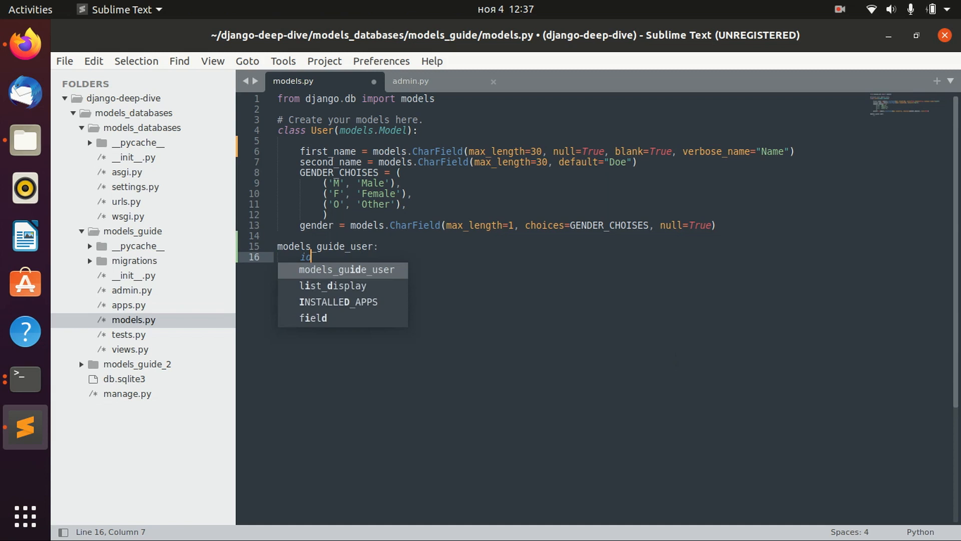
pyautogui.press('Escape')
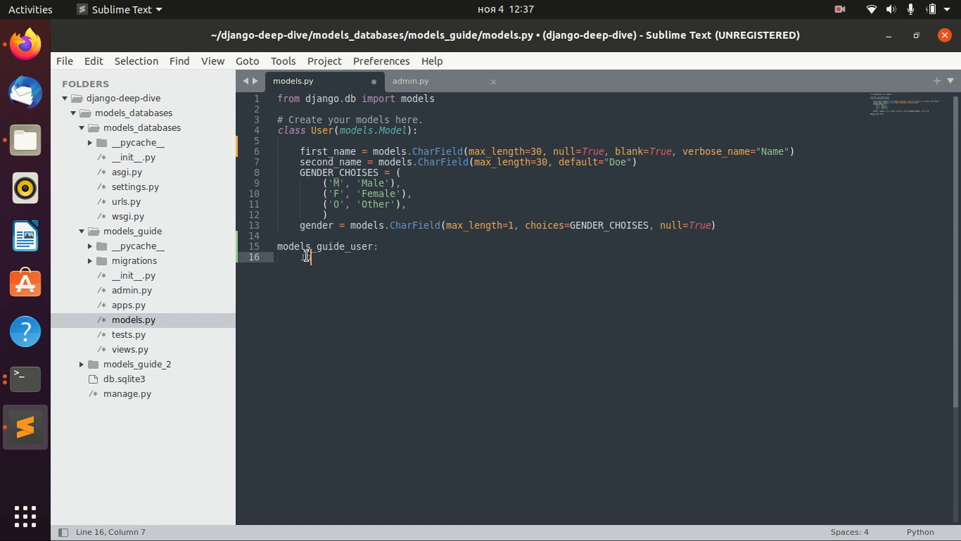
pyautogui.write('id')
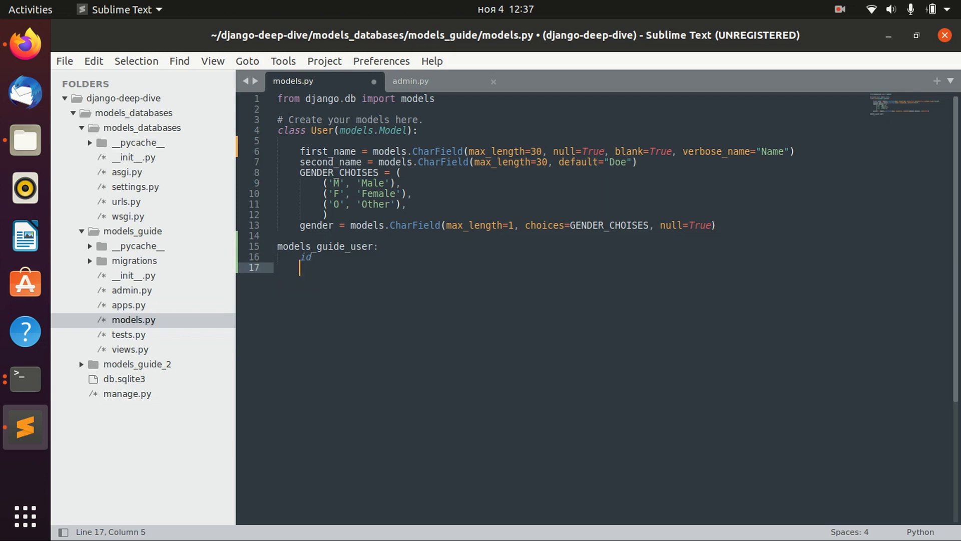
pyautogui.write('...')
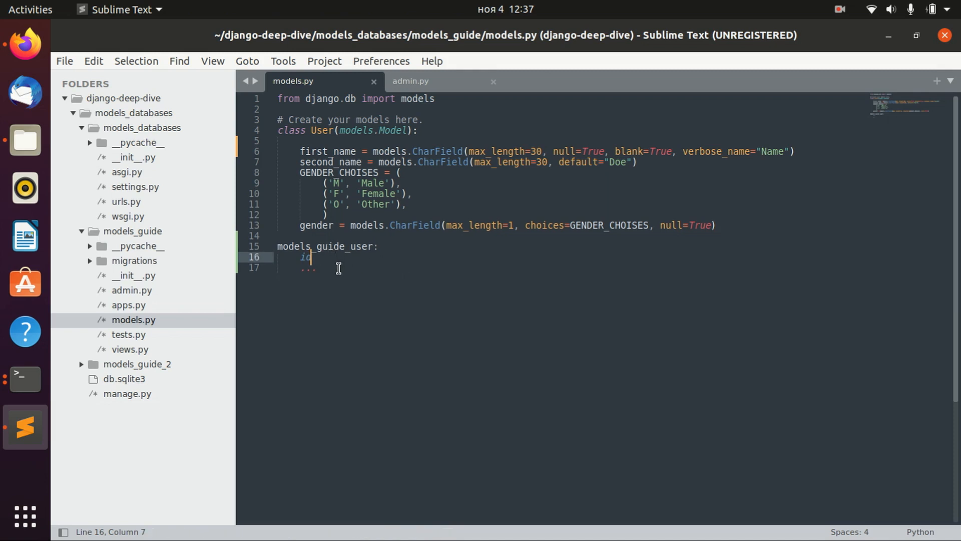
pyautogui.click(385, 141)
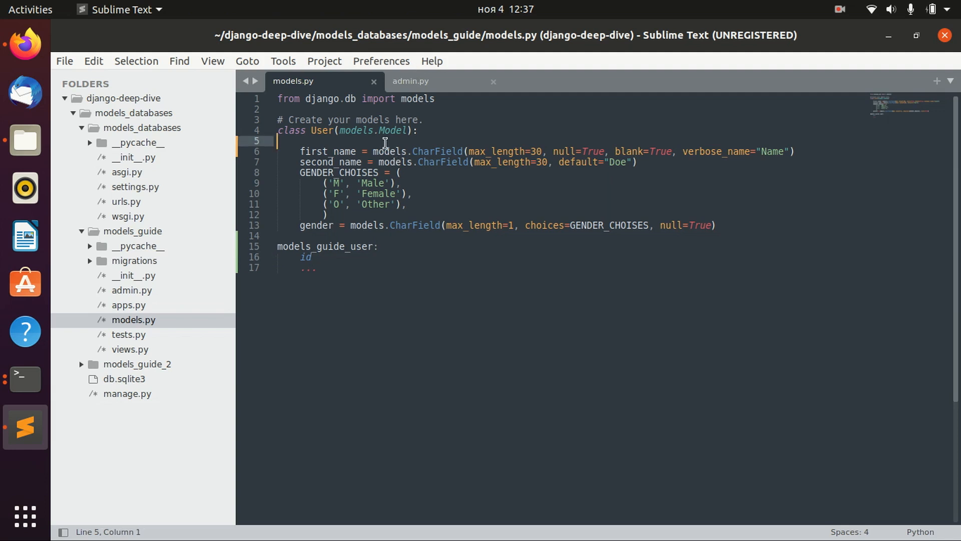
# Step: Add email = models.CharField(max_length=60, primary_key=True) as the first User field
pyautogui.write('email = models')
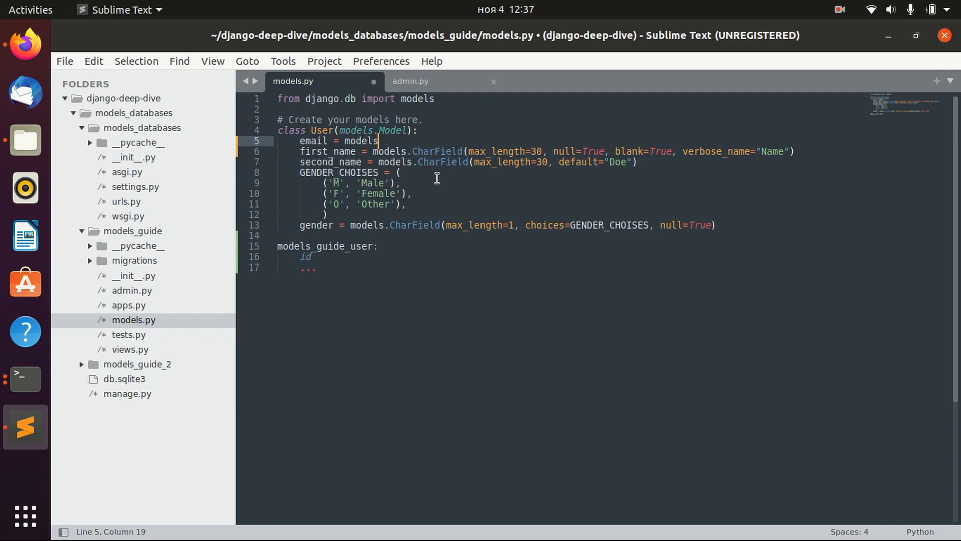
pyautogui.write('.CharField')
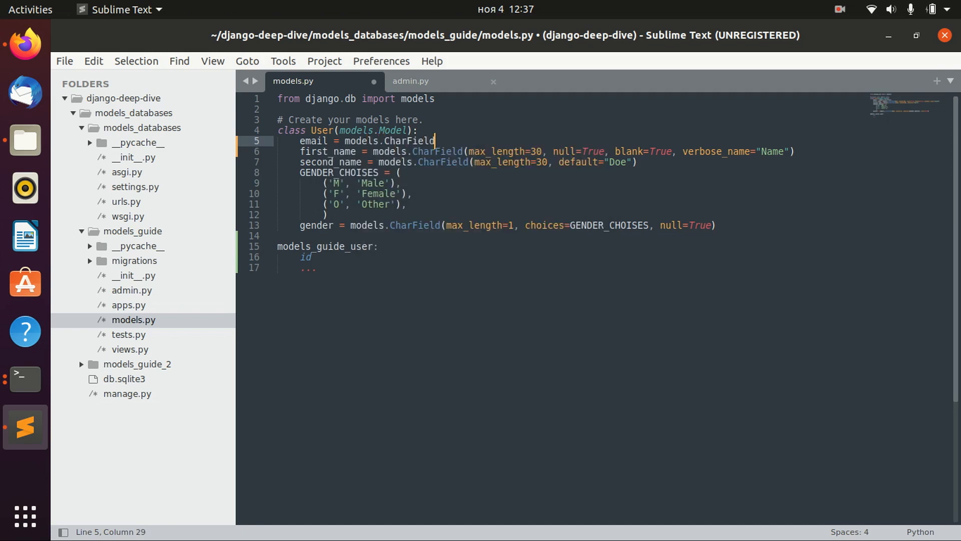
pyautogui.write('(max_length=')
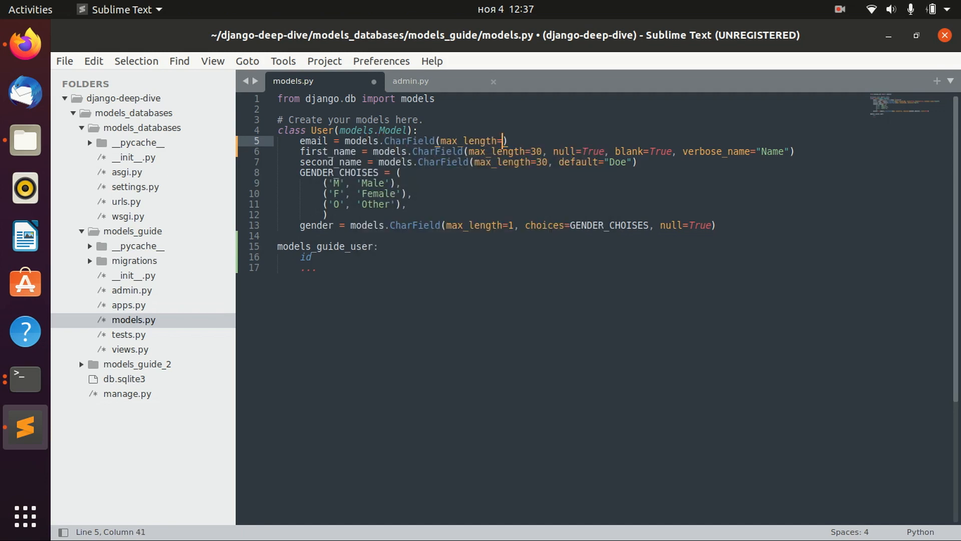
pyautogui.write('60,')
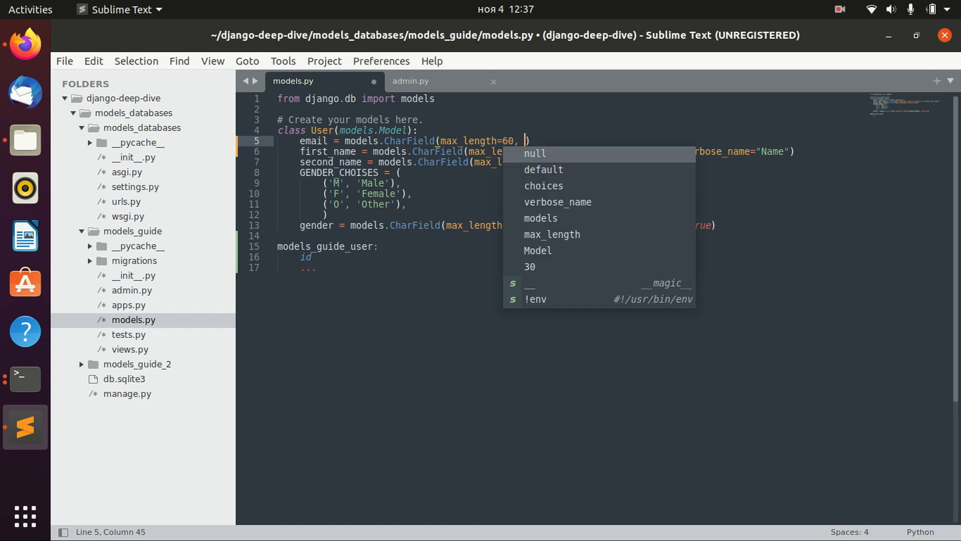
pyautogui.write('primary_key=Tru')
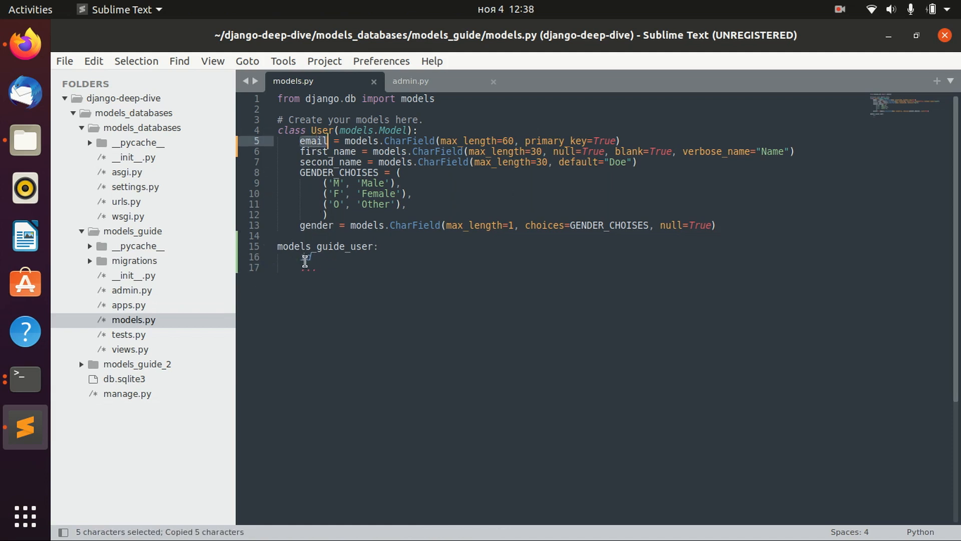
pyautogui.write('email')
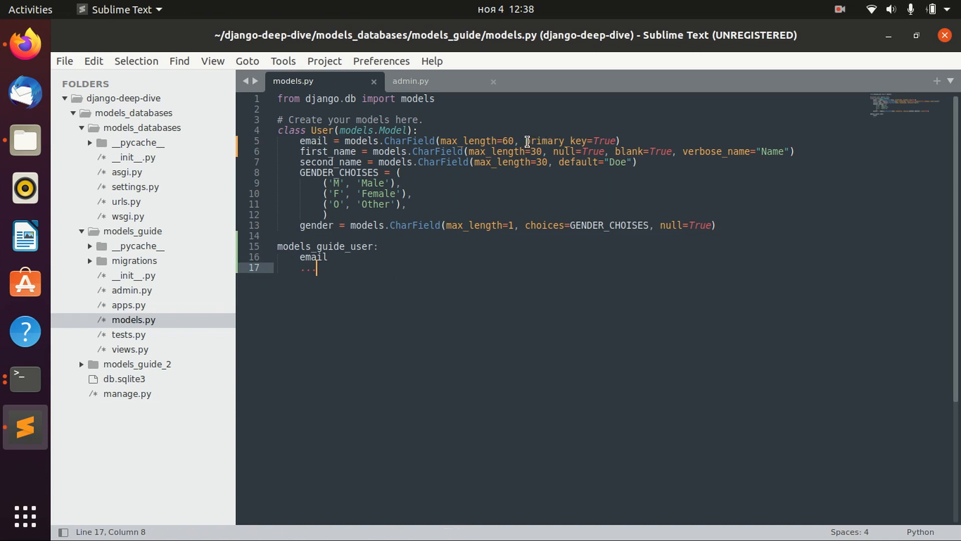
# Step: Delete the temporary models_guide_user note and save models.py
pyautogui.moveTo(529, 141); pyautogui.dragTo(611, 140)
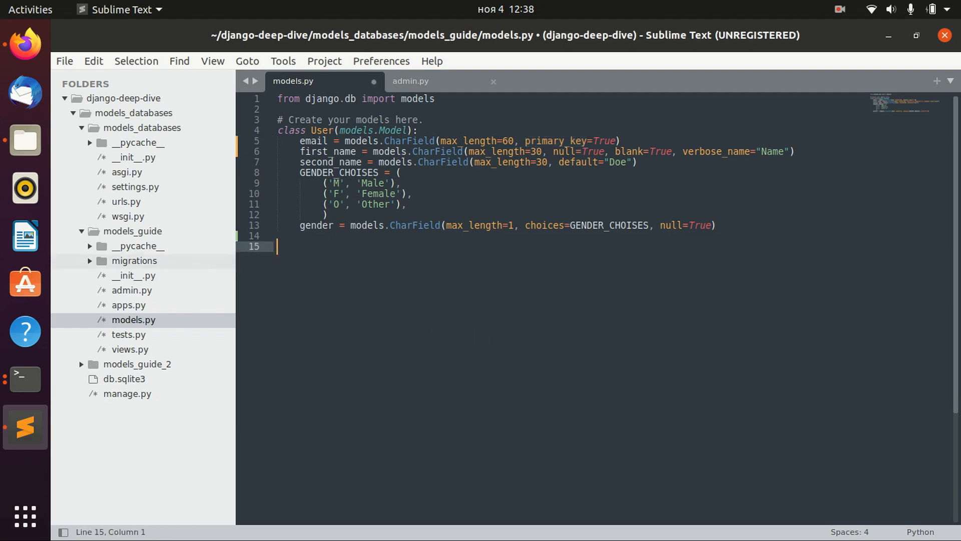
pyautogui.click(26, 379)
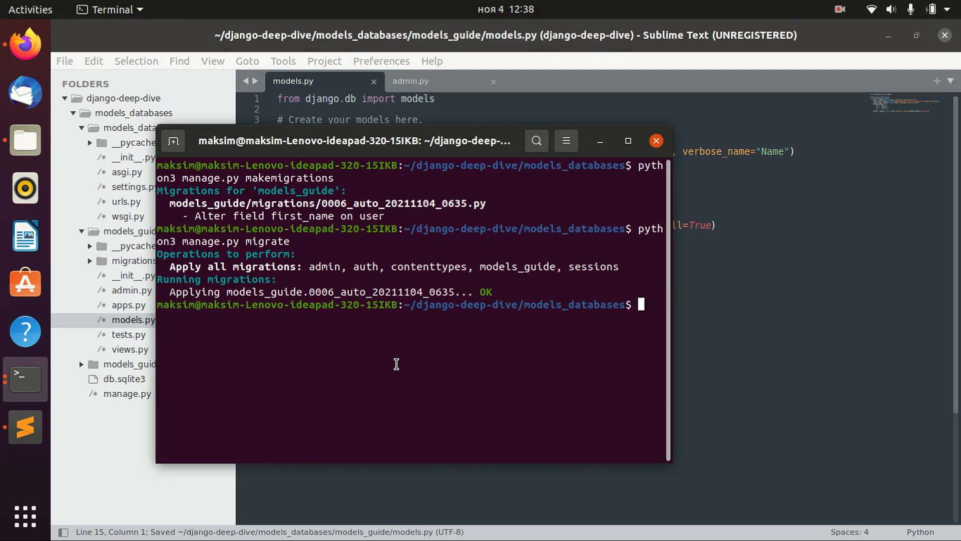
# Step: Make migration 0007 with one-off default "hi" for email, then migrate
pyautogui.write('python3 manage.py makemigrations')
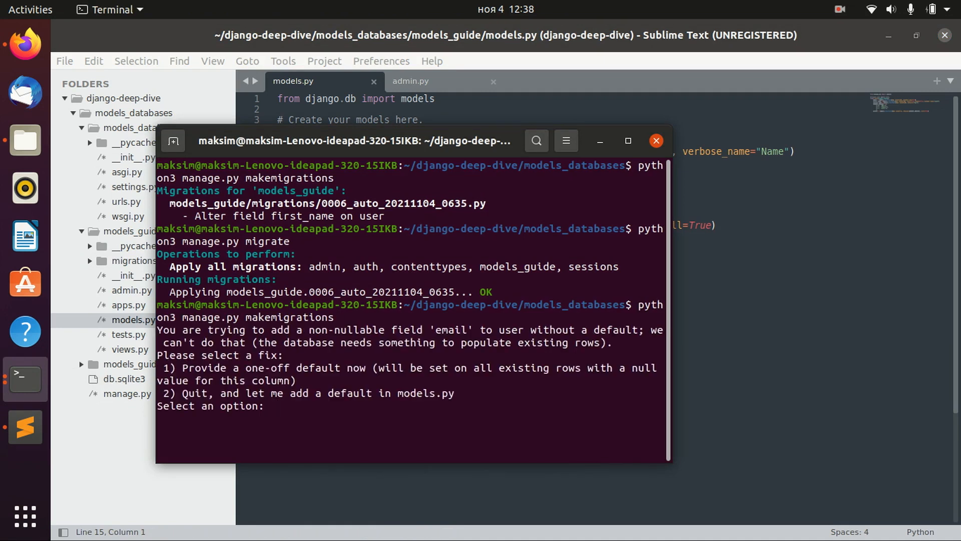
pyautogui.write('1')
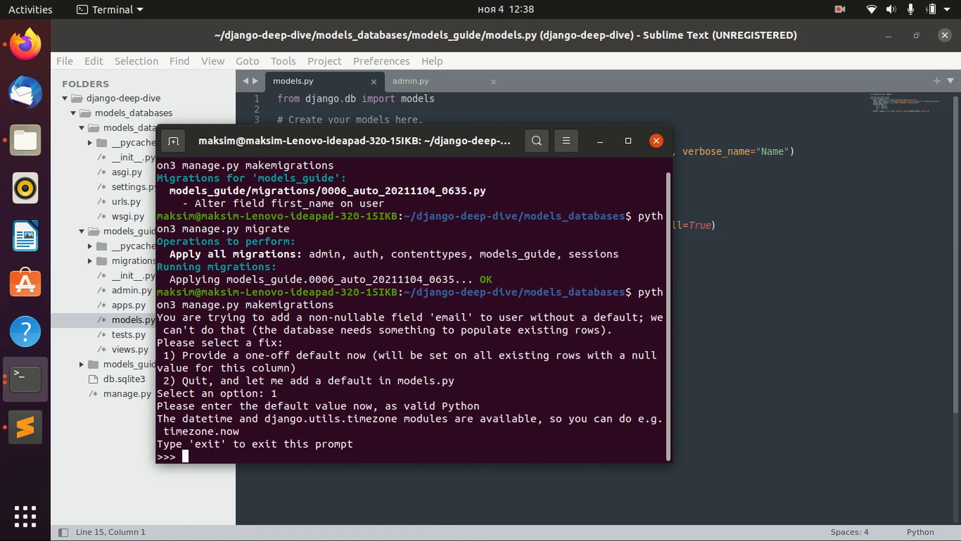
pyautogui.write('hi')
pyautogui.write('"hi')
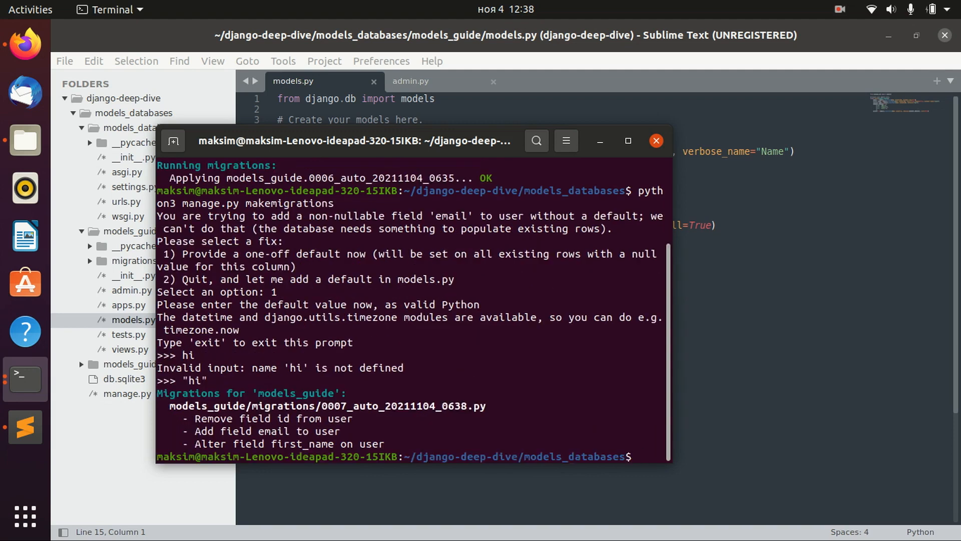
pyautogui.write('python3 manage.py migrate')
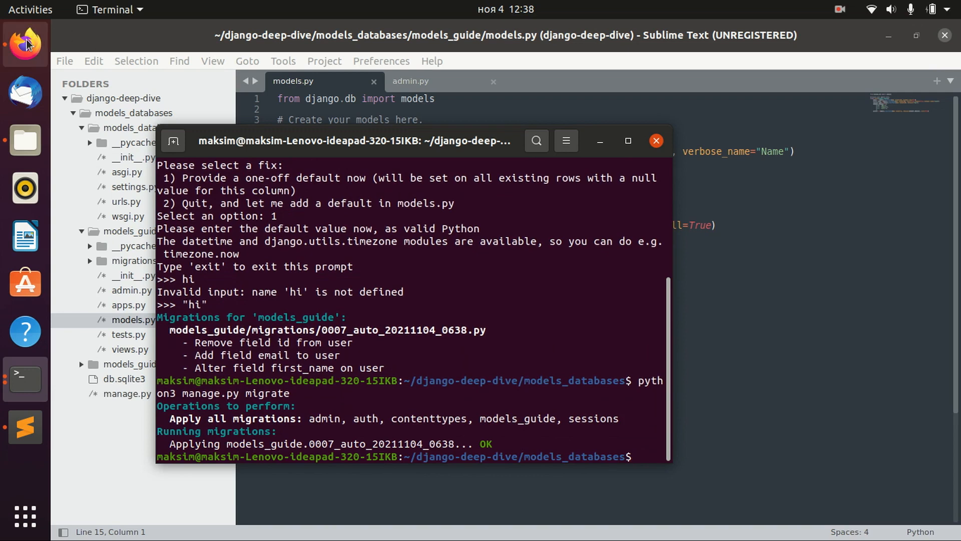
pyautogui.click(24, 43)
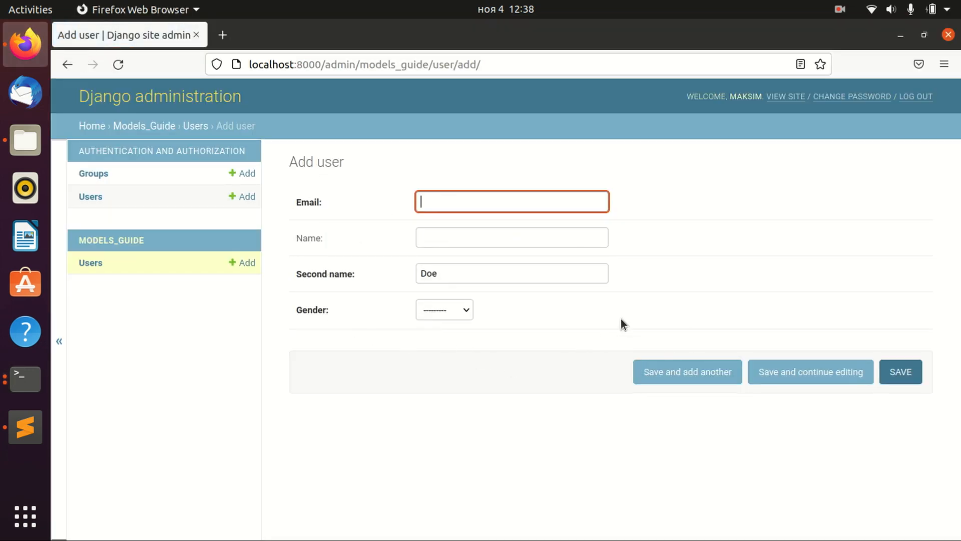
# Step: Save a new admin user with email "email" and name "asdas"
pyautogui.write('email')
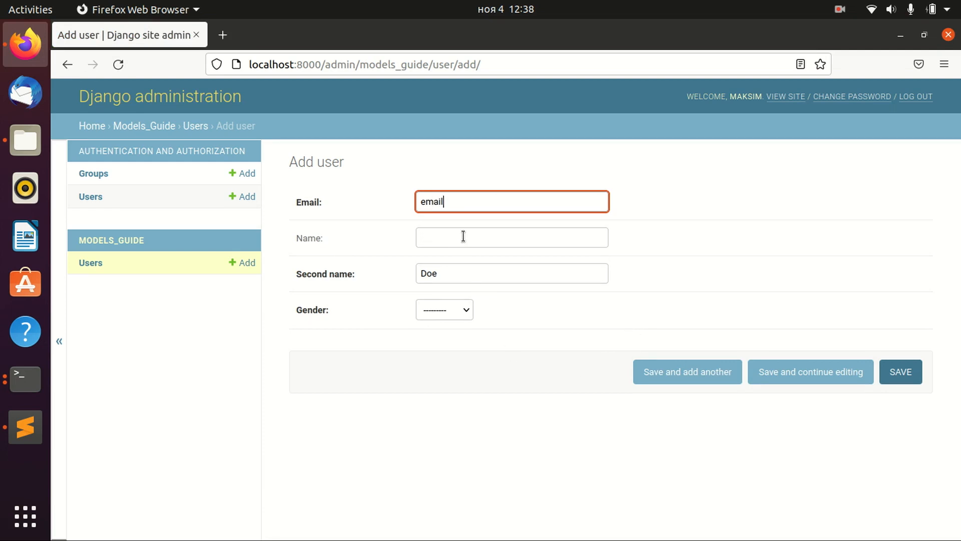
pyautogui.write('asdas')
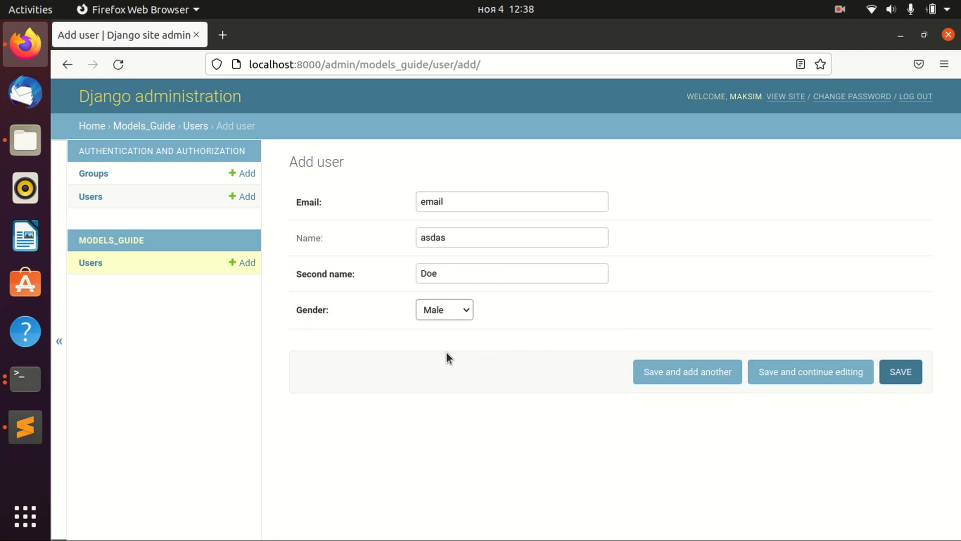
pyautogui.click(900, 372)
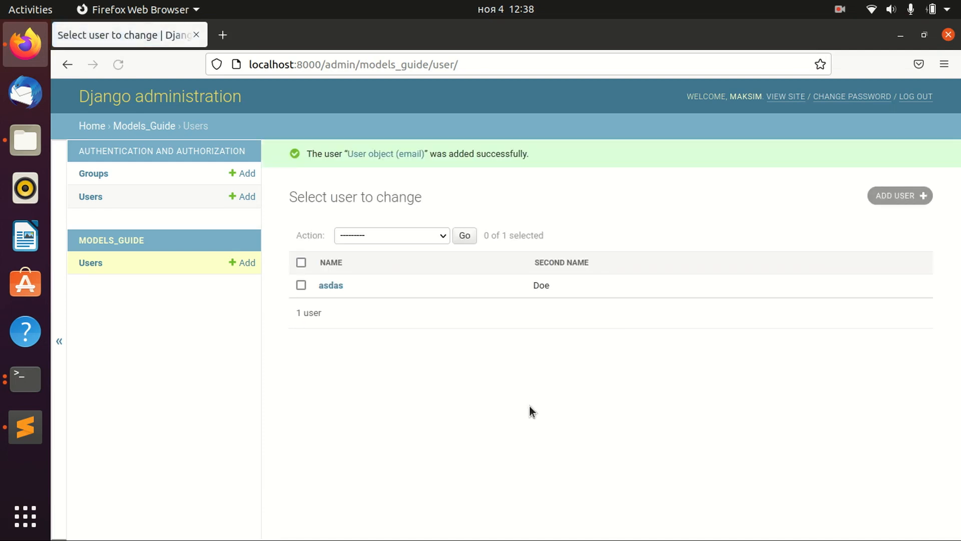
pyautogui.moveTo(330, 285)
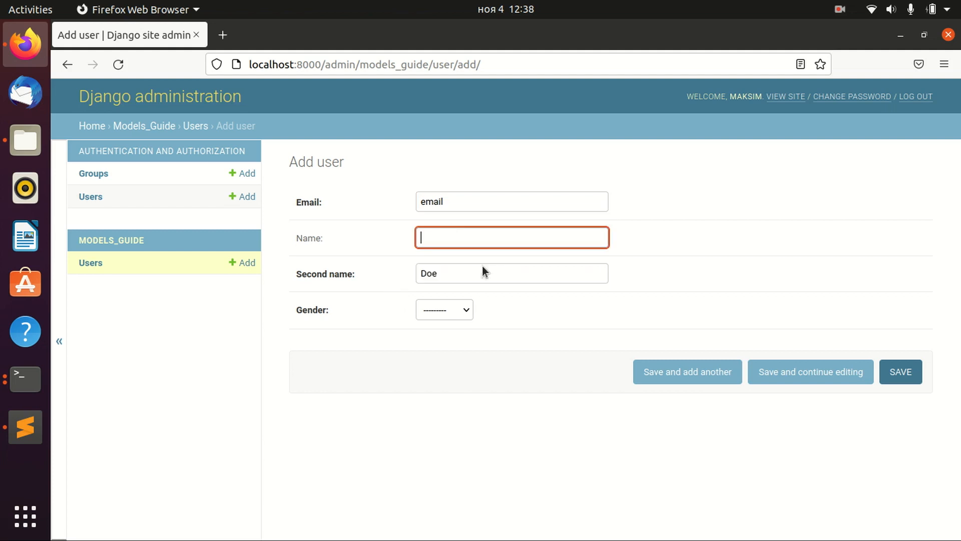
# Step: Attempt a second user with the same email and get the already-exists error
pyautogui.click(443, 310)
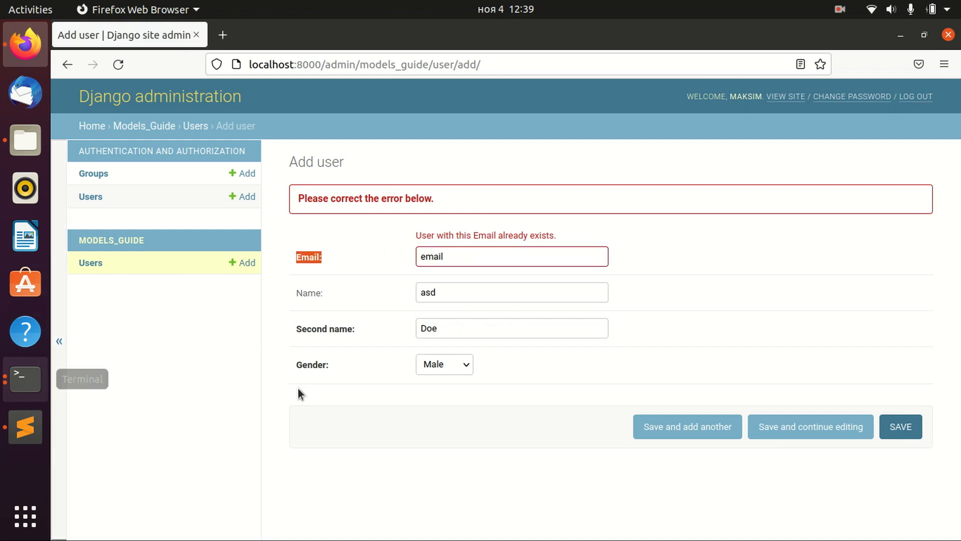
pyautogui.click(25, 427)
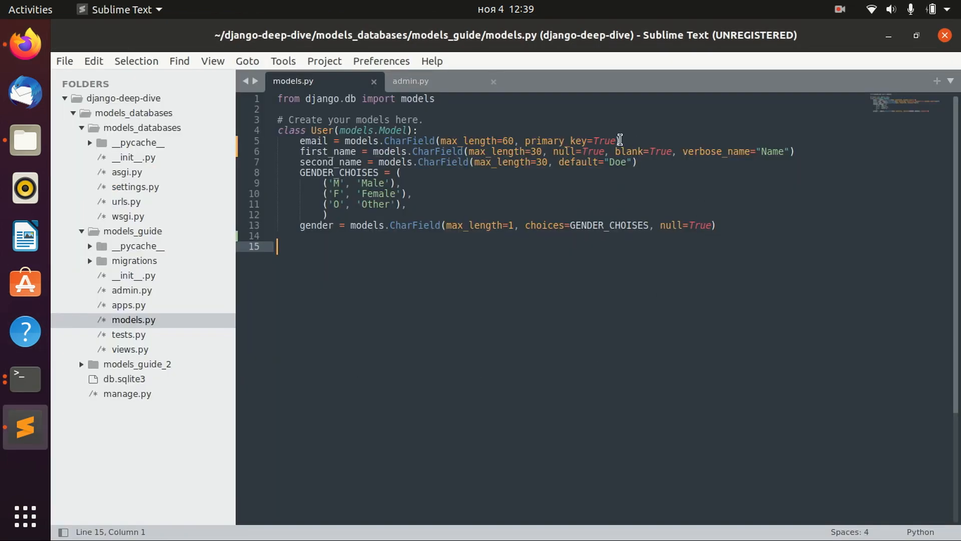
# Step: Add unique=True to the email CharField alongside primary_key=True and save
pyautogui.write(', uni')
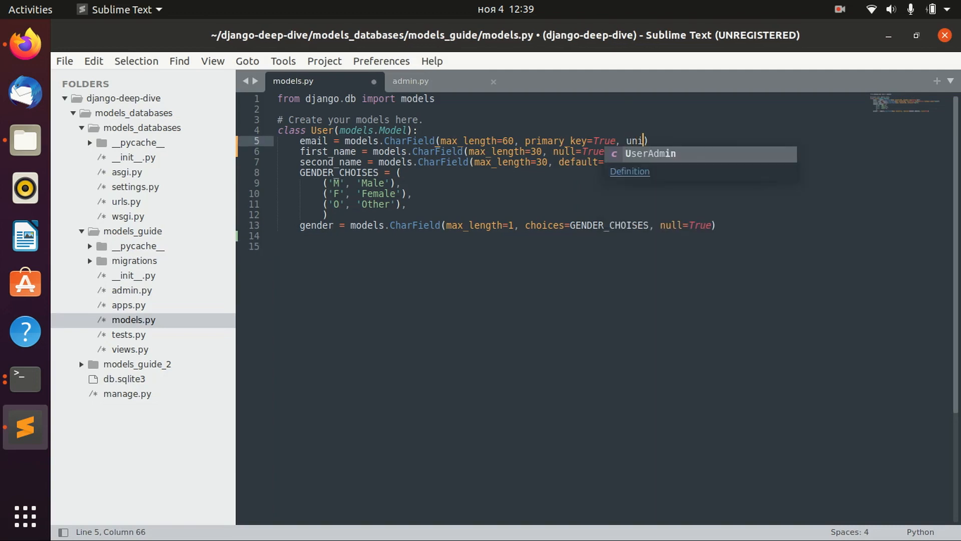
pyautogui.write('que=True')
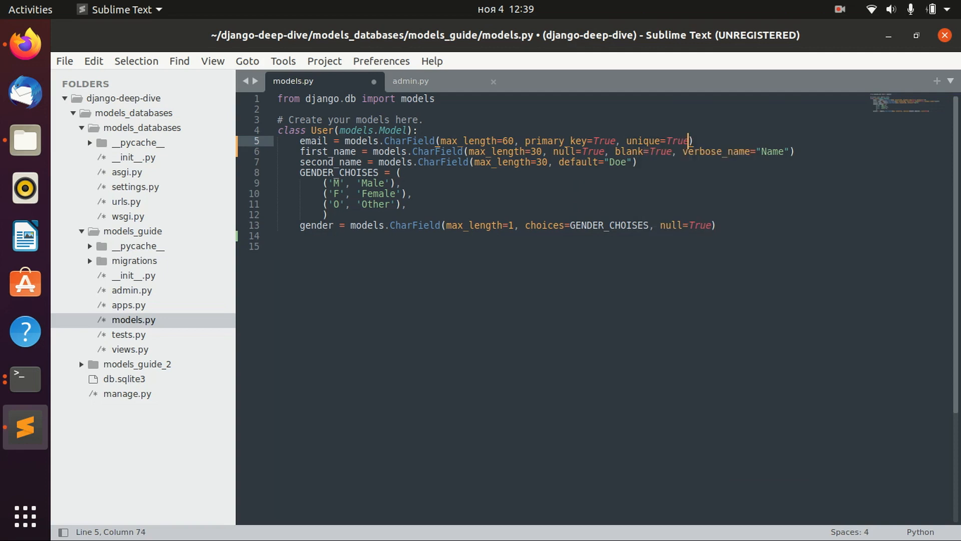
pyautogui.press('ctrl+s')
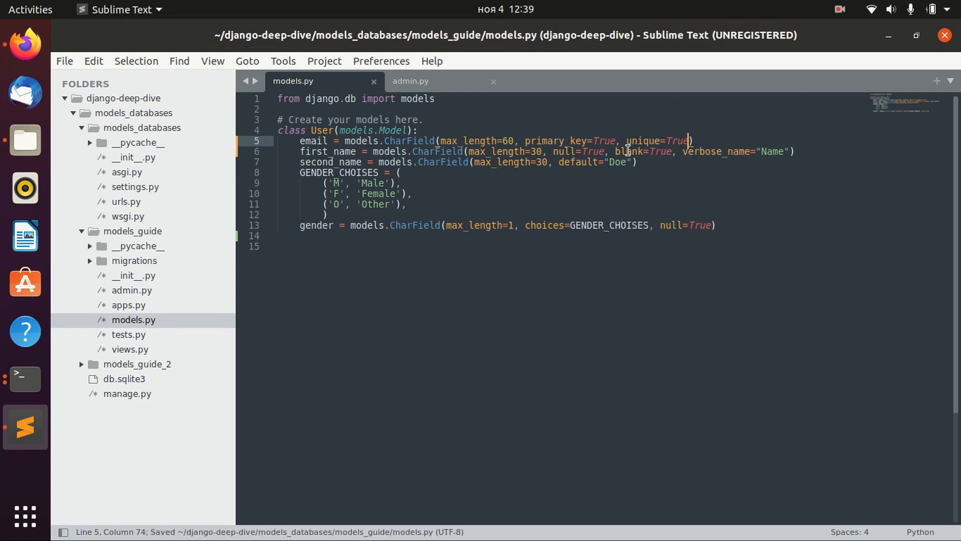
pyautogui.doubleClick(551, 141)
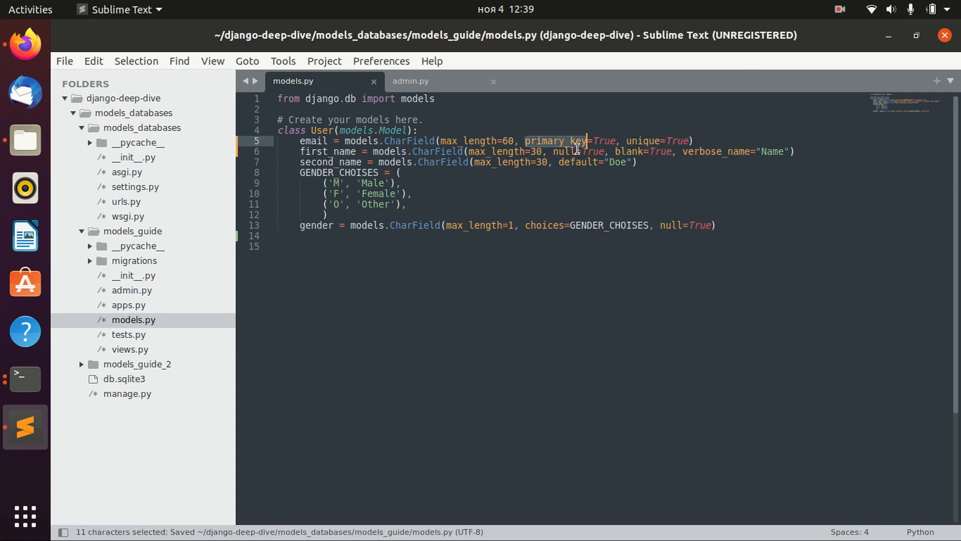